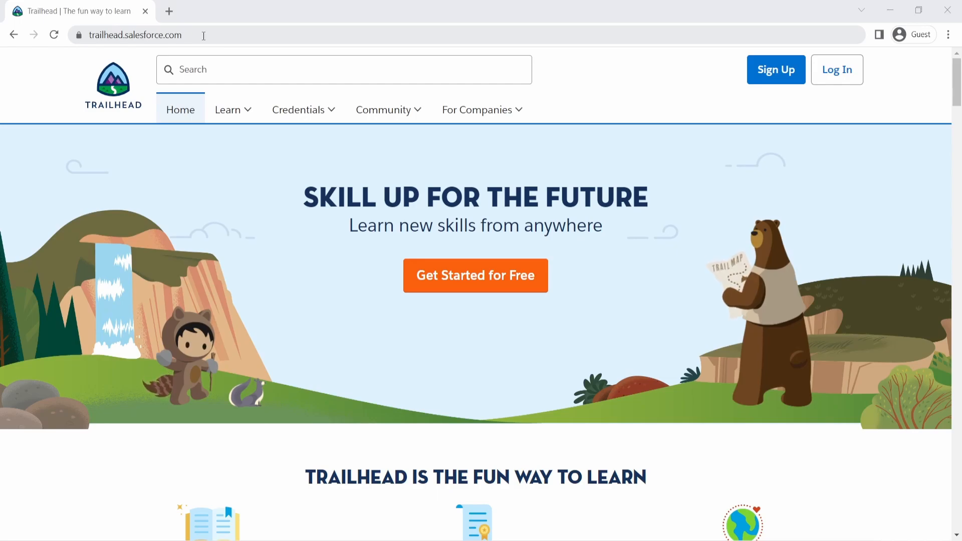
# Expand the Learn menu to show Trails, Modules and Projects options
pyautogui.click(227, 109)
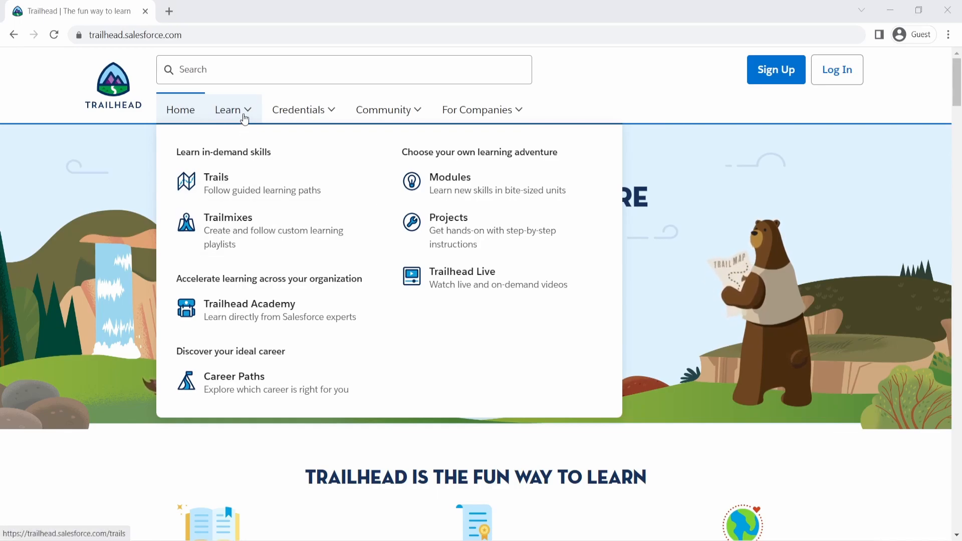
pyautogui.moveTo(249, 195)
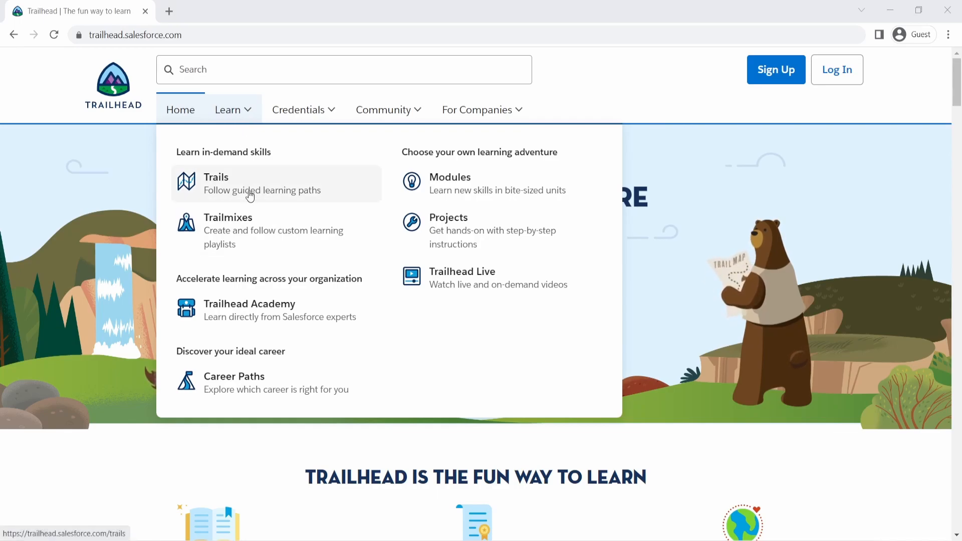
pyautogui.moveTo(461, 219)
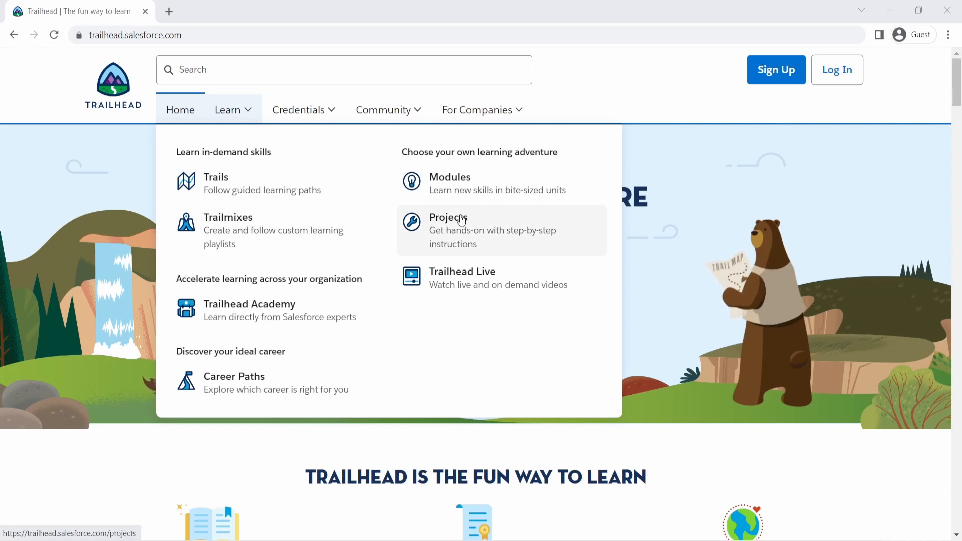
# Bring up the Modules catalogue with its 1,262 results and browse down the list
pyautogui.click(383, 109)
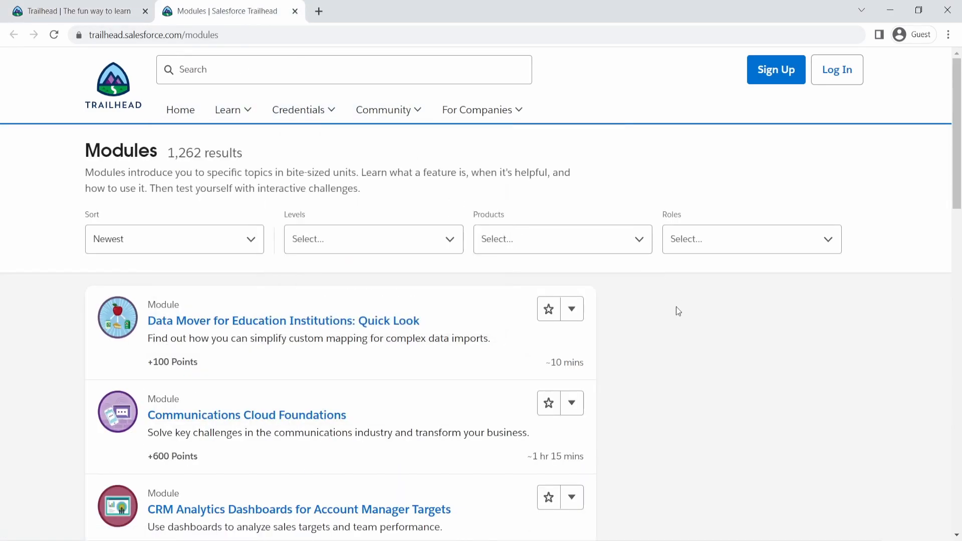
pyautogui.moveTo(678, 307)
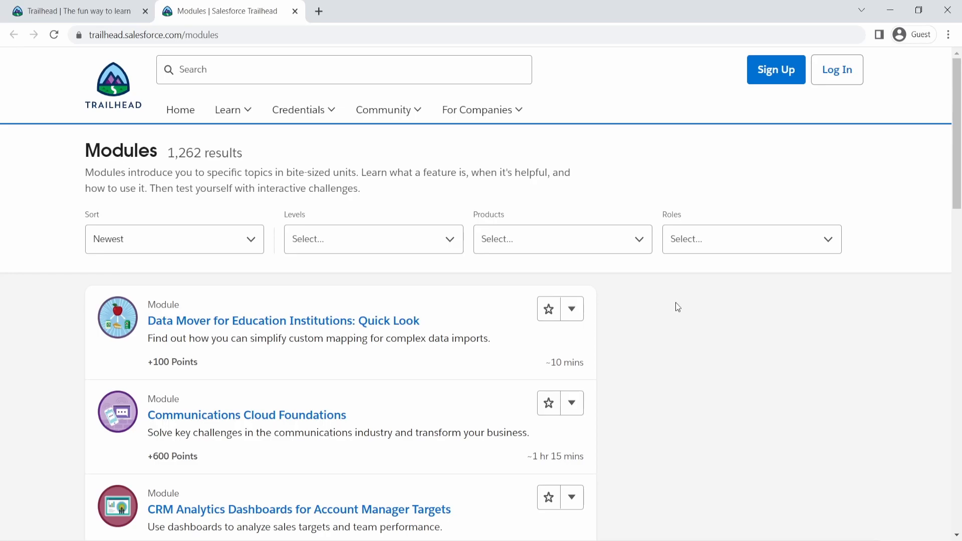
pyautogui.moveTo(678, 263)
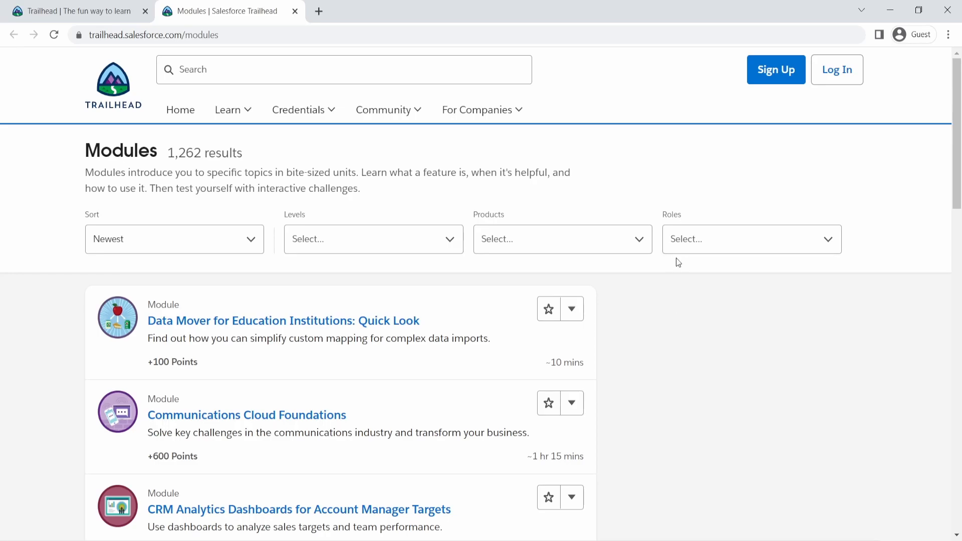
pyautogui.scroll(-3)
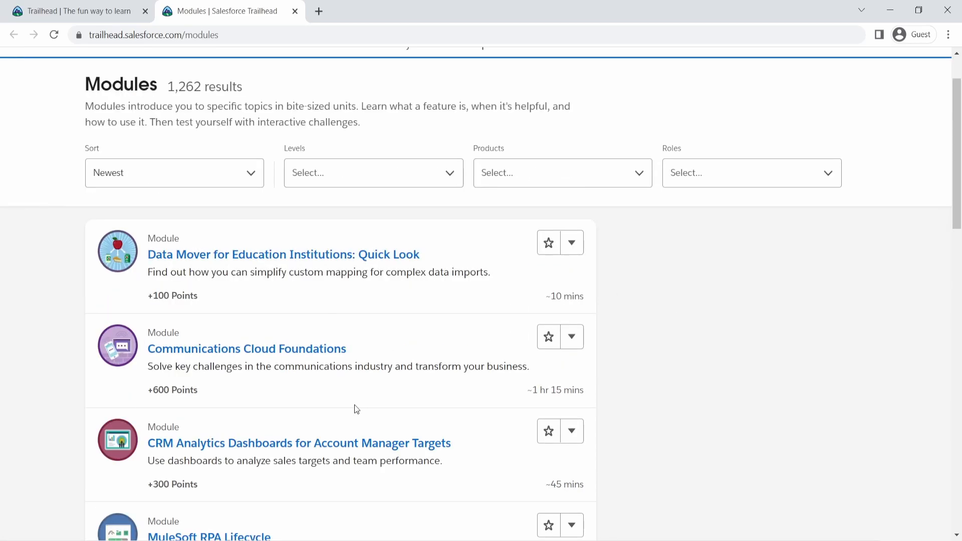
pyautogui.moveTo(353, 434)
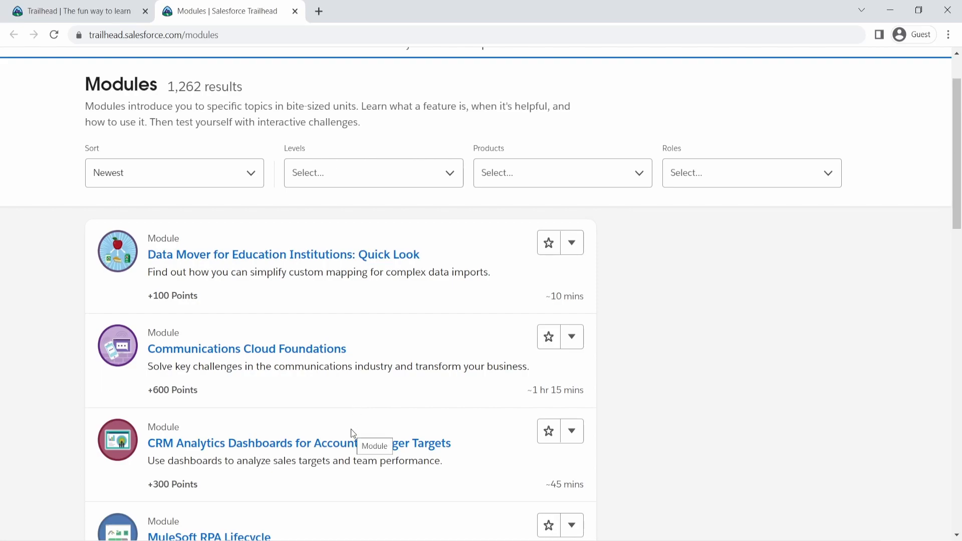
pyautogui.moveTo(353, 437)
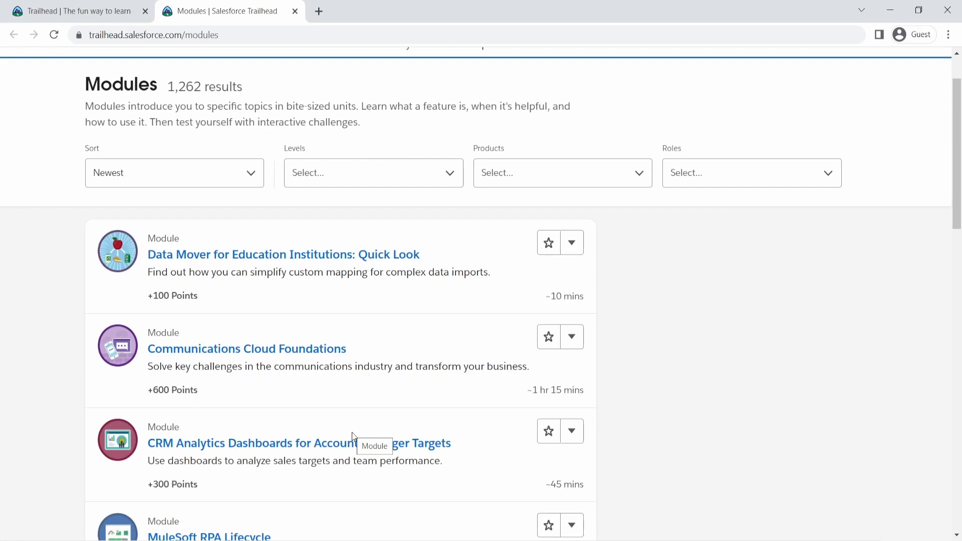
pyautogui.moveTo(220, 286)
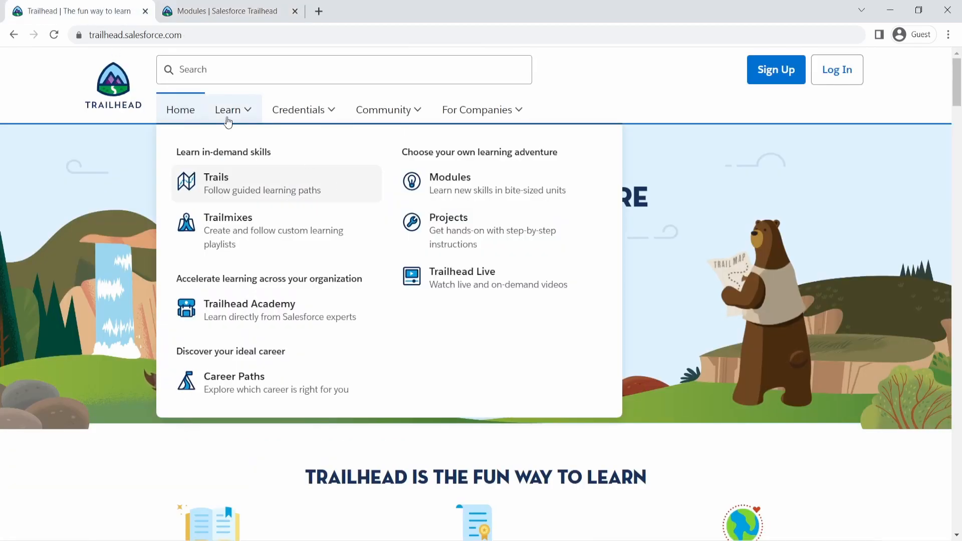
pyautogui.moveTo(271, 195)
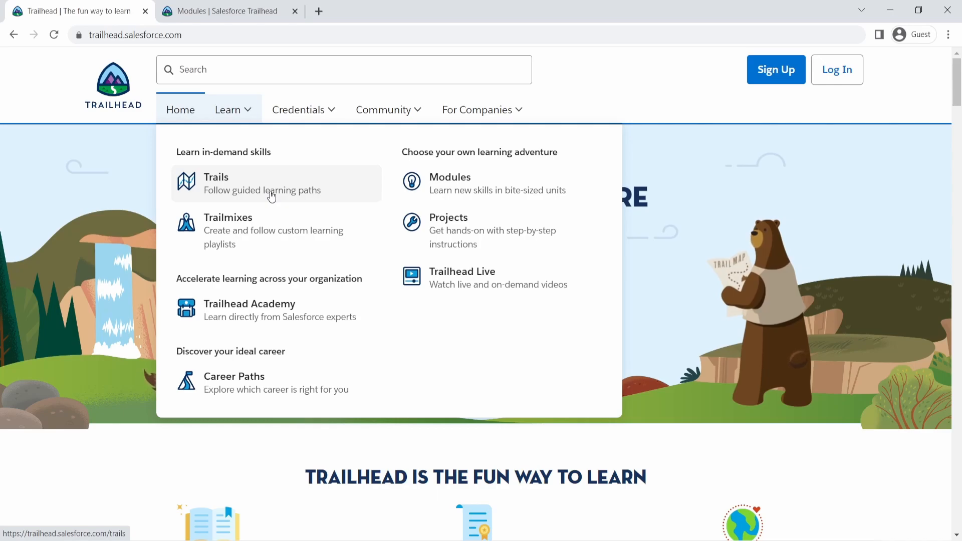
pyautogui.moveTo(463, 225)
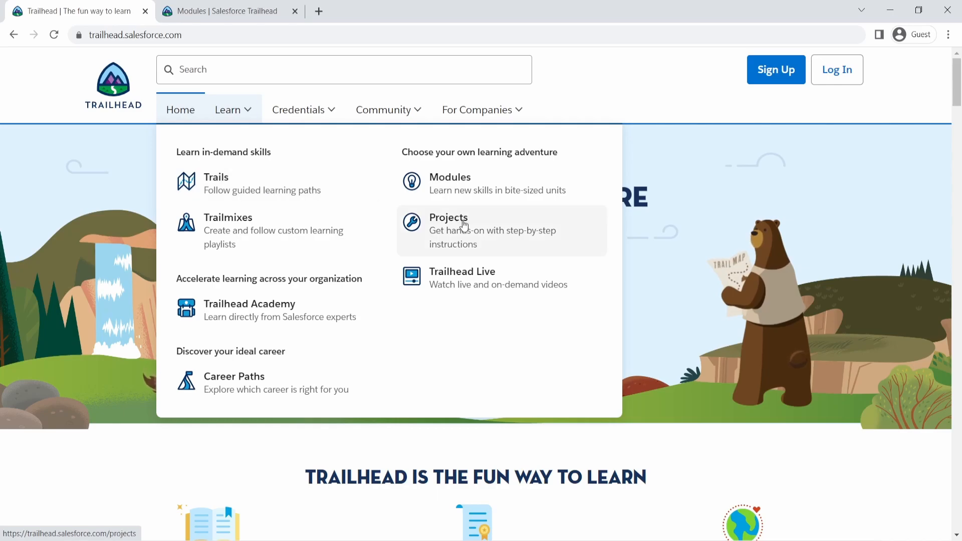
pyautogui.moveTo(313, 190)
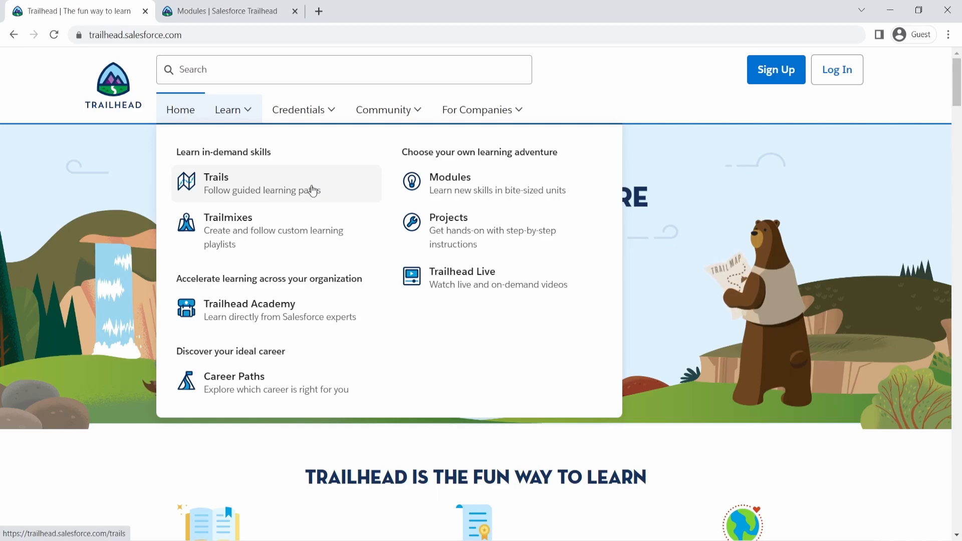
pyautogui.moveTo(452, 228)
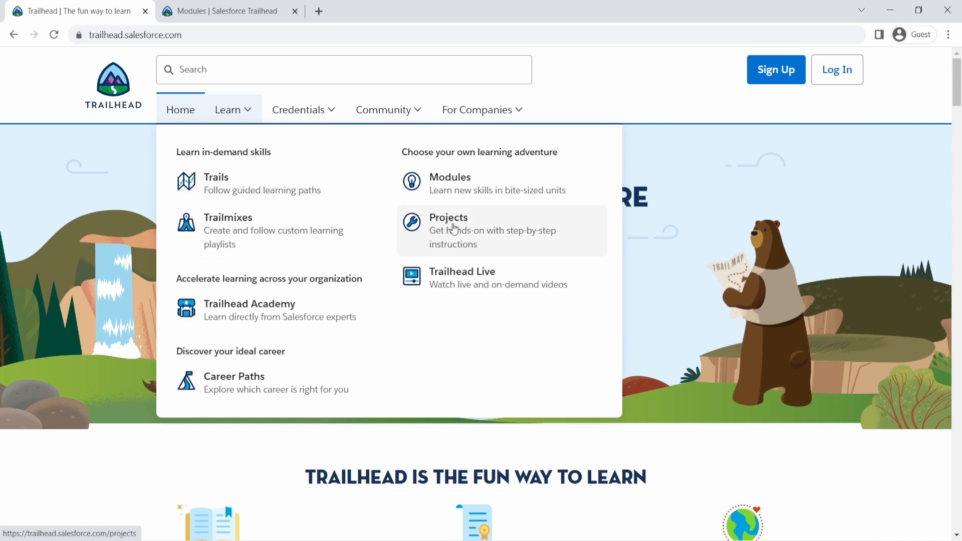
# Browse the Projects catalogue in a new tab, then switch back to the Modules tab
pyautogui.click(448, 217)
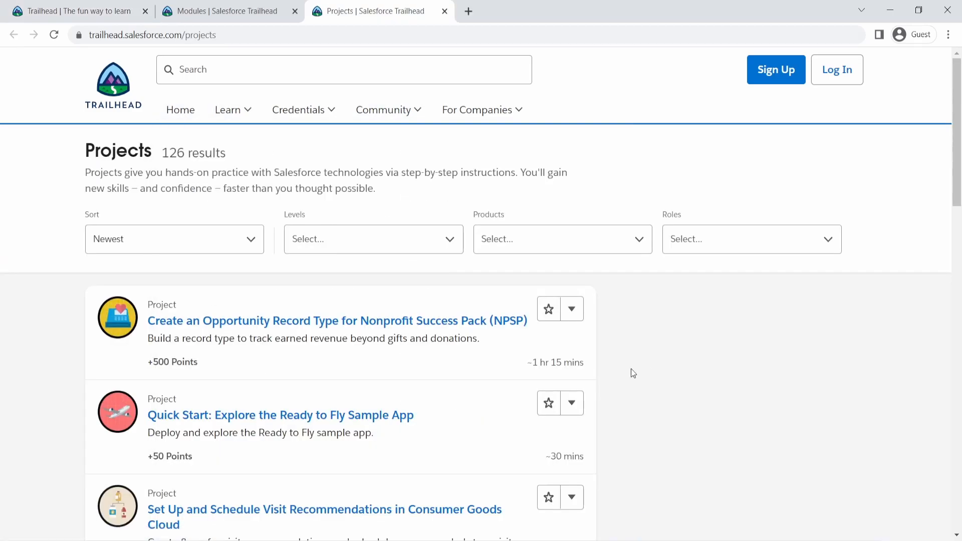
pyautogui.scroll(-3)
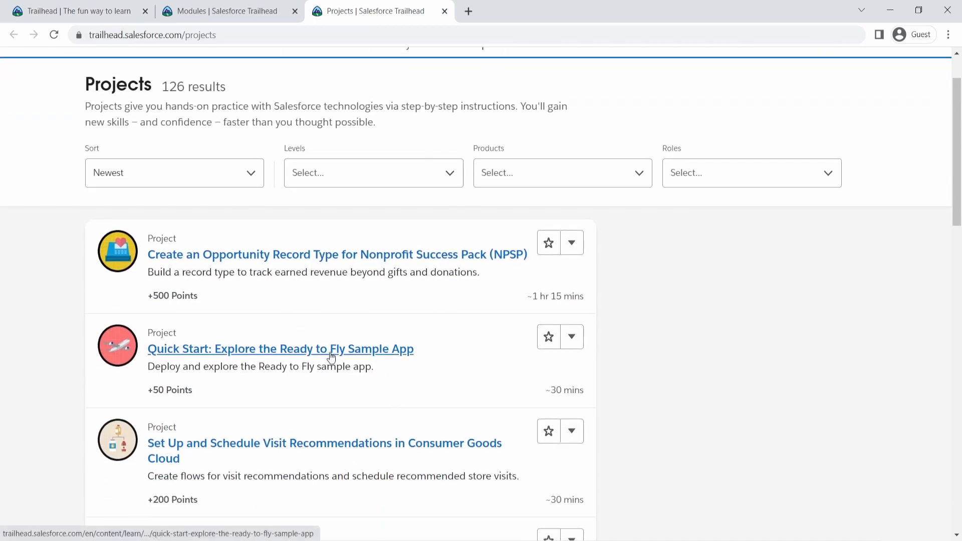
pyautogui.moveTo(352, 356)
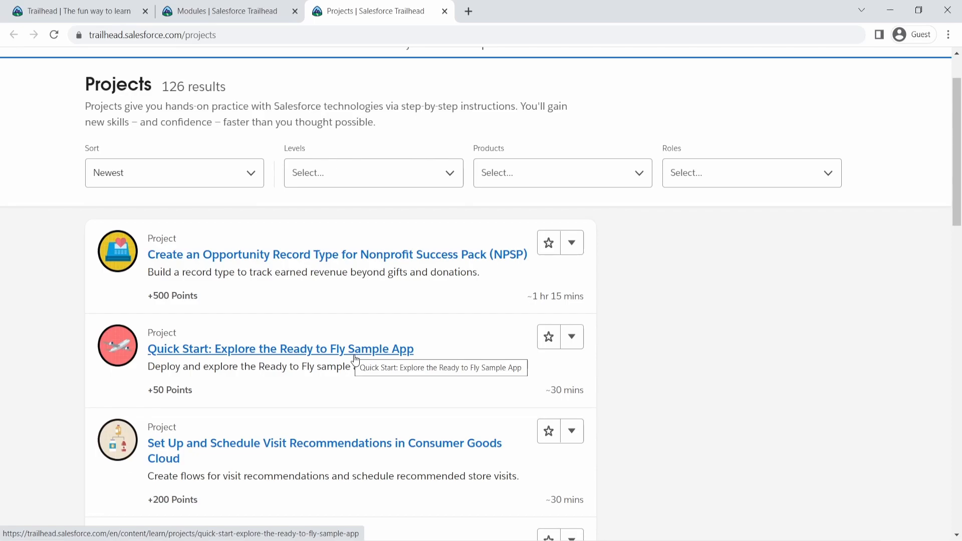
pyautogui.click(227, 11)
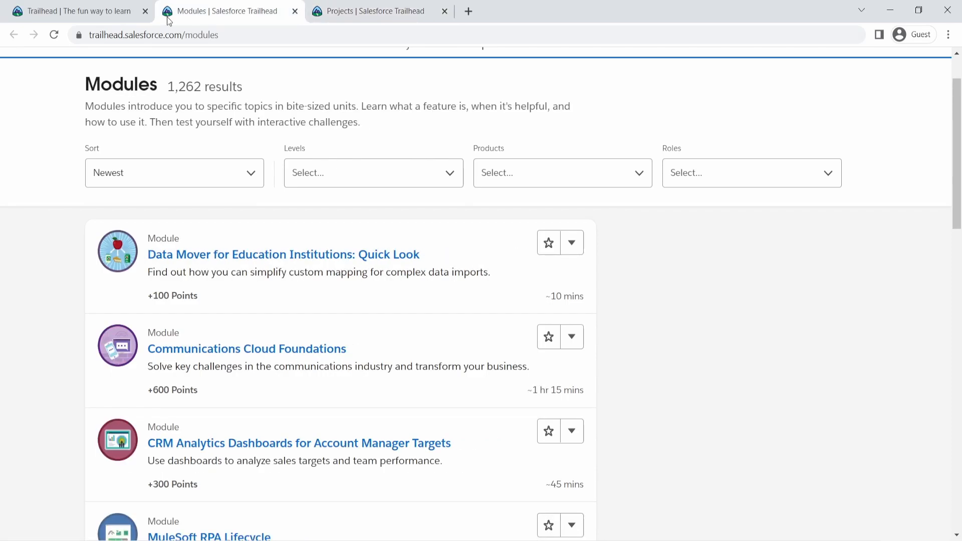
# Return to the home tab, close the Modules and Projects tabs, and begin Sign Up
pyautogui.click(73, 11)
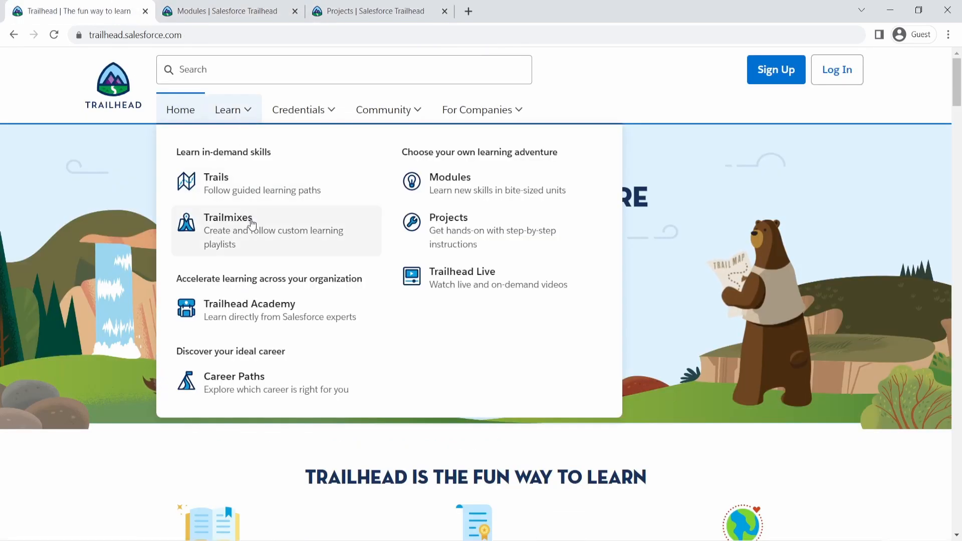
pyautogui.moveTo(270, 171)
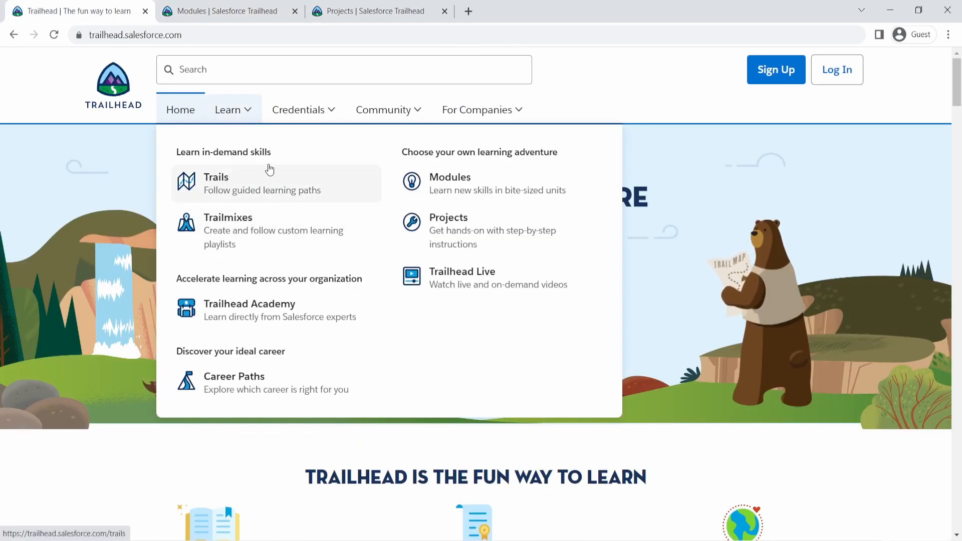
pyautogui.moveTo(272, 226)
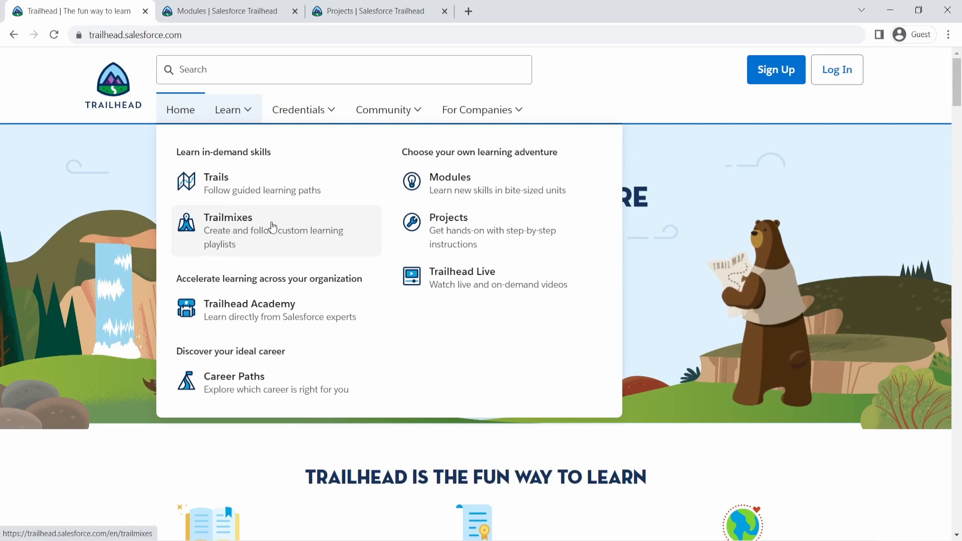
pyautogui.moveTo(443, 200)
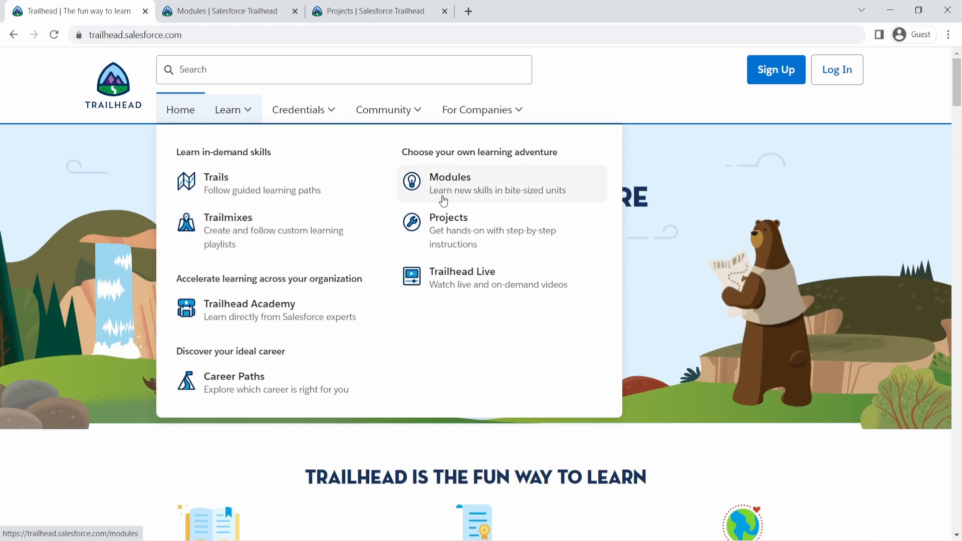
pyautogui.moveTo(409, 219)
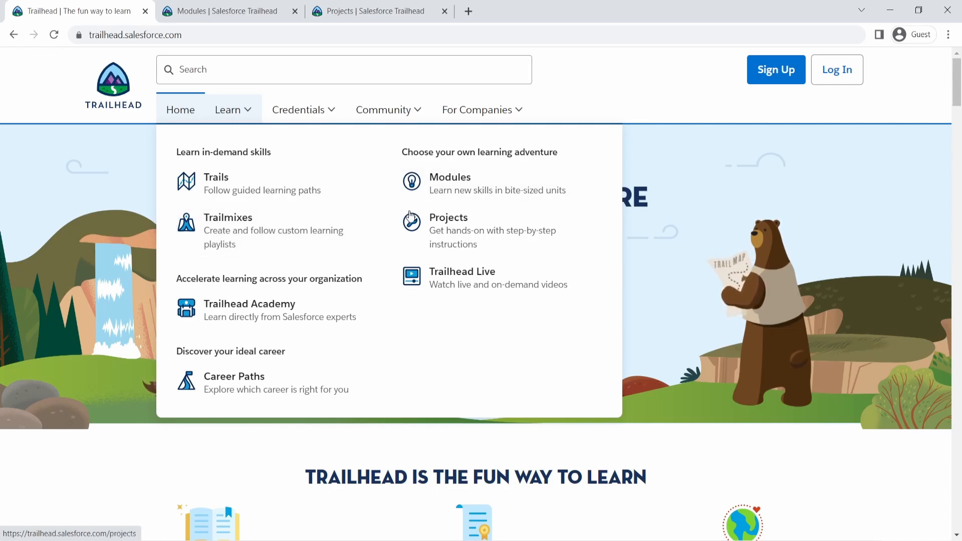
pyautogui.moveTo(451, 203)
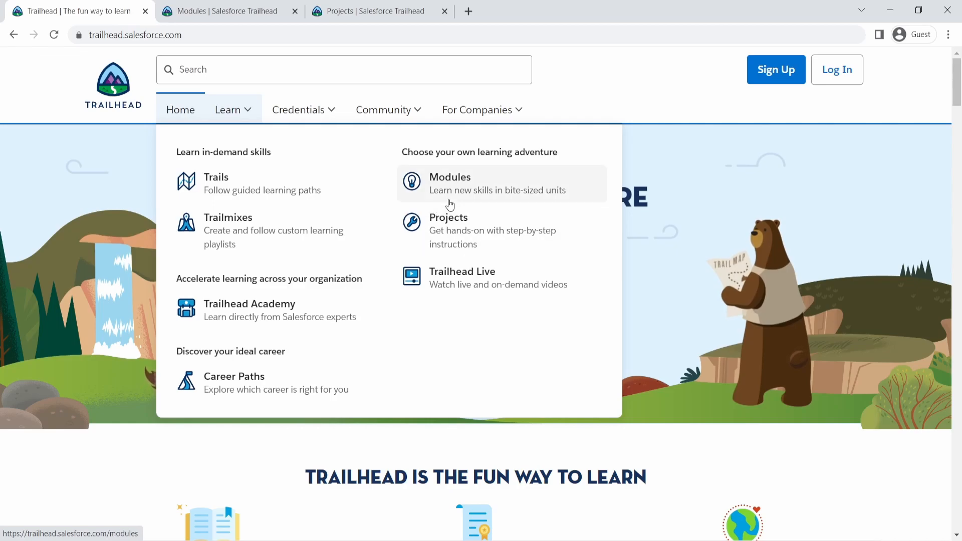
pyautogui.moveTo(334, 230)
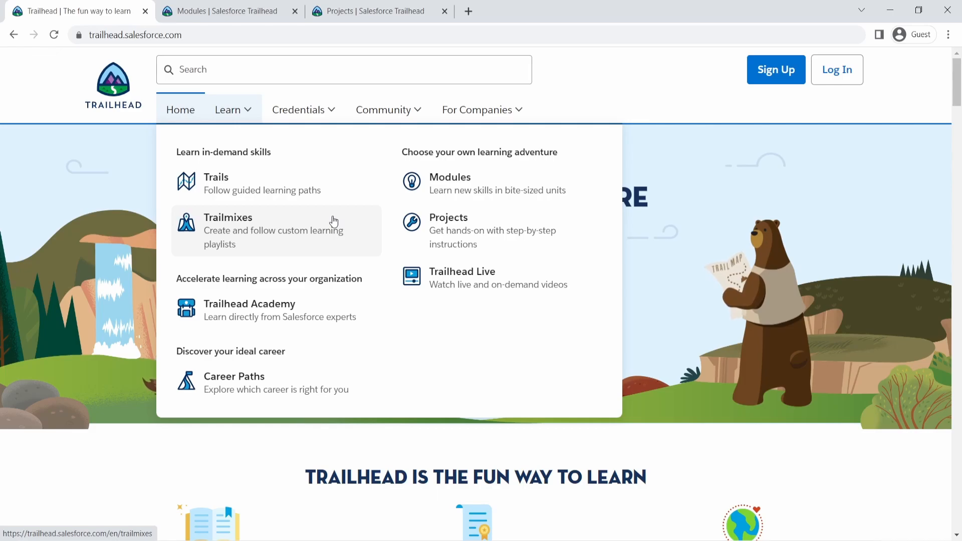
pyautogui.moveTo(638, 118)
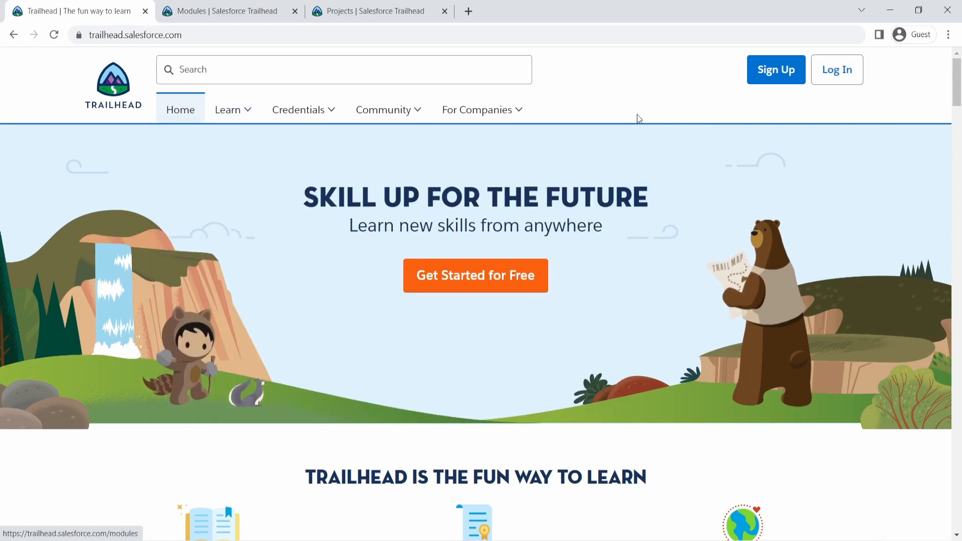
pyautogui.click(383, 109)
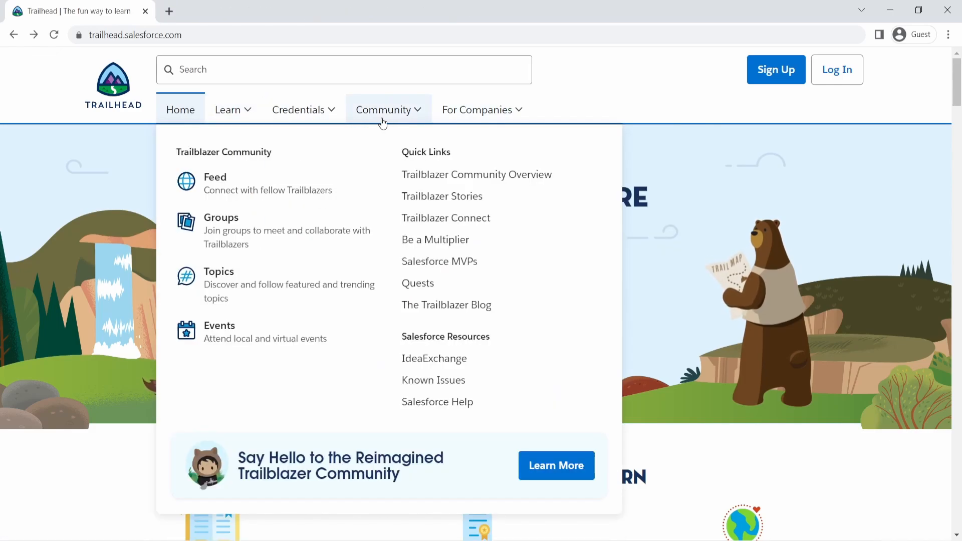
pyautogui.click(775, 69)
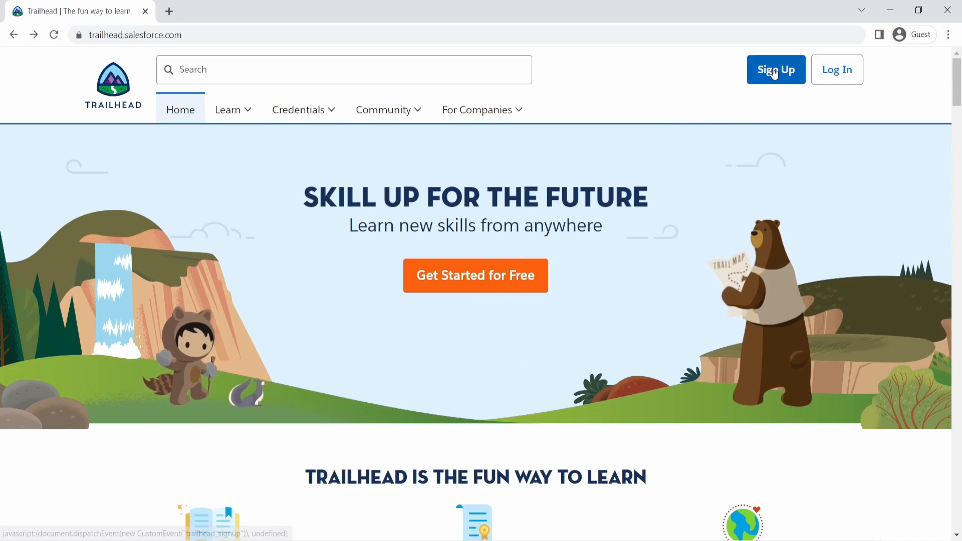
# Reach the Trailblazer.me 'Let's get started' page with its Google and other sign-up choices
pyautogui.click(775, 69)
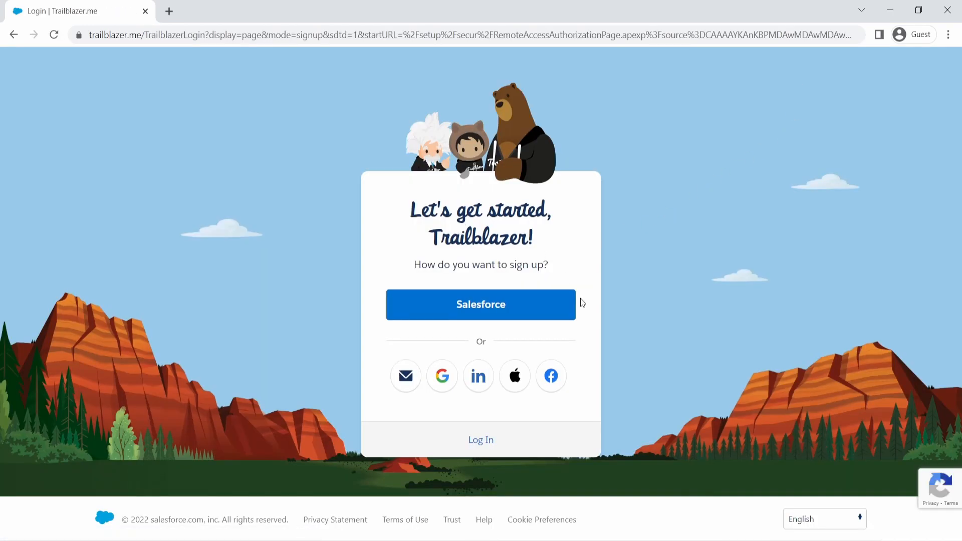
pyautogui.moveTo(387, 307)
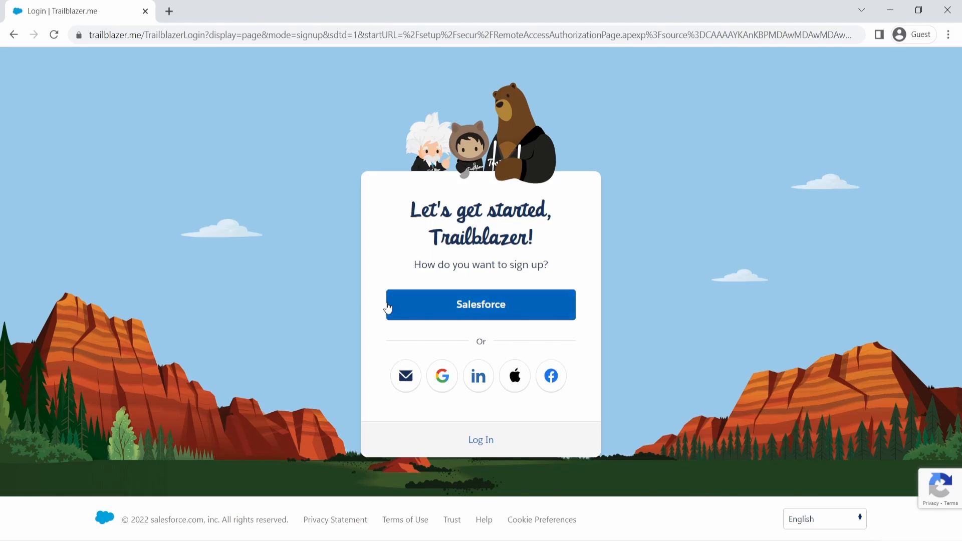
pyautogui.moveTo(471, 315)
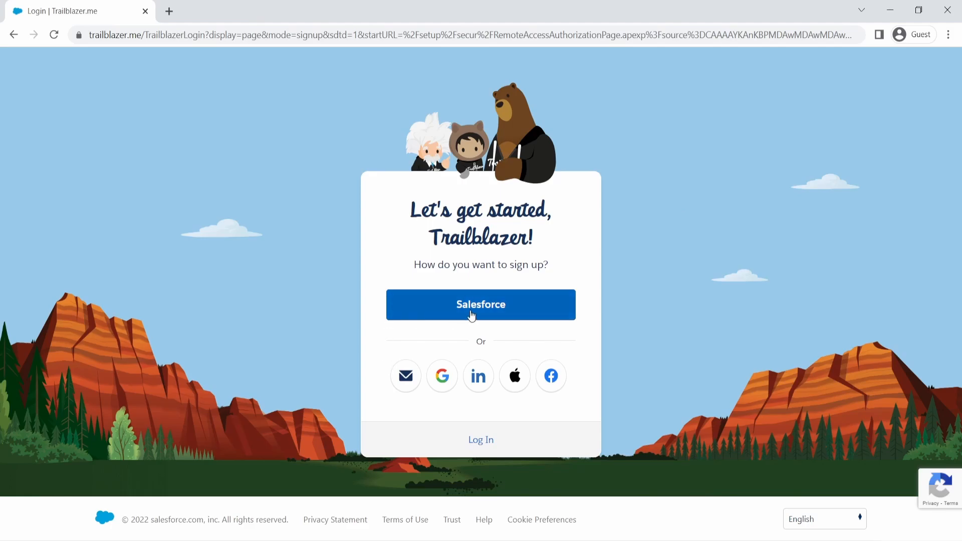
pyautogui.moveTo(500, 300)
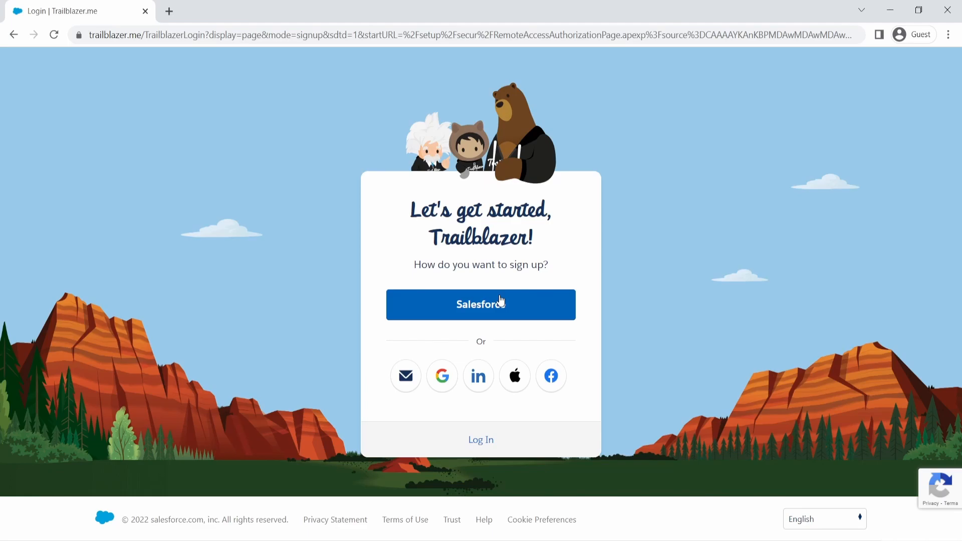
pyautogui.moveTo(506, 336)
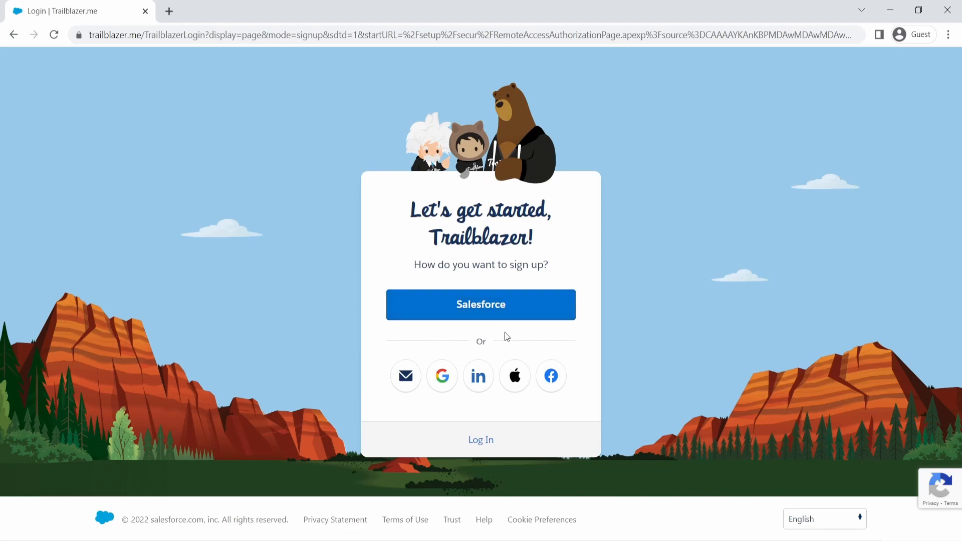
pyautogui.moveTo(513, 313)
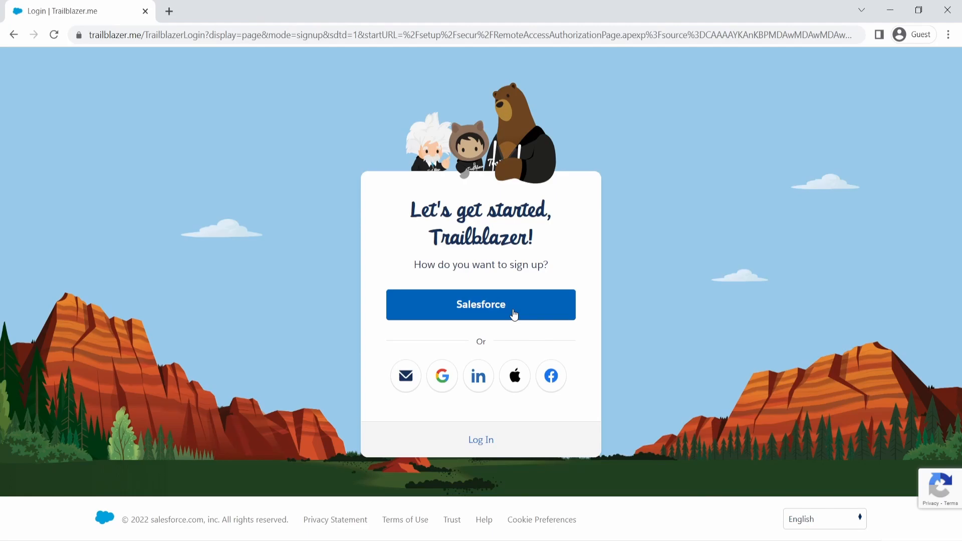
pyautogui.moveTo(441, 376)
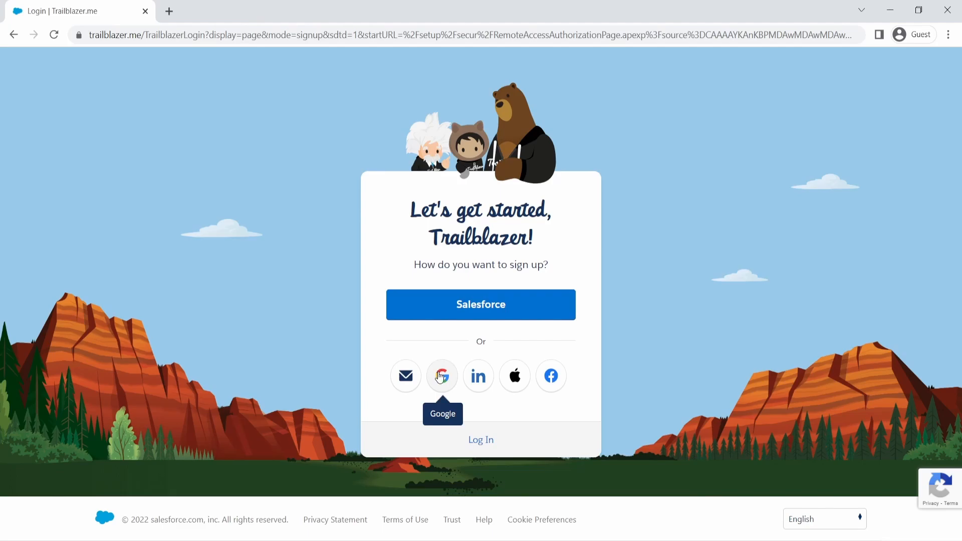
pyautogui.moveTo(442, 375)
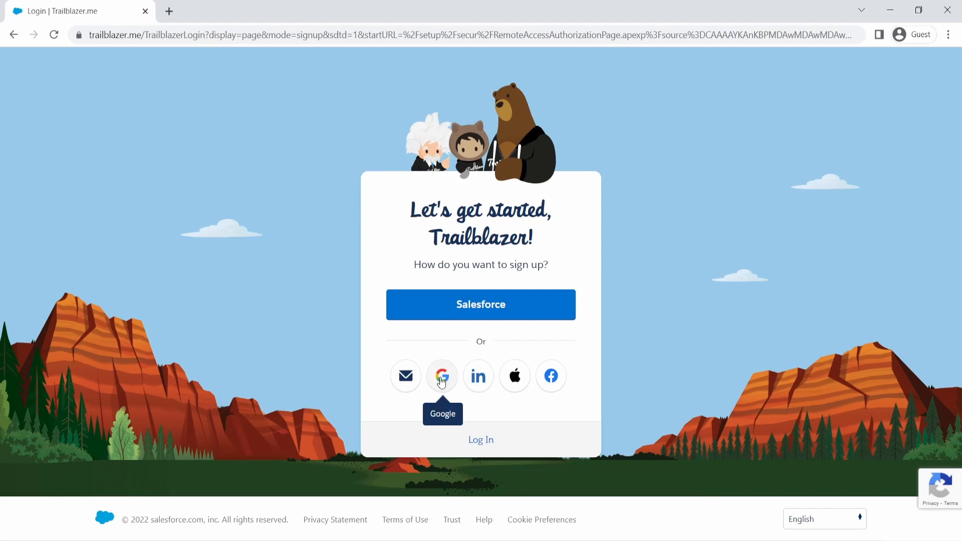
pyautogui.click(442, 376)
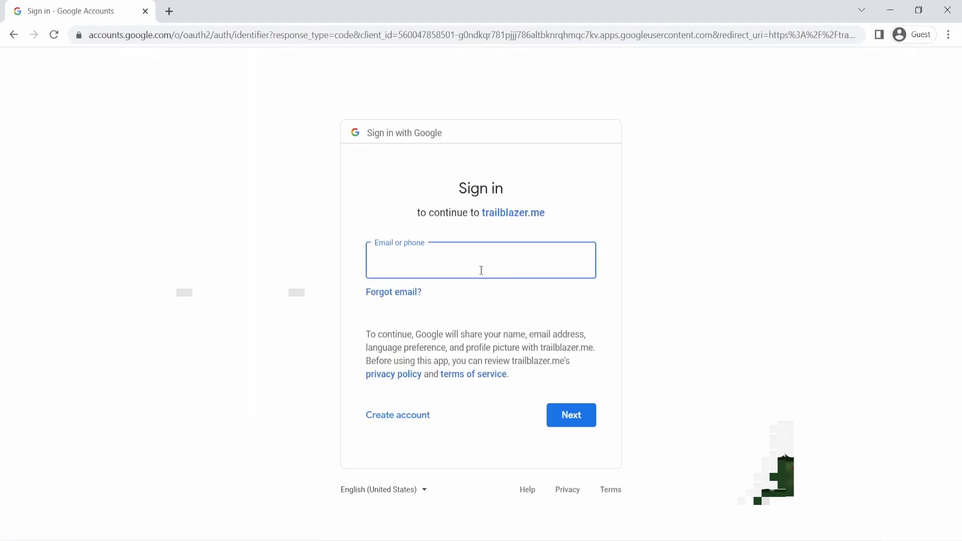
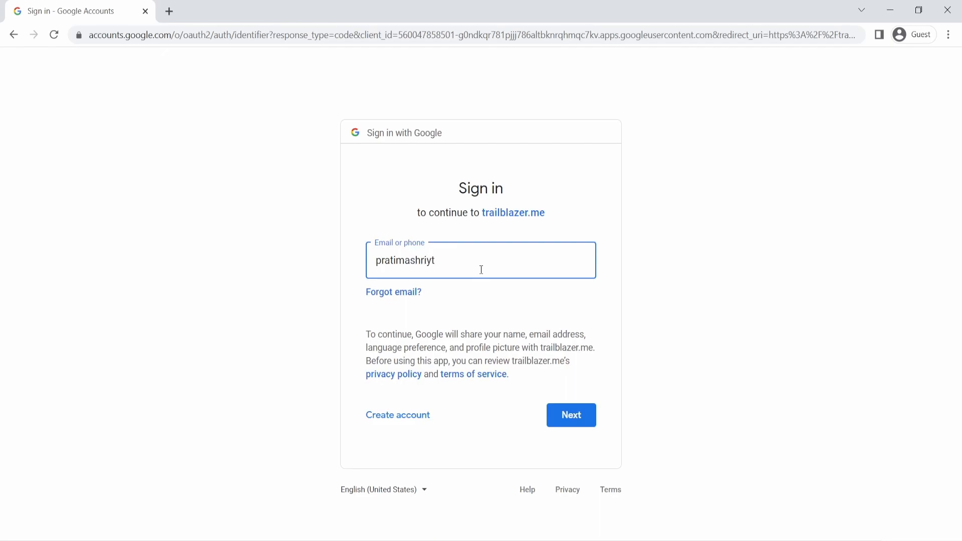
pyautogui.click(570, 415)
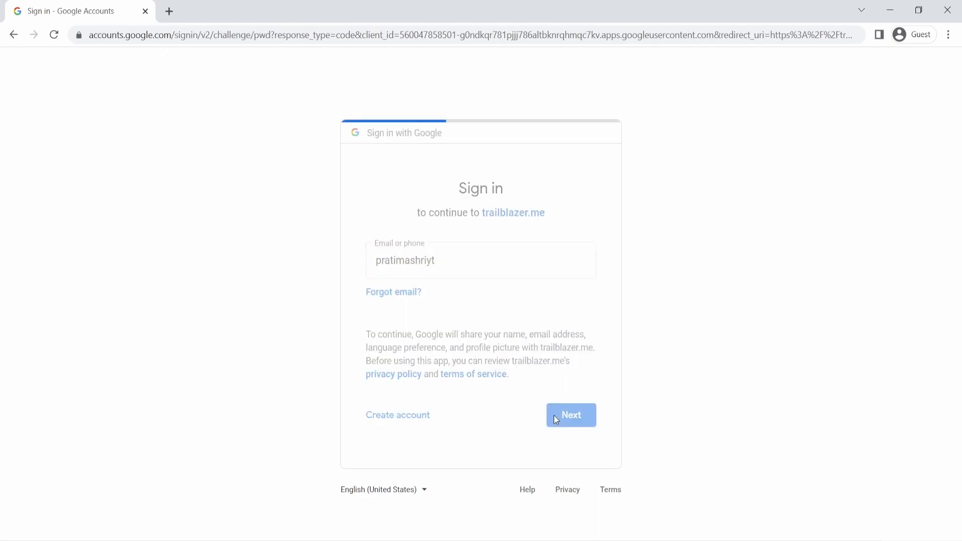
pyautogui.click(569, 415)
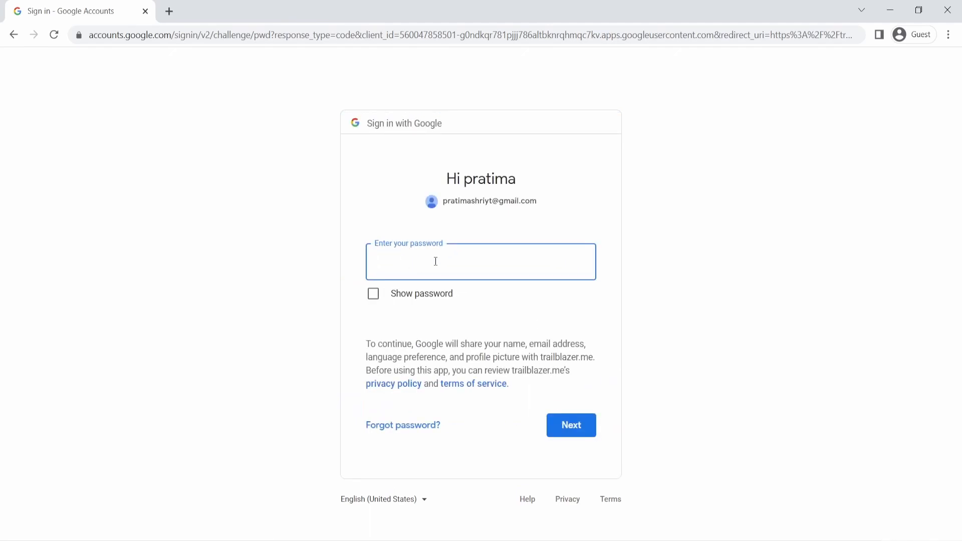
pyautogui.click(570, 424)
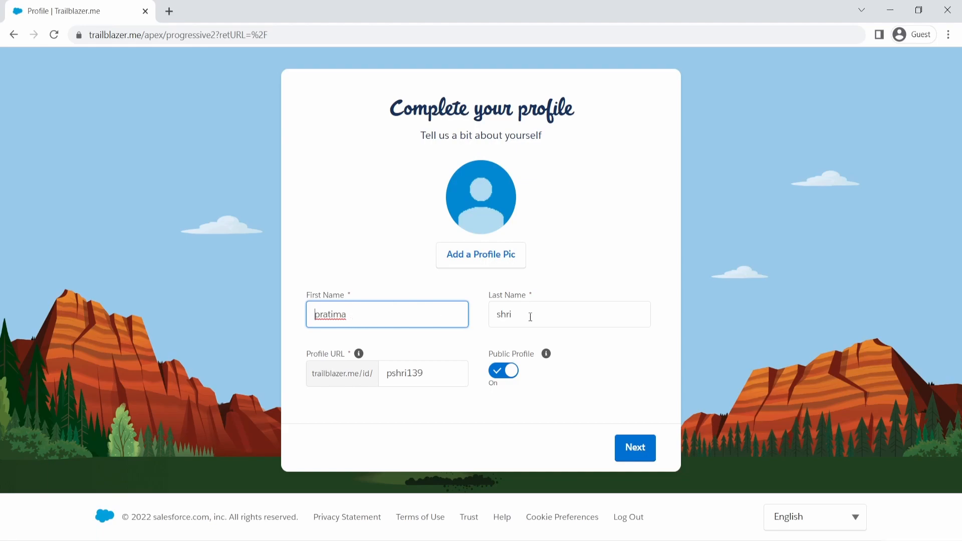
pyautogui.click(423, 373)
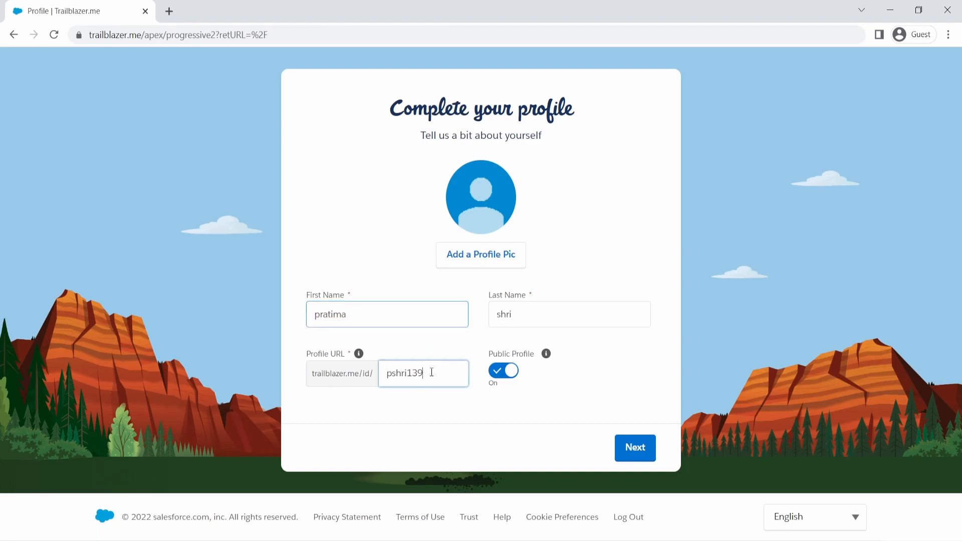
pyautogui.moveTo(437, 376)
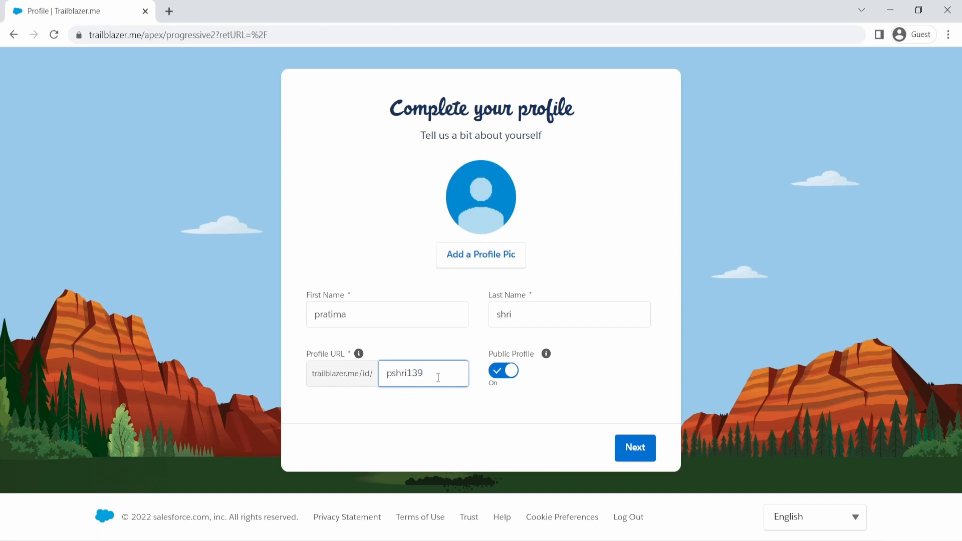
pyautogui.moveTo(333, 382)
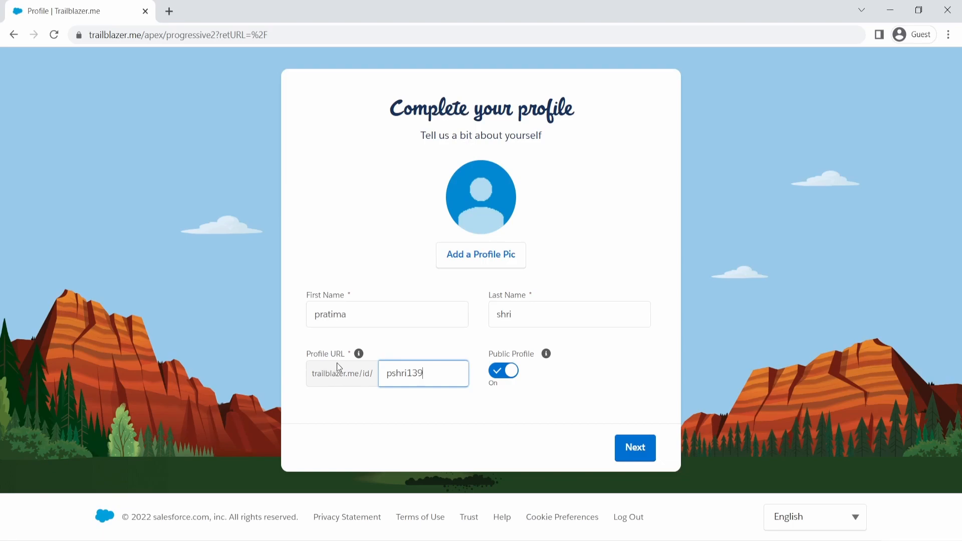
pyautogui.moveTo(343, 364)
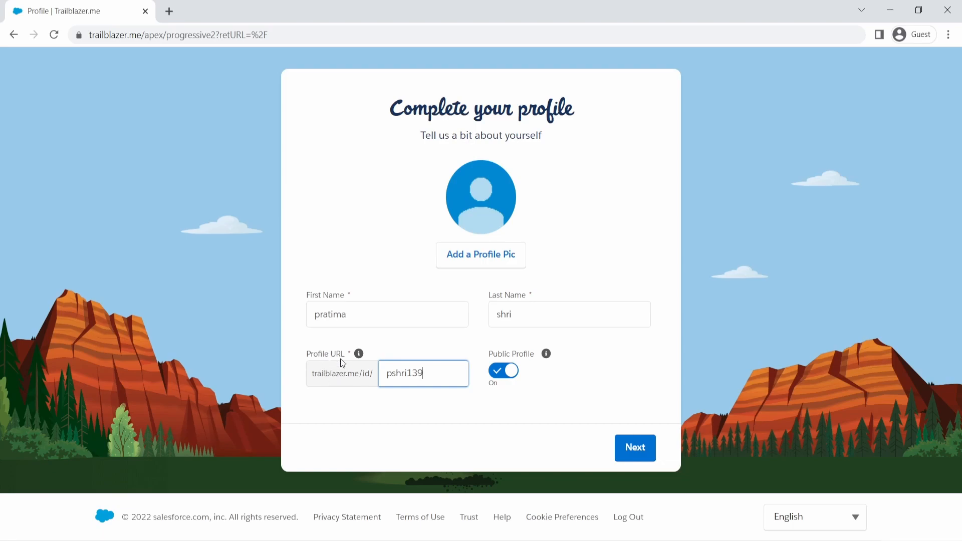
pyautogui.moveTo(358, 353)
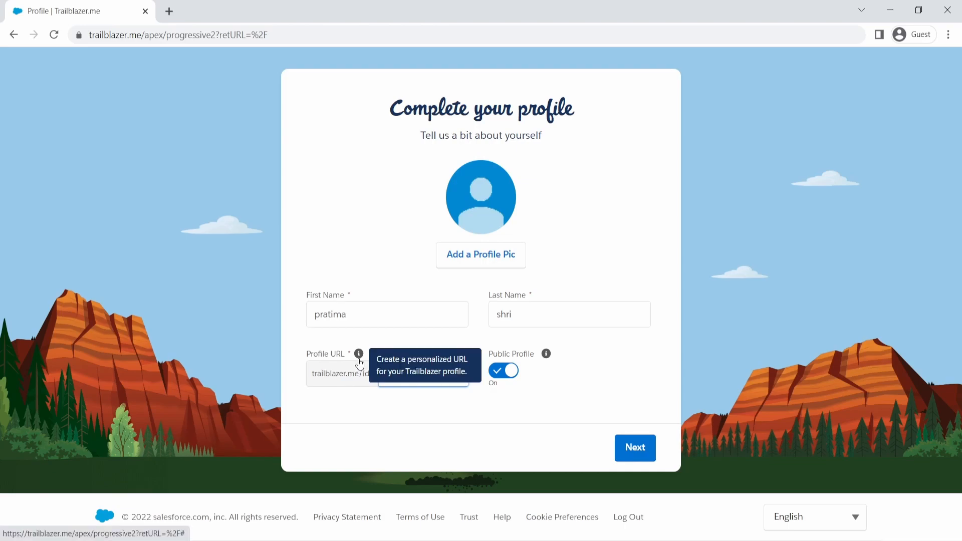
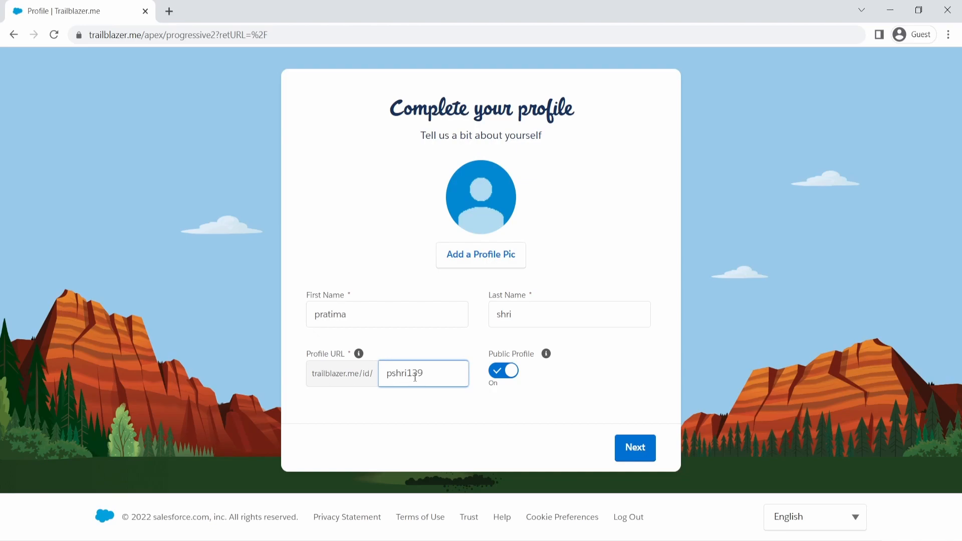
pyautogui.moveTo(666, 440)
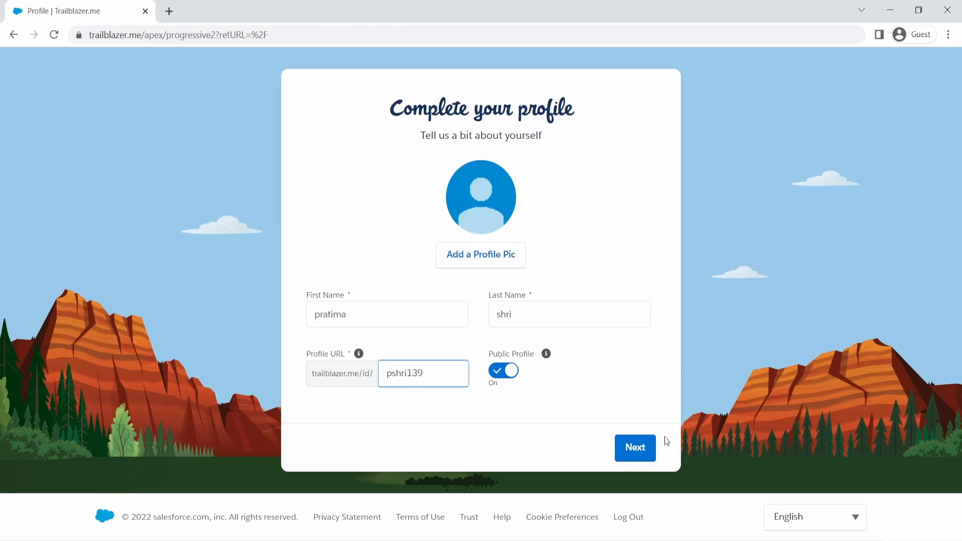
# Complete the profile with company ABC Test, Administrator, Customer, Pennsylvania, accept agreements and finish with Done
pyautogui.click(635, 447)
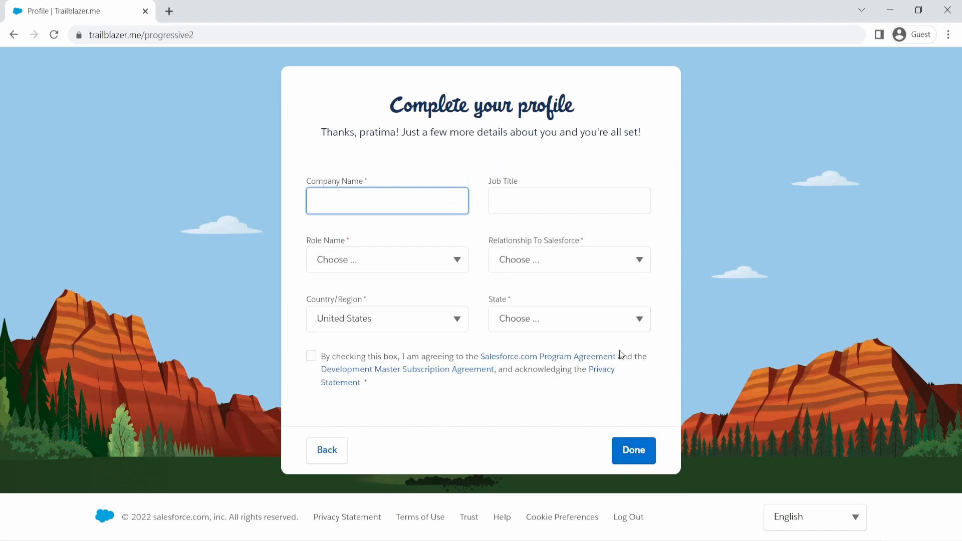
pyautogui.click(633, 450)
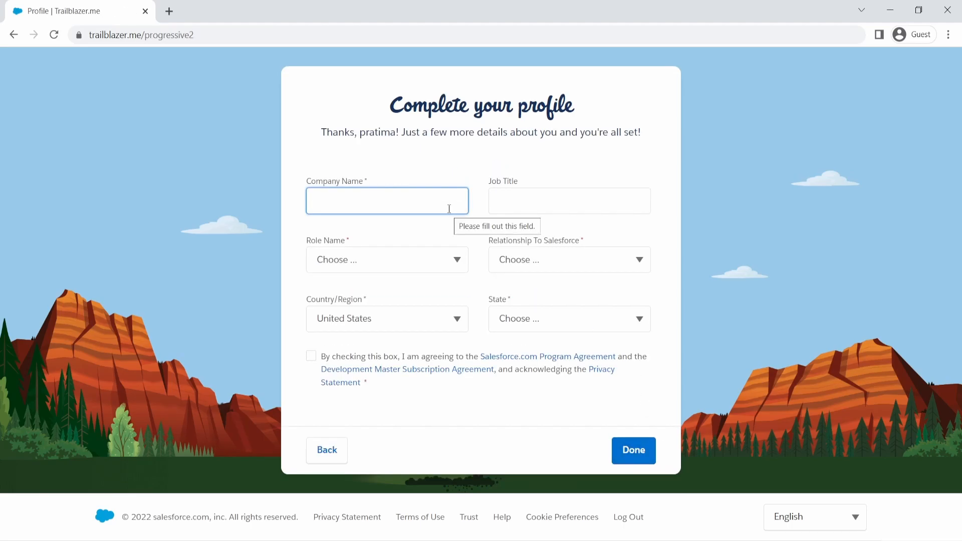
pyautogui.click(633, 451)
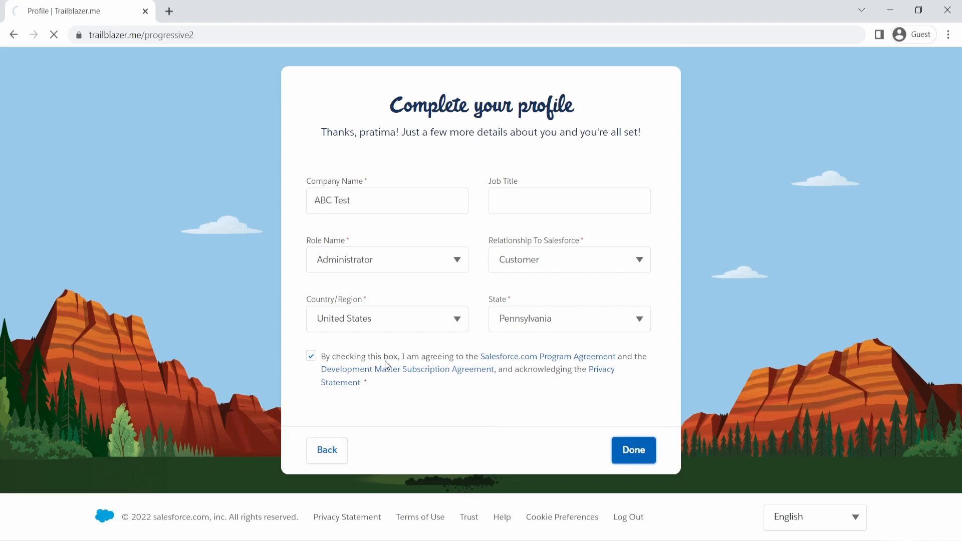
pyautogui.click(633, 450)
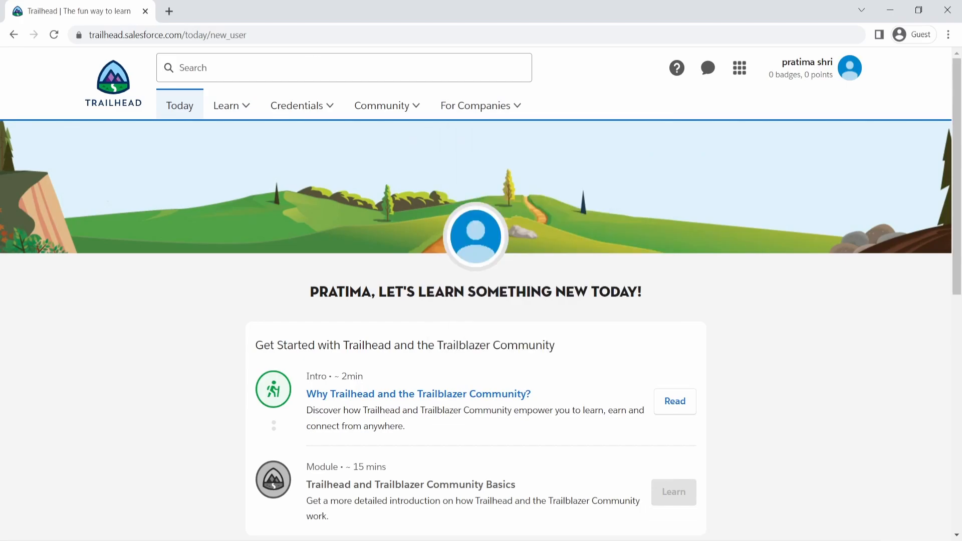
pyautogui.moveTo(811, 90)
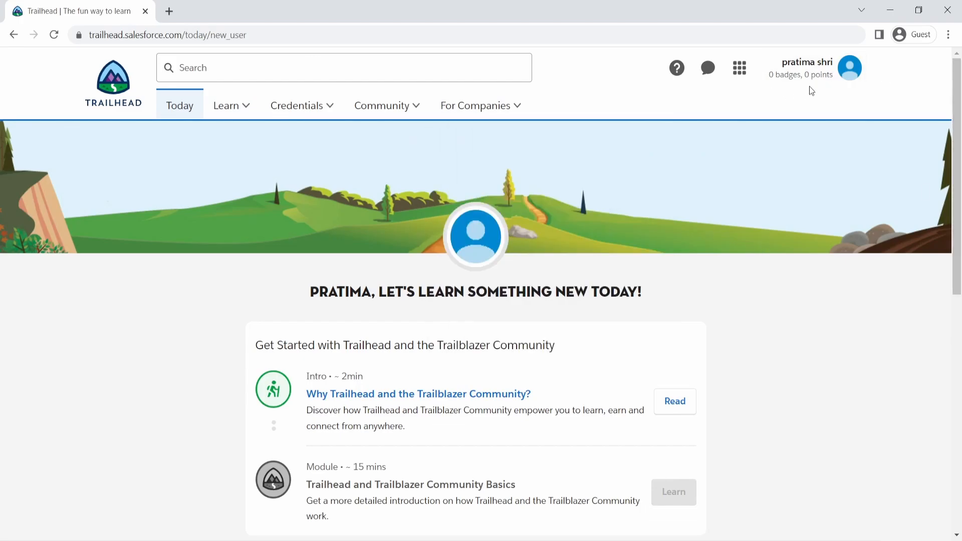
pyautogui.moveTo(825, 91)
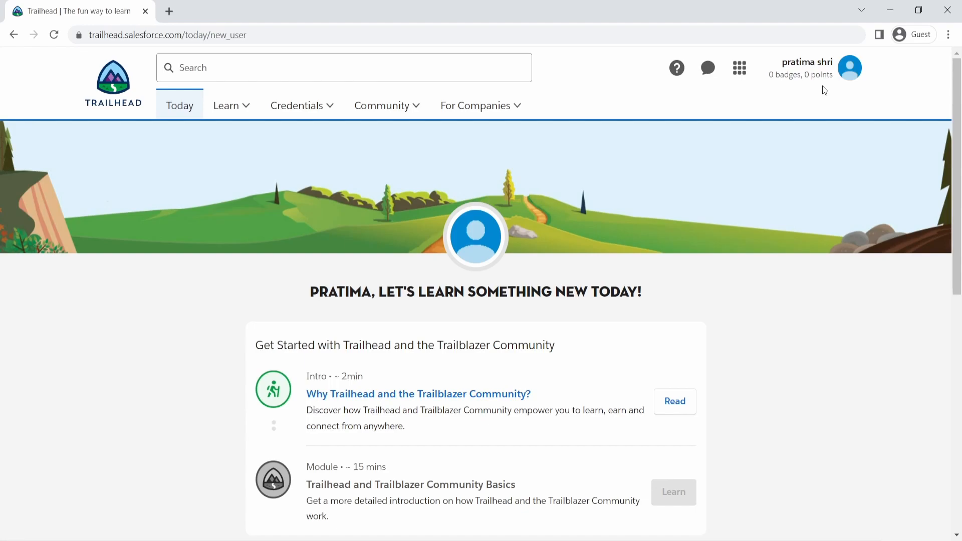
pyautogui.scroll(-3)
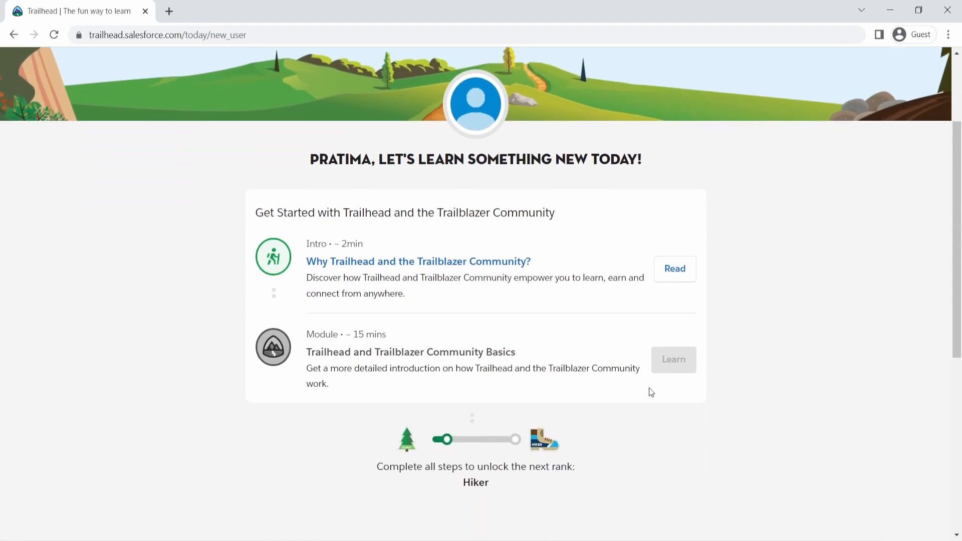
pyautogui.moveTo(531, 290)
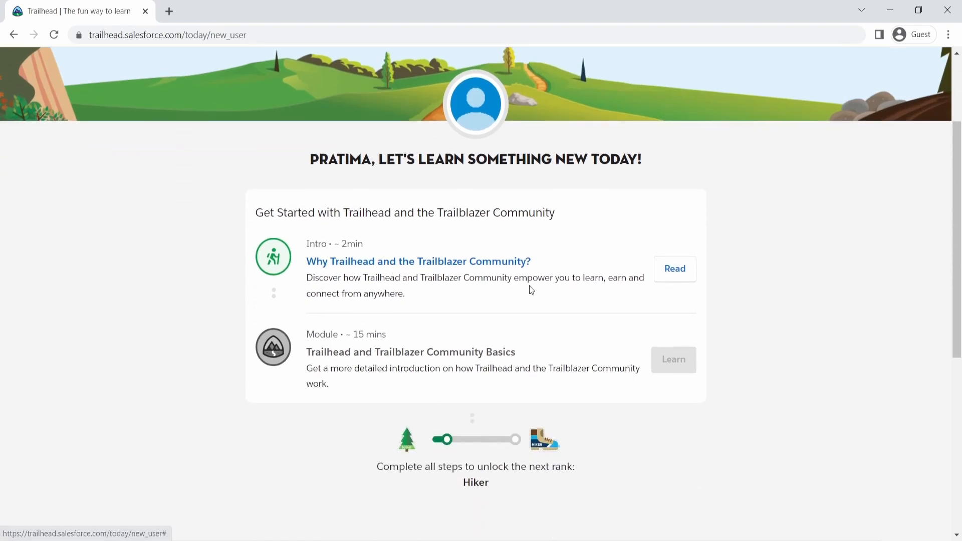
pyautogui.moveTo(390, 344)
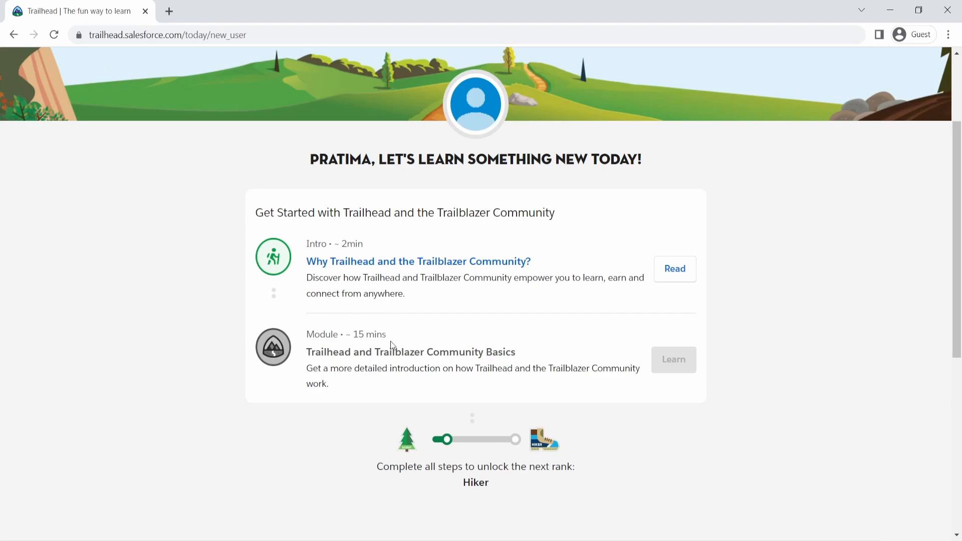
pyautogui.scroll(3)
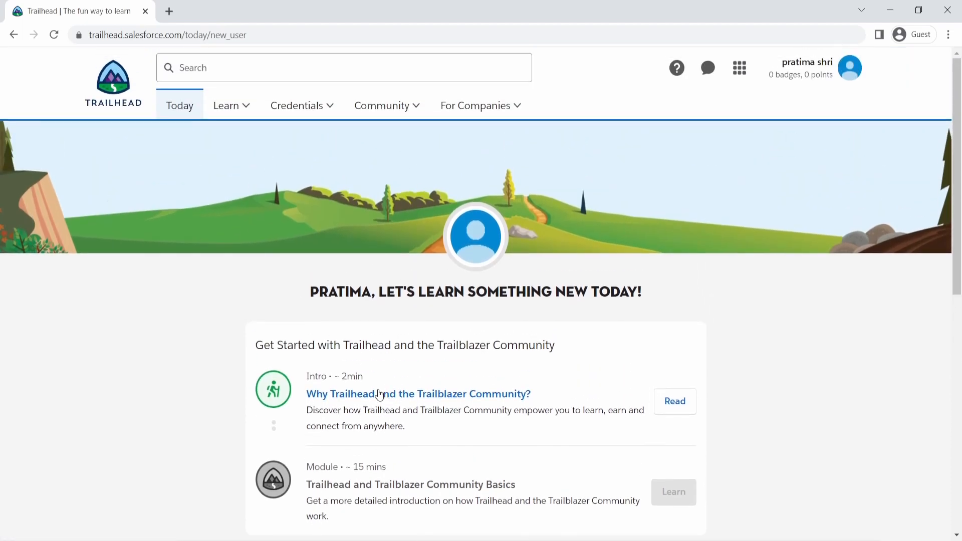
pyautogui.scroll(-3)
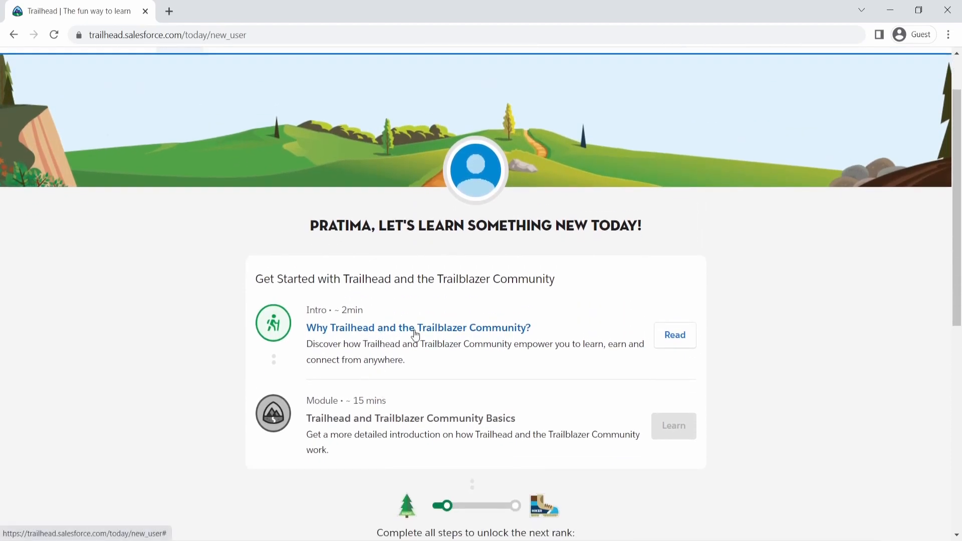
pyautogui.scroll(3)
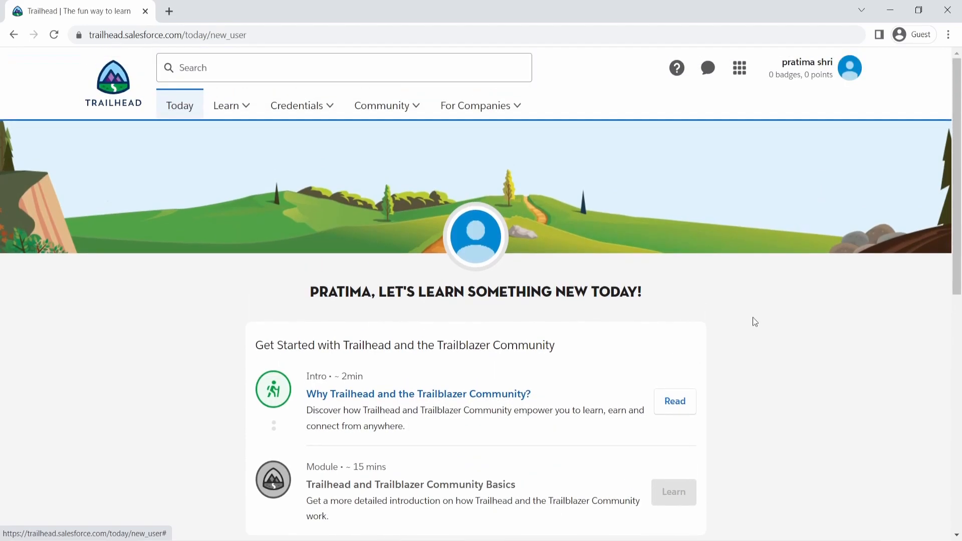
# Reach the Trailblazer Community Groups page from the Community menu and look over the featured groups
pyautogui.click(387, 105)
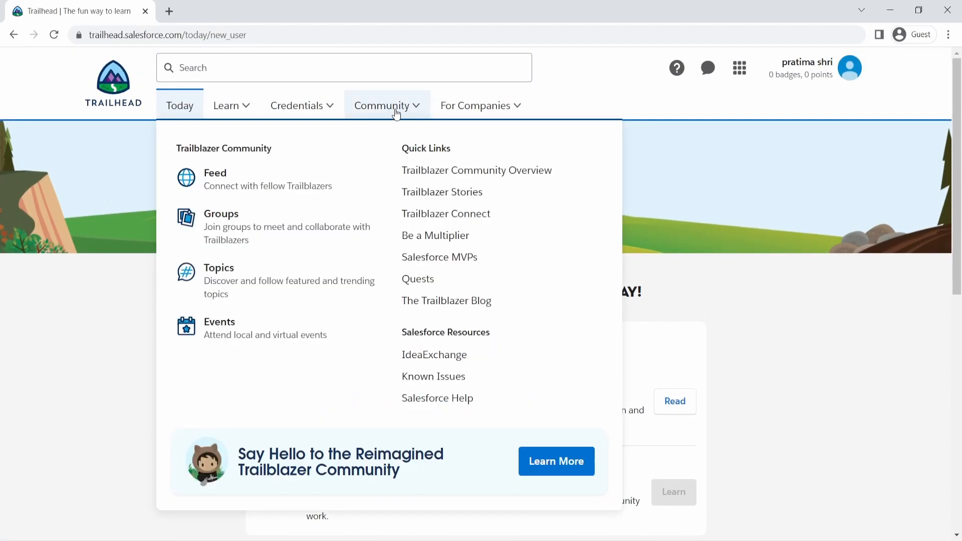
pyautogui.moveTo(295, 226)
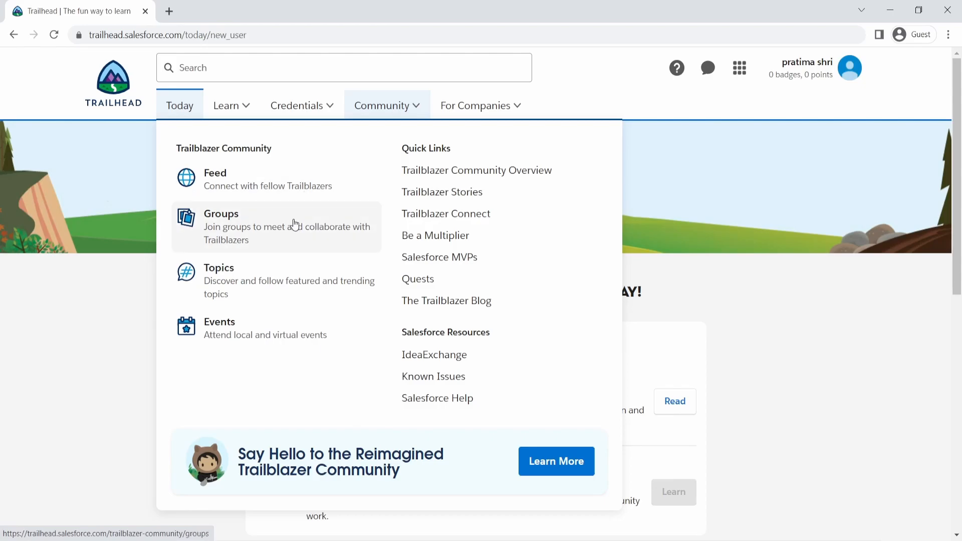
pyautogui.moveTo(318, 241)
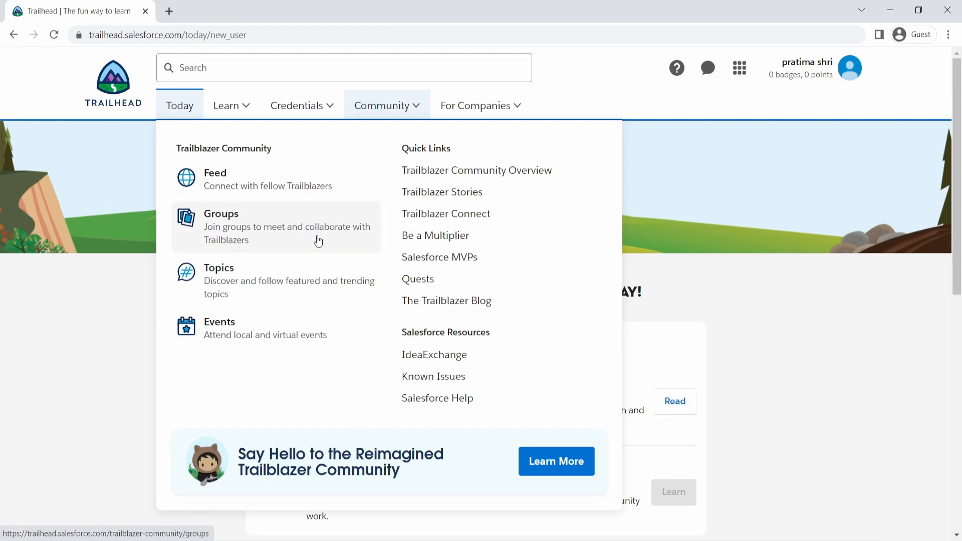
pyautogui.click(221, 214)
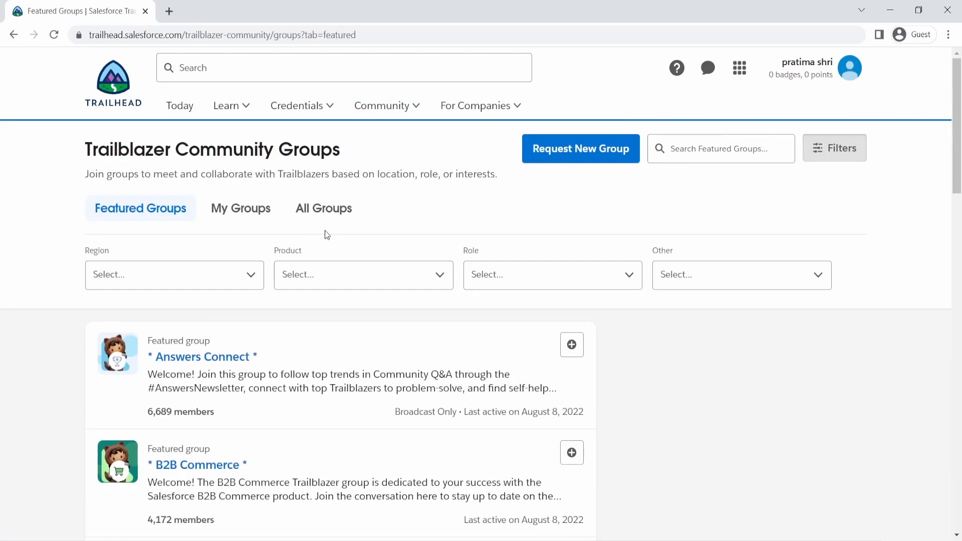
pyautogui.scroll(-3)
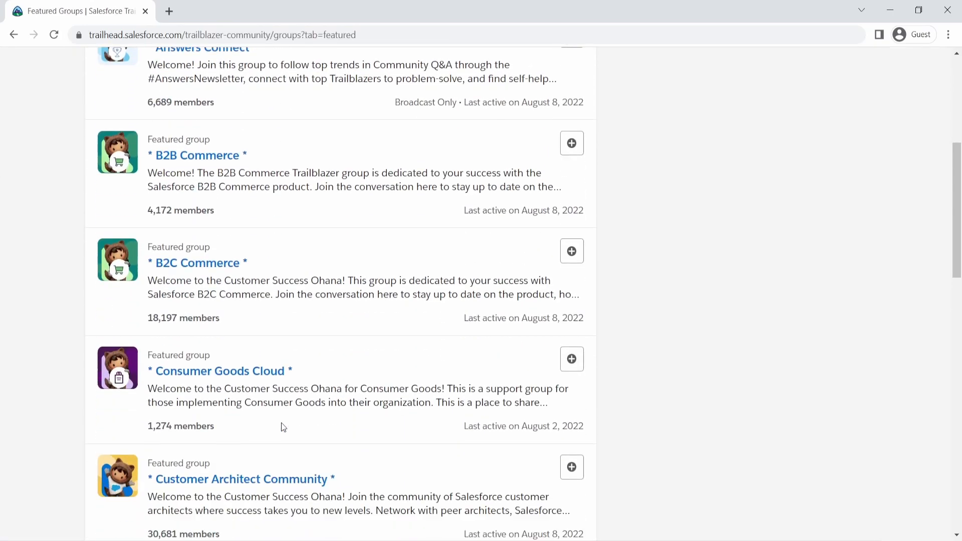
pyautogui.scroll(3)
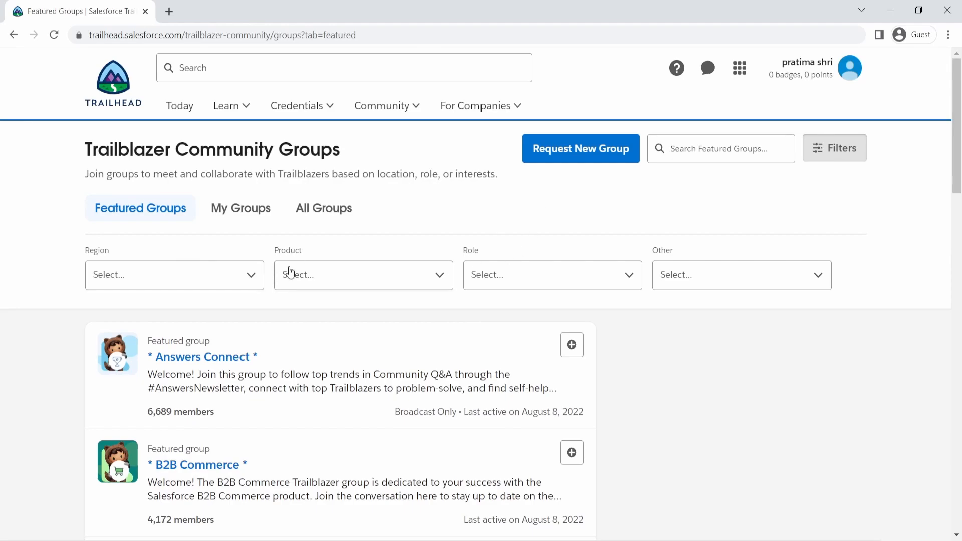
# Search All Groups for 'admin', browse the matches, and enter one group's discussion page
pyautogui.click(322, 207)
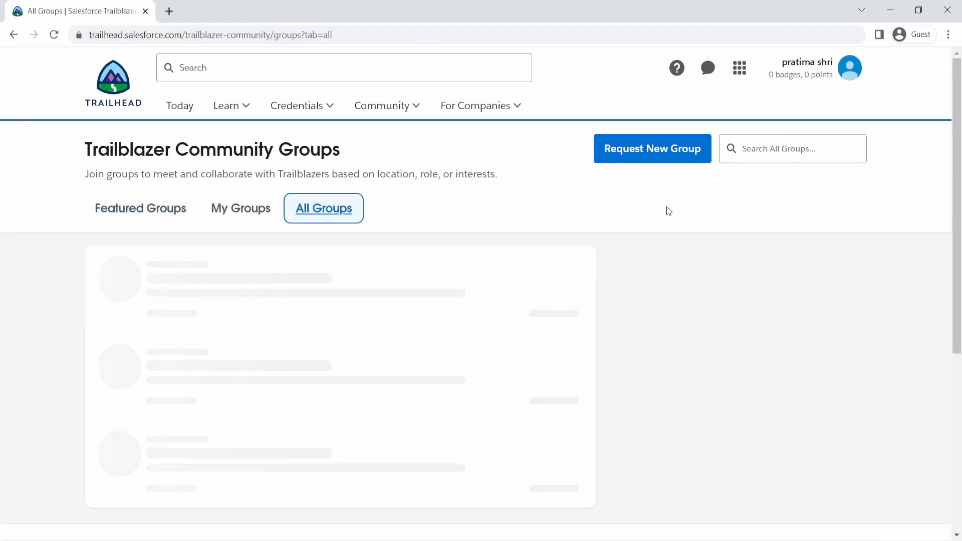
pyautogui.write('admin')
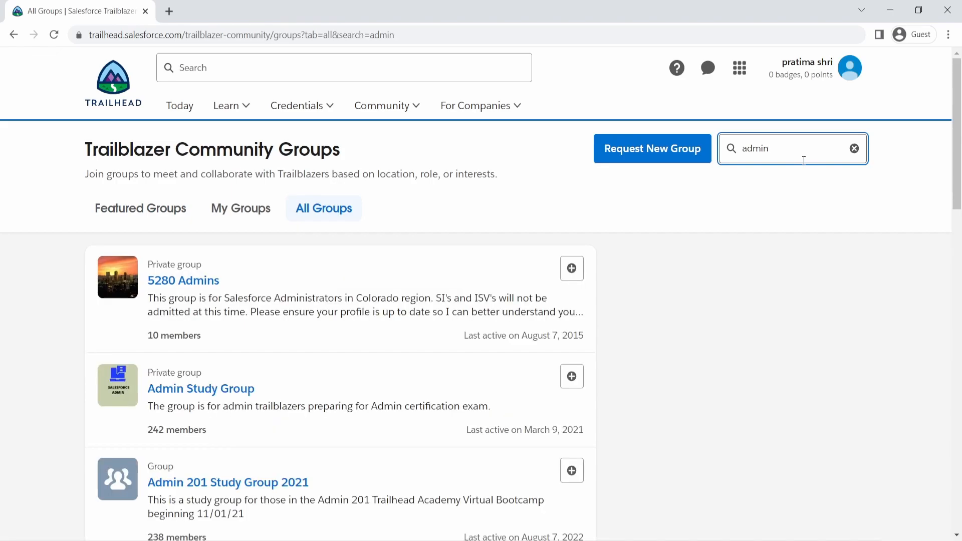
pyautogui.scroll(-3)
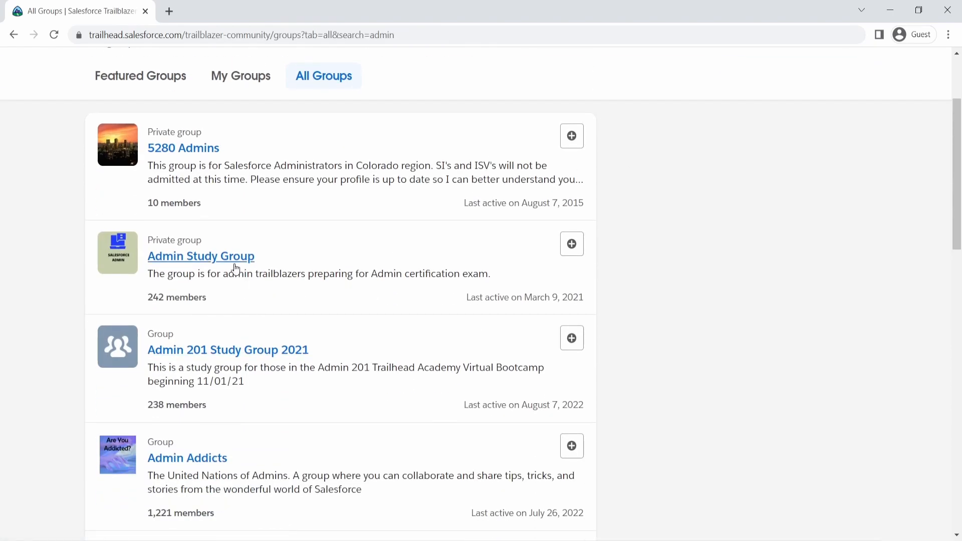
pyautogui.scroll(-3)
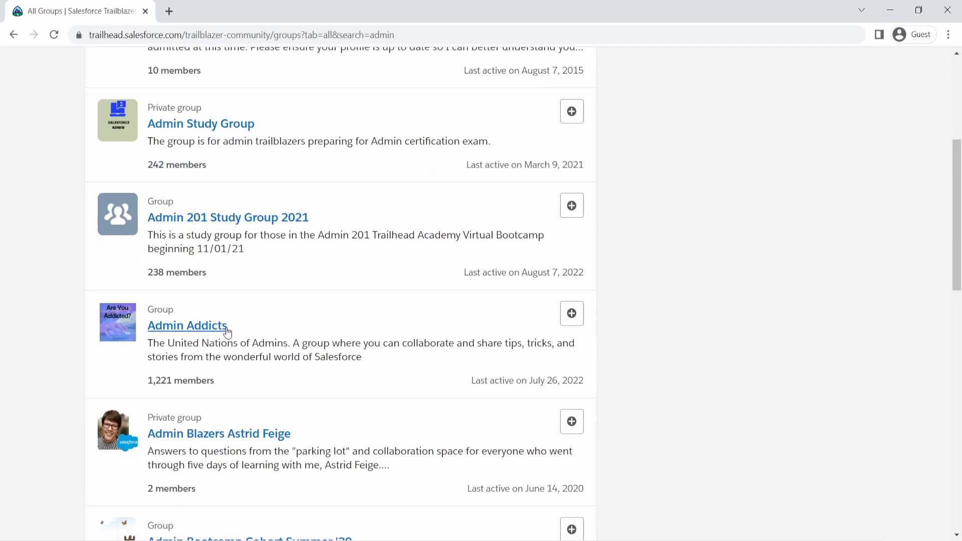
pyautogui.scroll(-3)
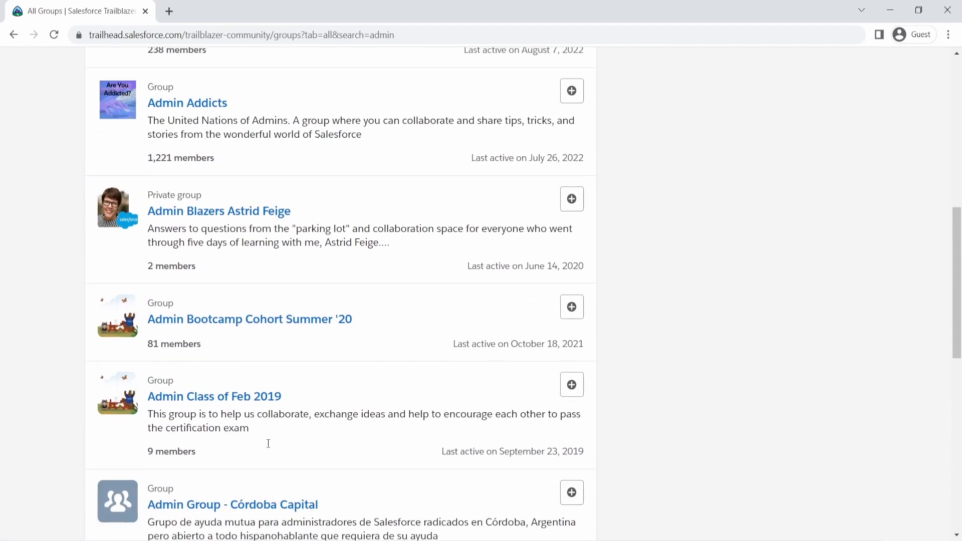
pyautogui.scroll(-3)
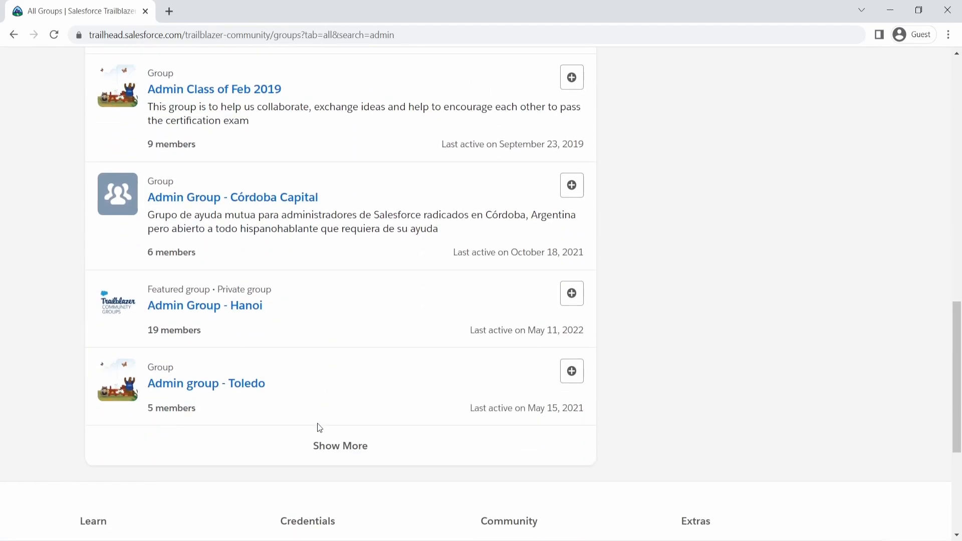
pyautogui.scroll(3)
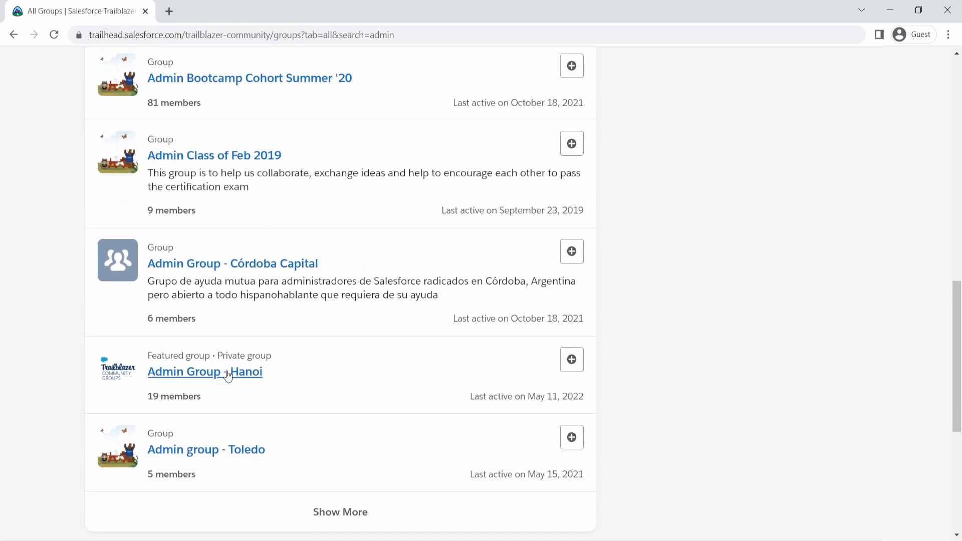
pyautogui.moveTo(204, 371)
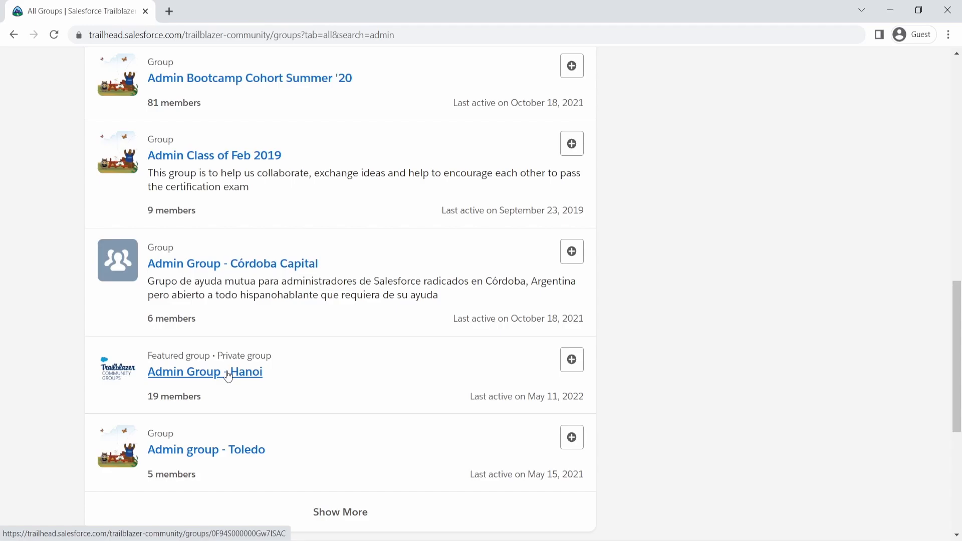
pyautogui.scroll(3)
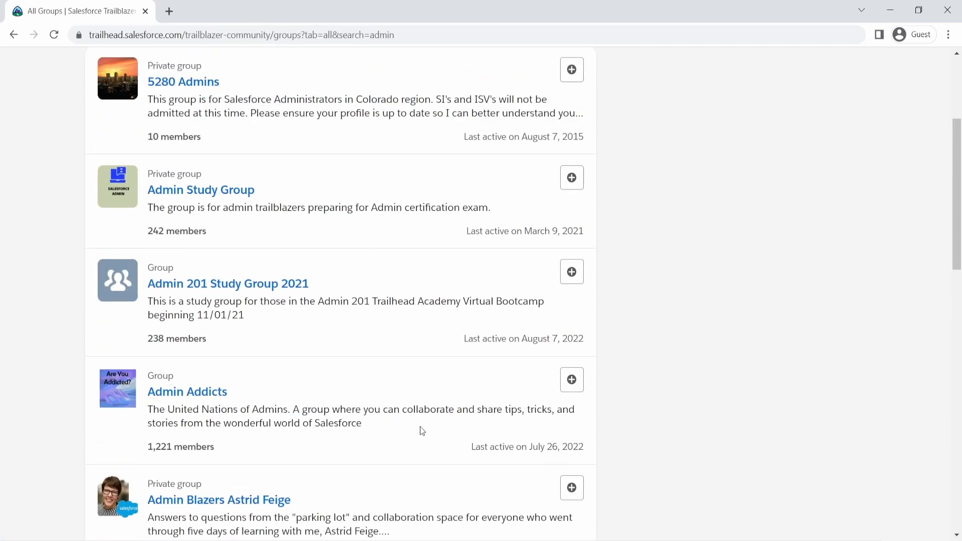
pyautogui.moveTo(375, 385)
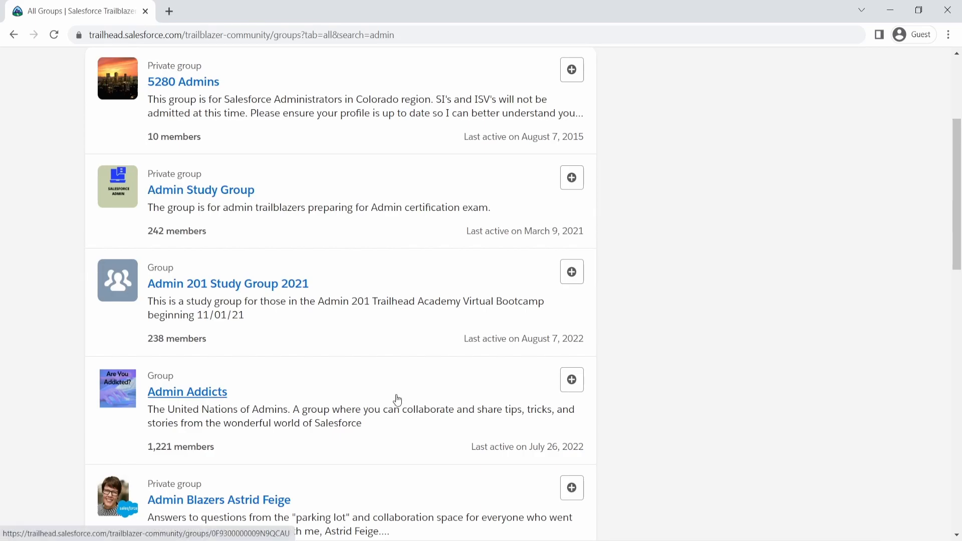
pyautogui.scroll(3)
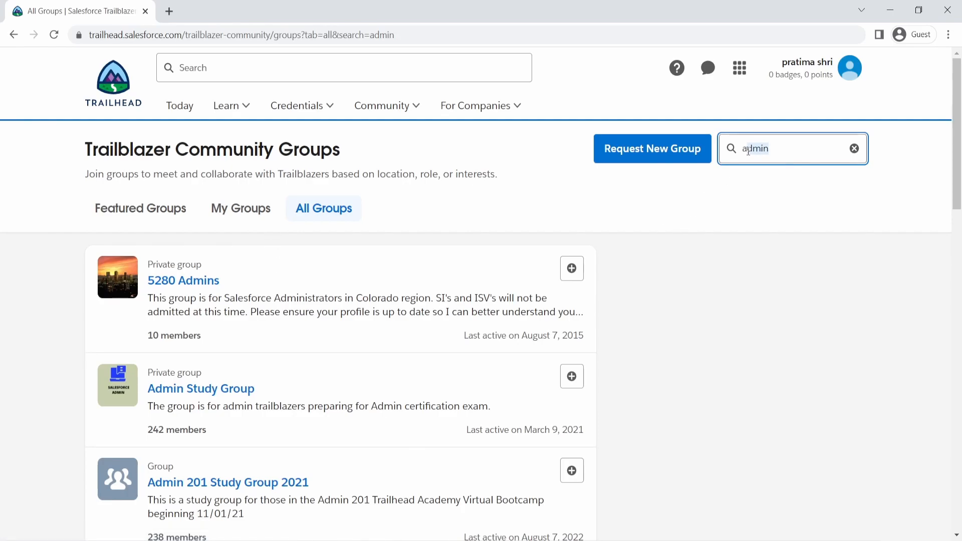
pyautogui.click(854, 149)
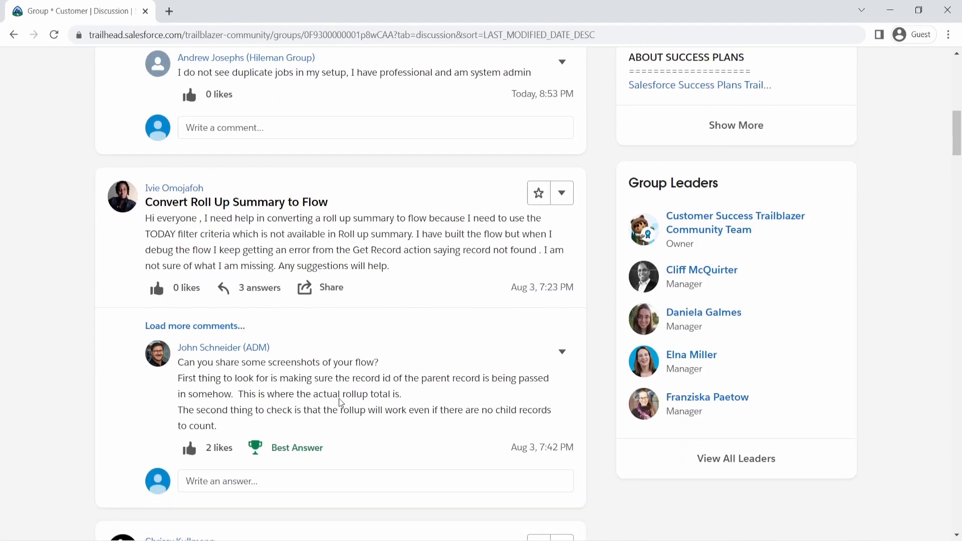
# Scroll through the Customer Success group's Discussion posts
pyautogui.scroll(-3)
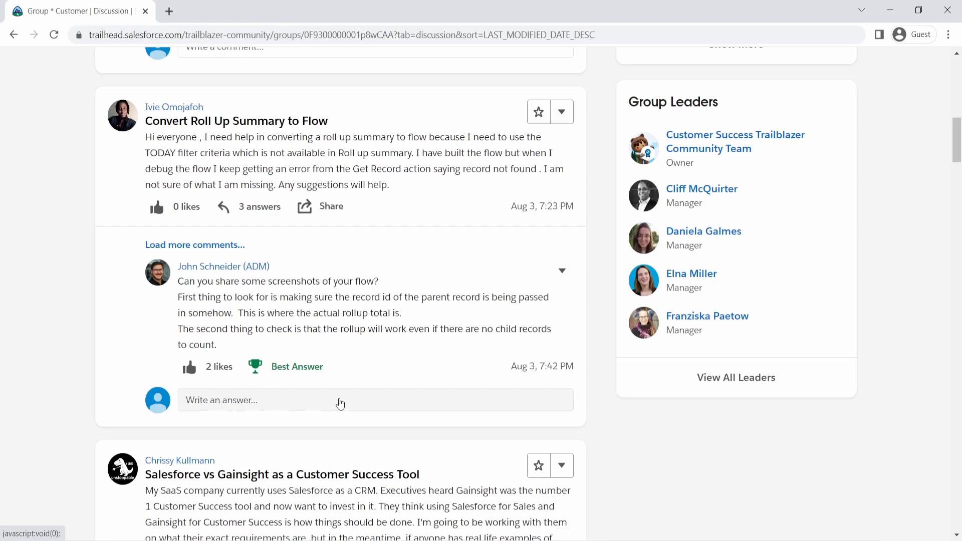
pyautogui.moveTo(150, 149)
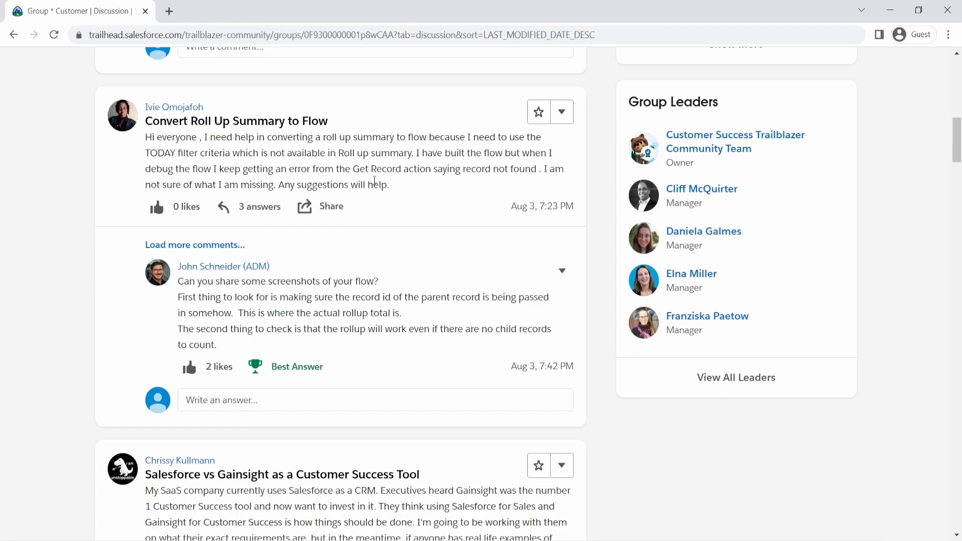
pyautogui.moveTo(390, 197)
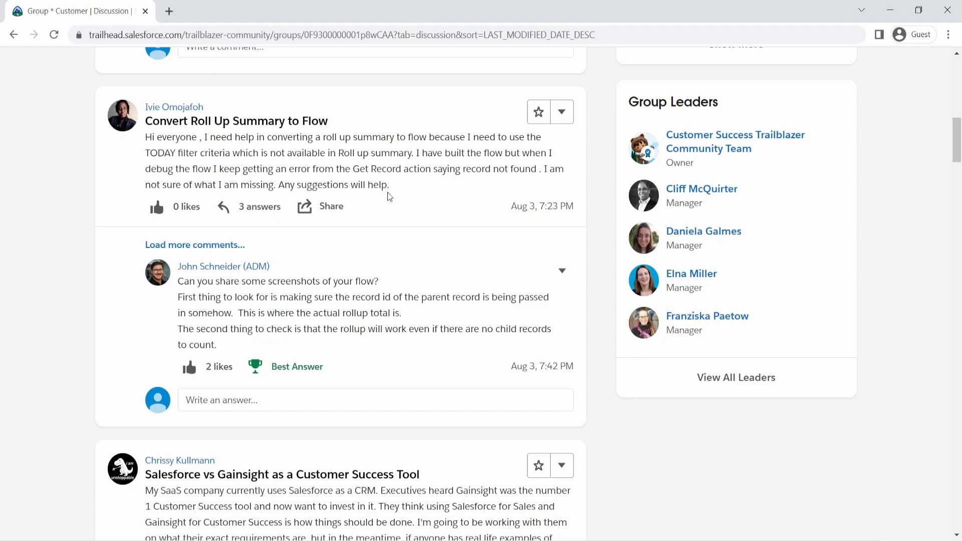
pyautogui.moveTo(375, 259)
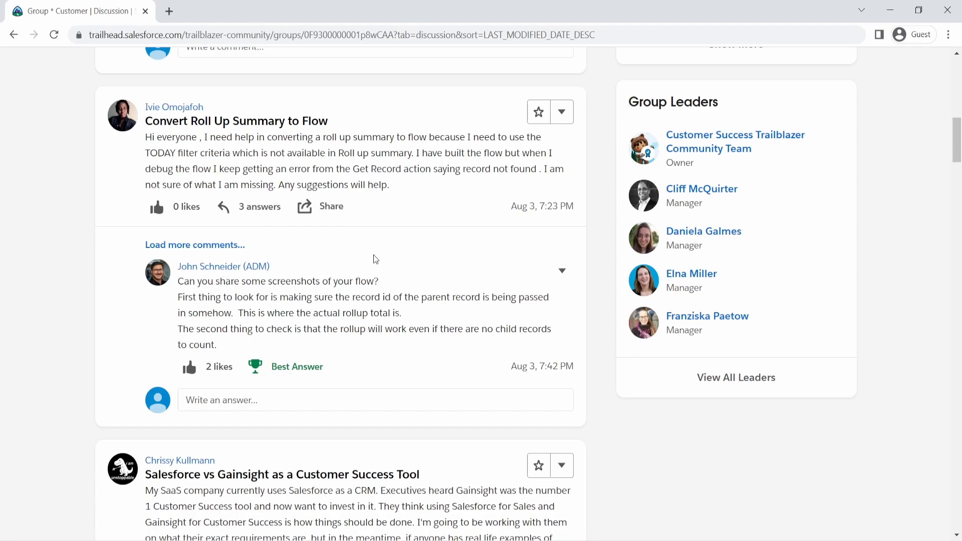
pyautogui.scroll(-3)
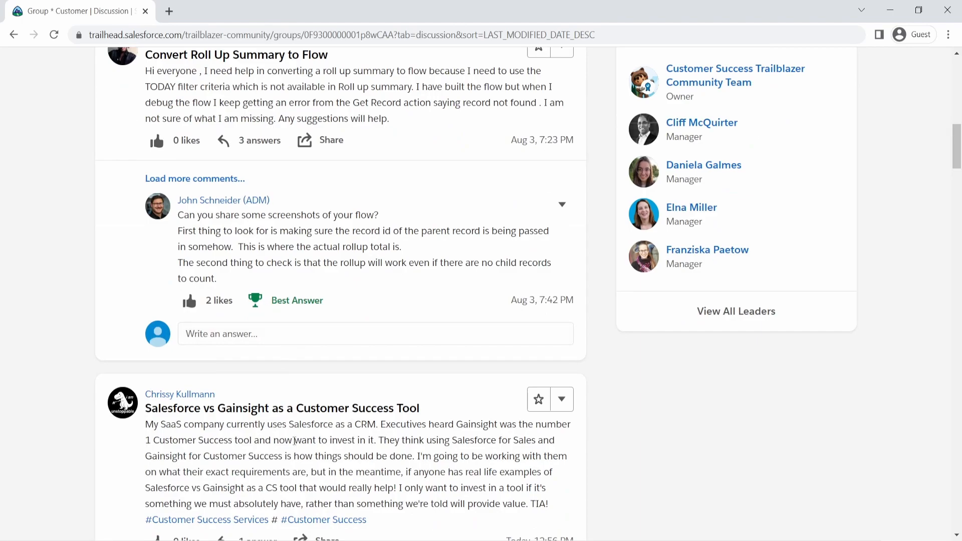
pyautogui.scroll(3)
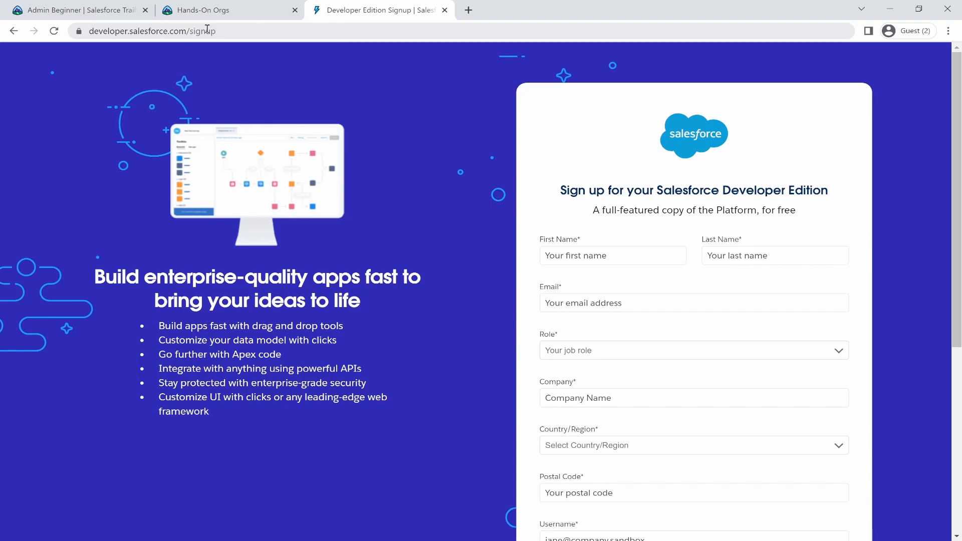
pyautogui.moveTo(548, 172)
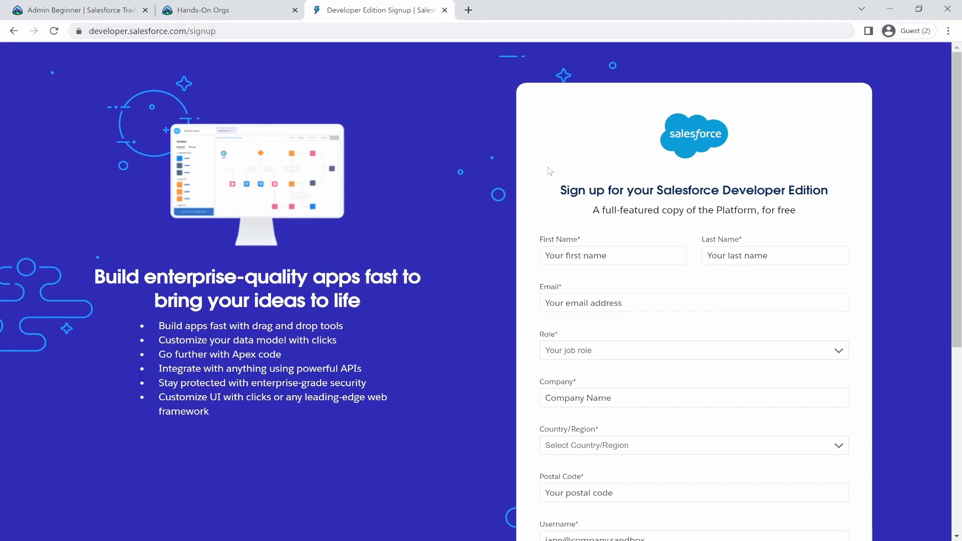
# Enter the first name and last name on the Developer Edition signup form
pyautogui.click(612, 255)
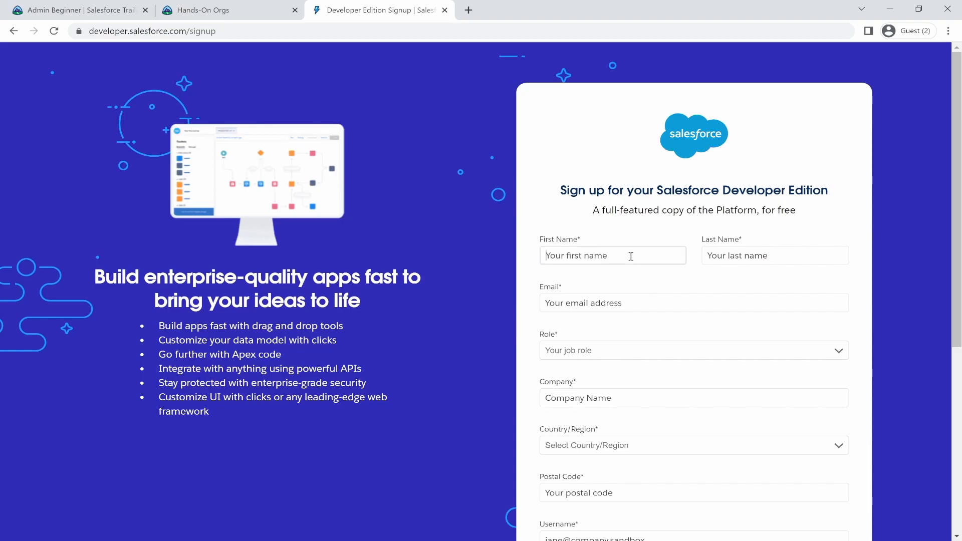
pyautogui.click(613, 255)
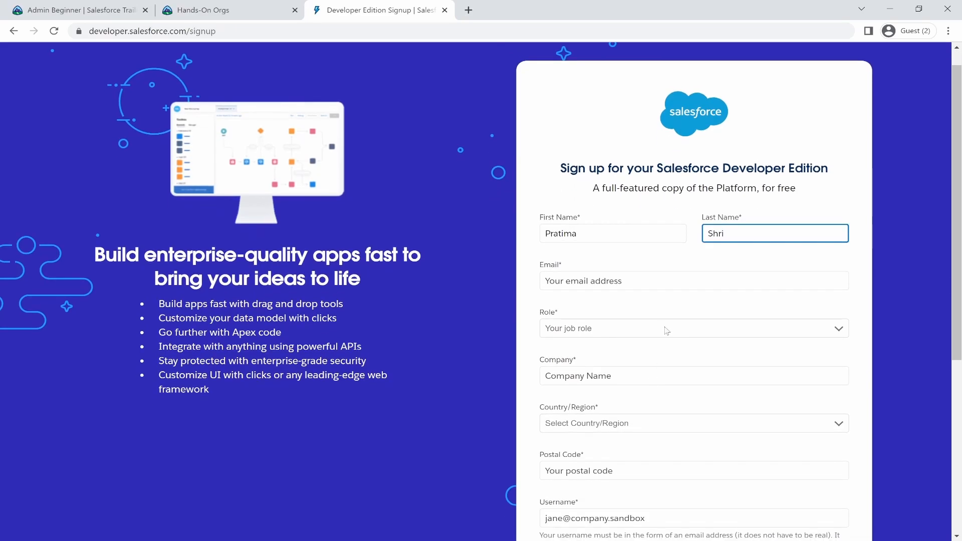
pyautogui.scroll(-3)
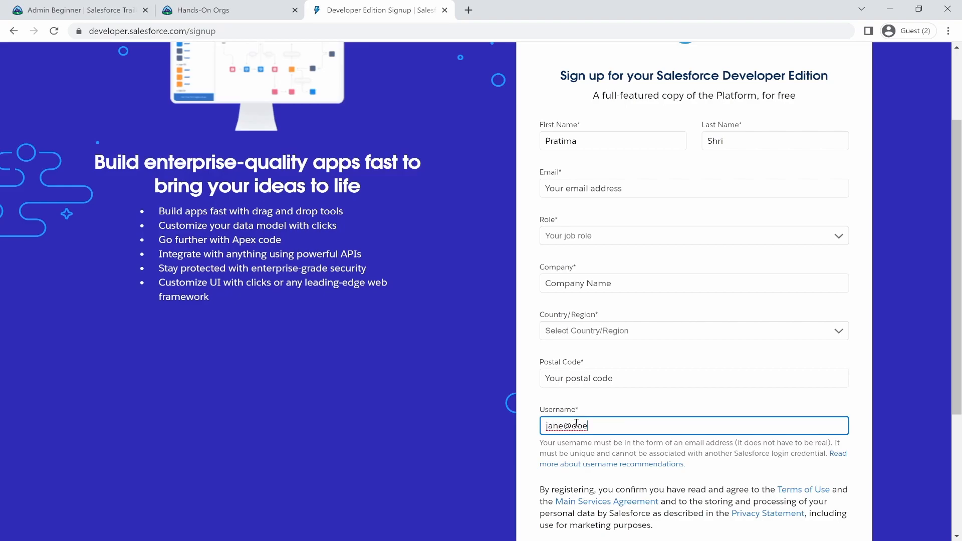
# Complete the email-style Username value ending in '.com' with '23' appended
pyautogui.write('.com')
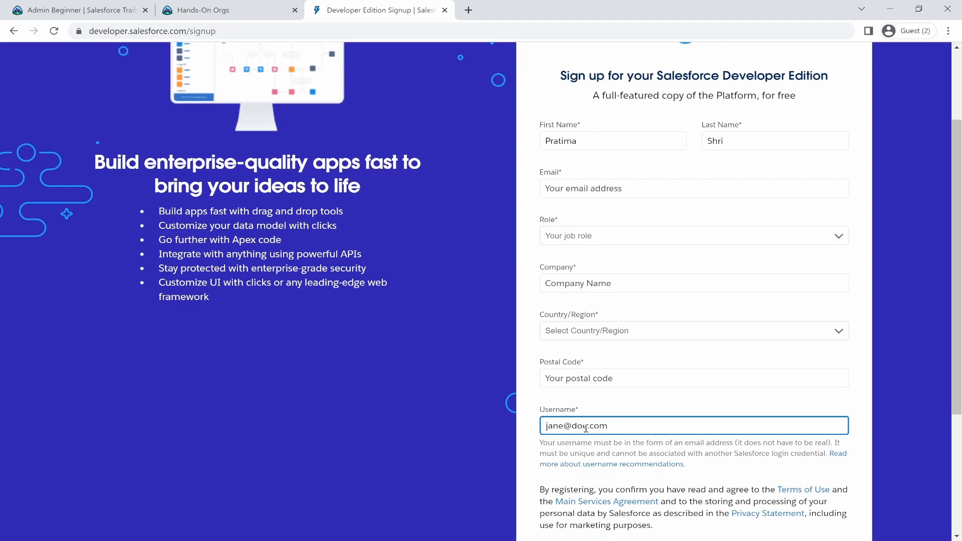
pyautogui.write('23')
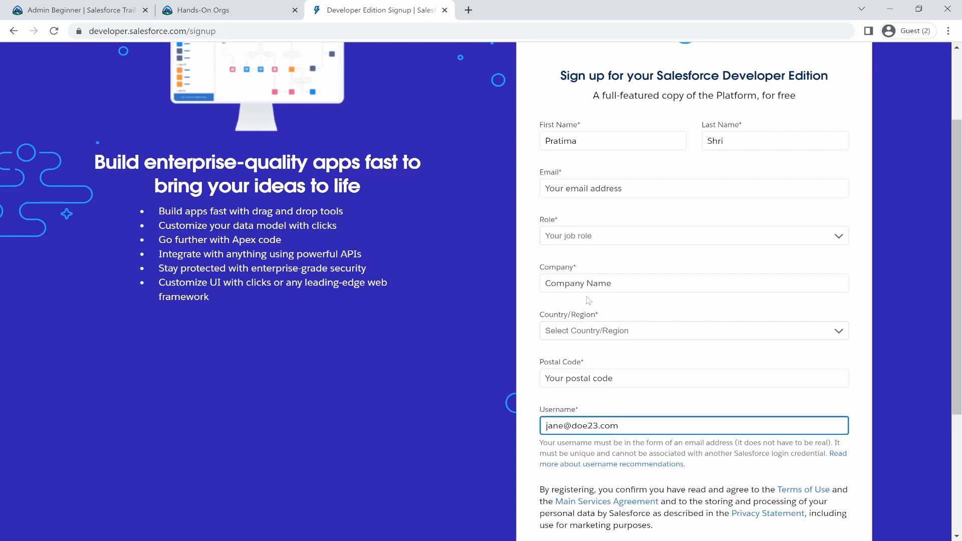
pyautogui.moveTo(600, 347)
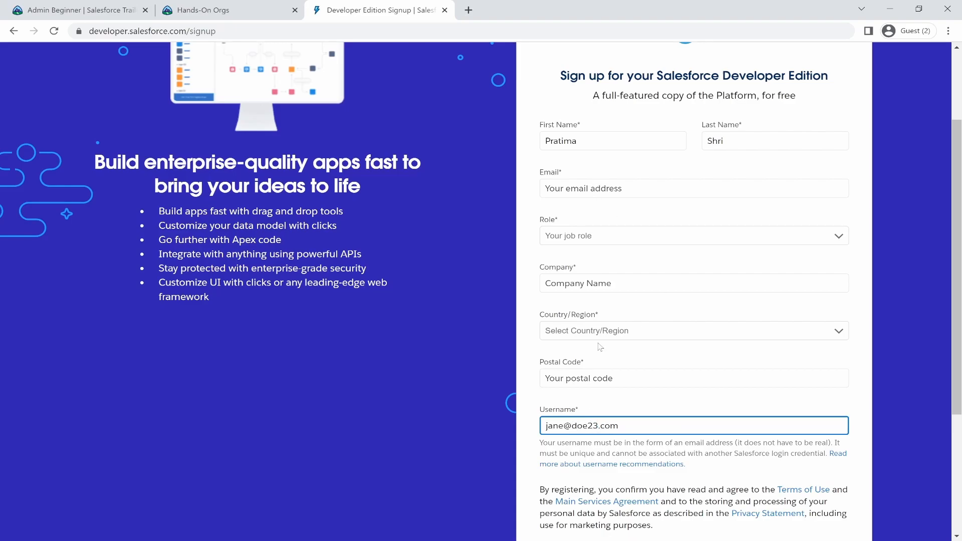
pyautogui.scroll(-3)
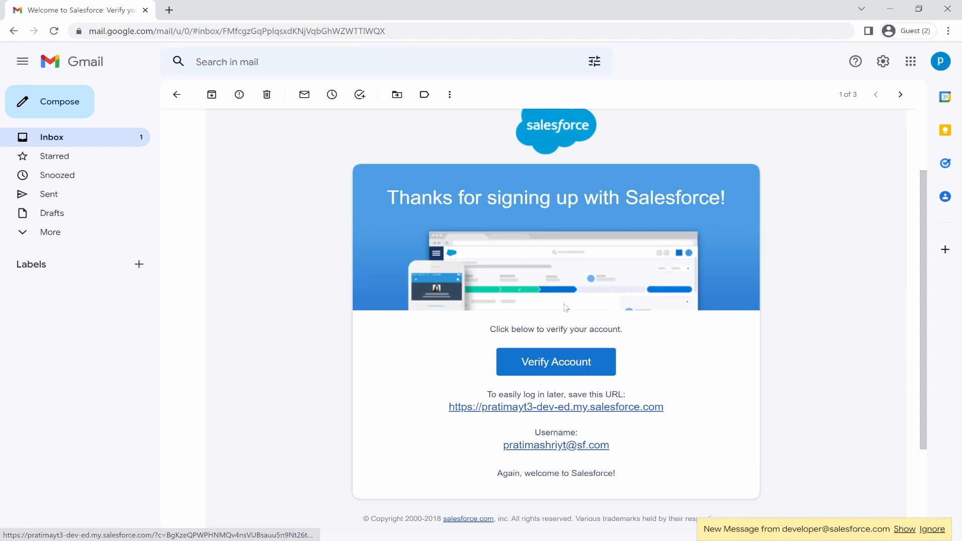
pyautogui.moveTo(563, 379)
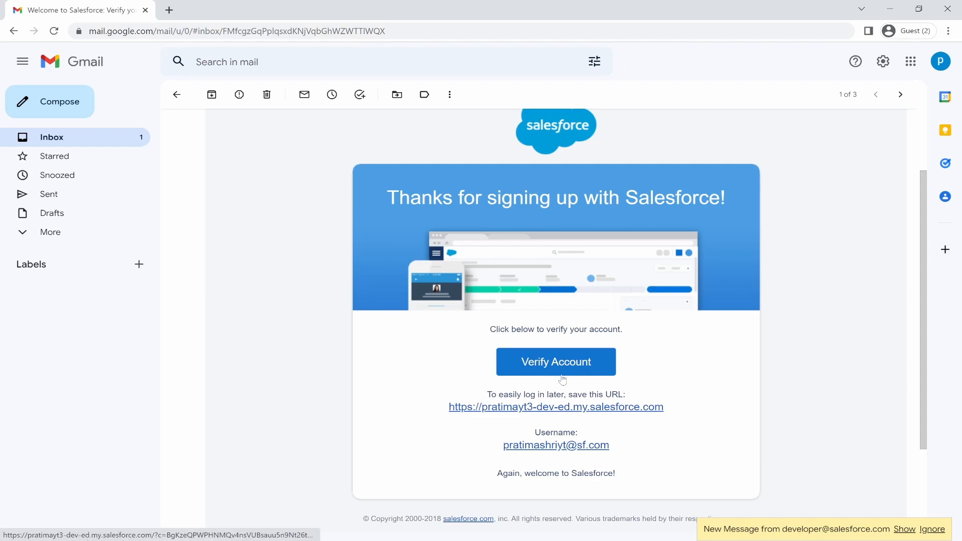
pyautogui.moveTo(490, 454)
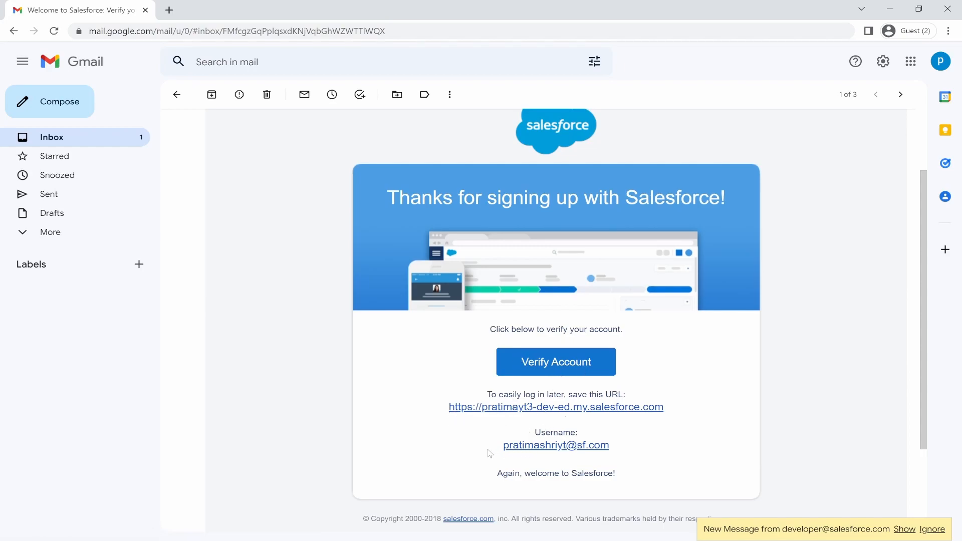
pyautogui.moveTo(555, 407)
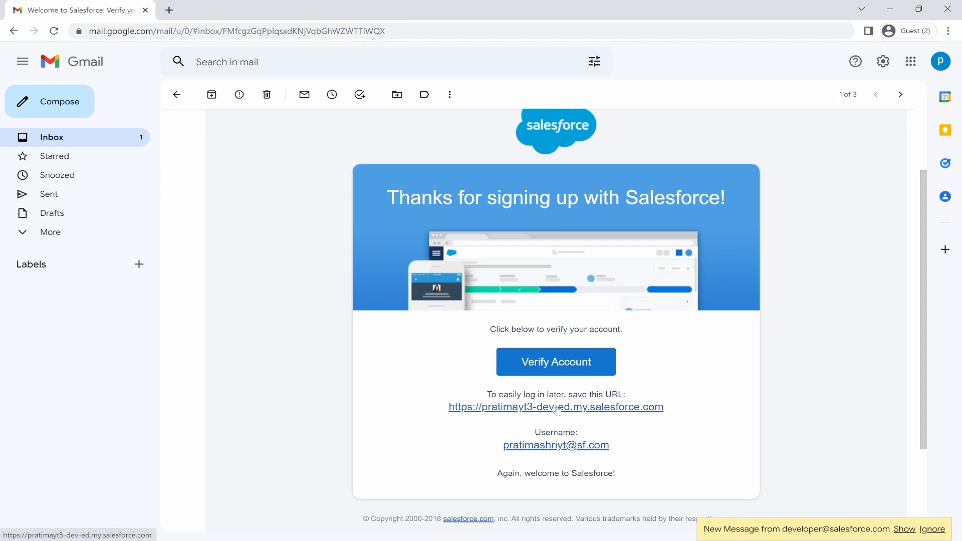
pyautogui.moveTo(508, 420)
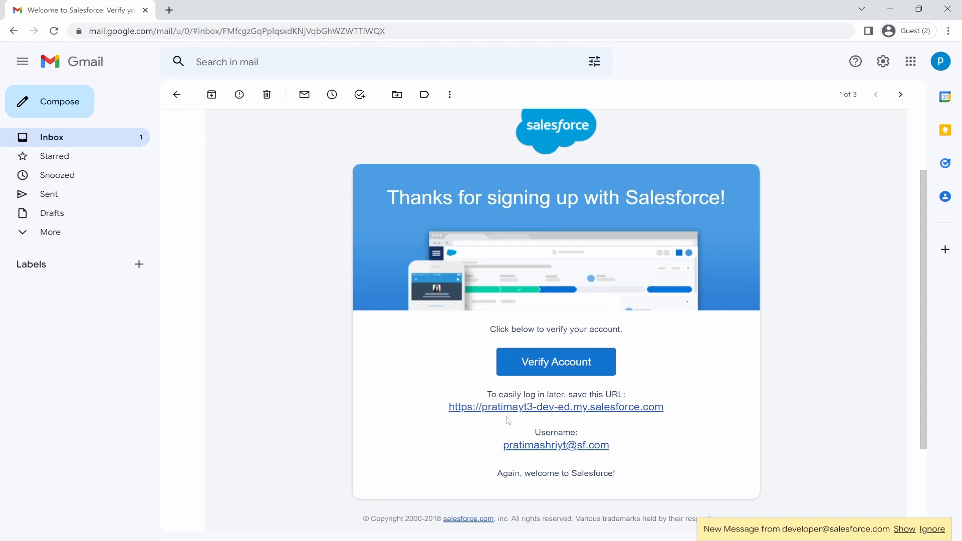
pyautogui.moveTo(506, 413)
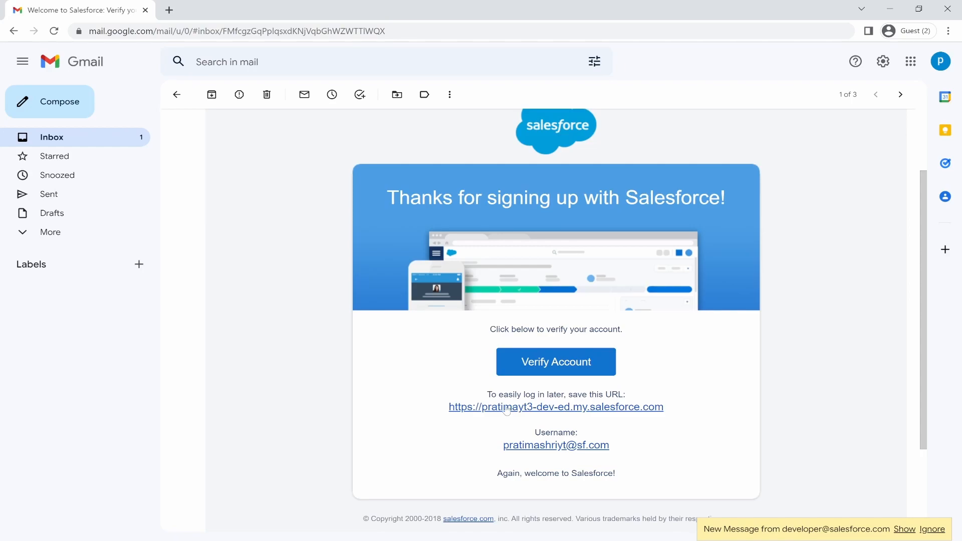
pyautogui.moveTo(516, 417)
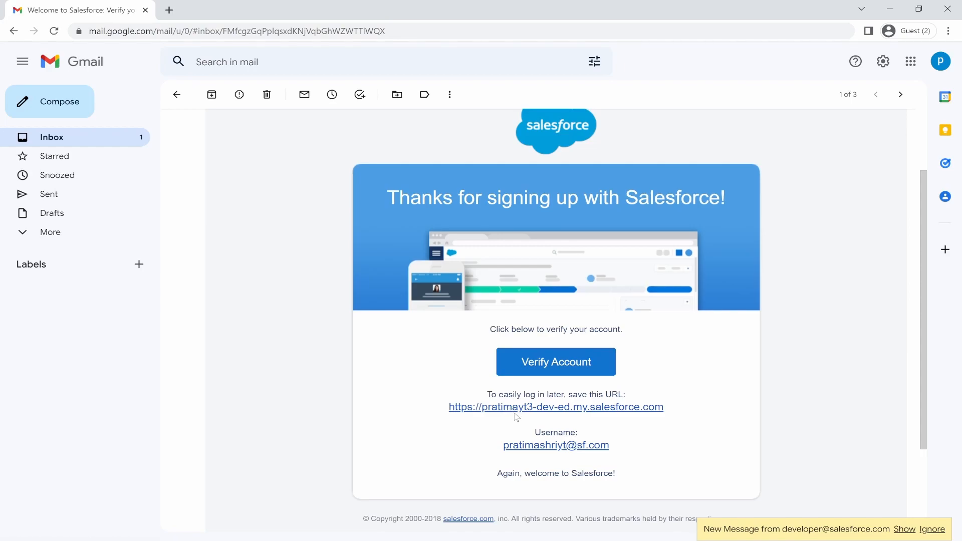
pyautogui.moveTo(556, 362)
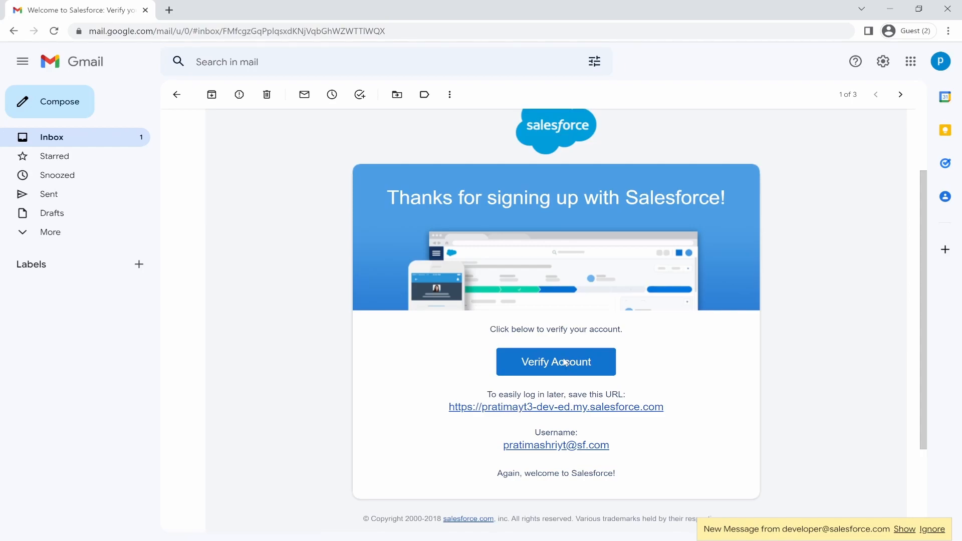
# Verify the new Salesforce account from the Welcome to Salesforce email
pyautogui.click(555, 361)
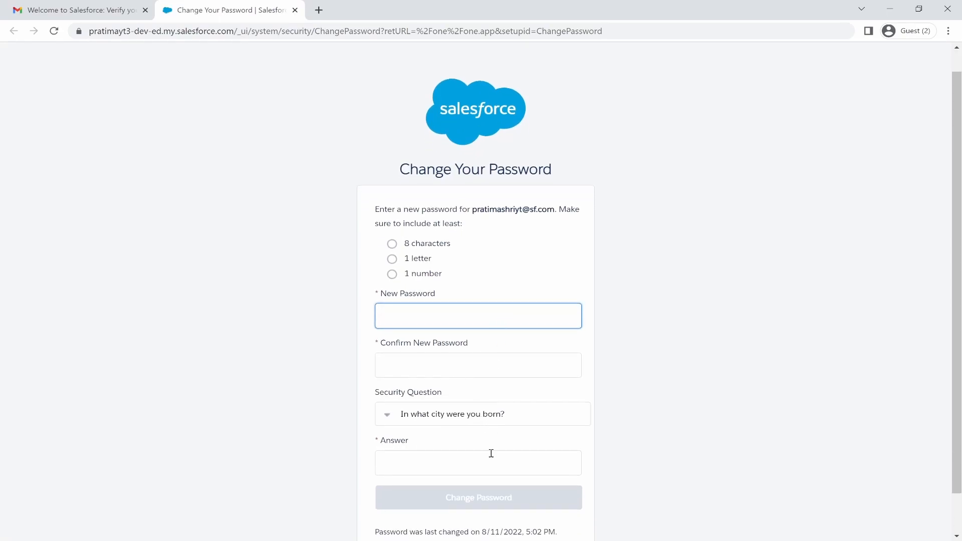
pyautogui.moveTo(620, 354)
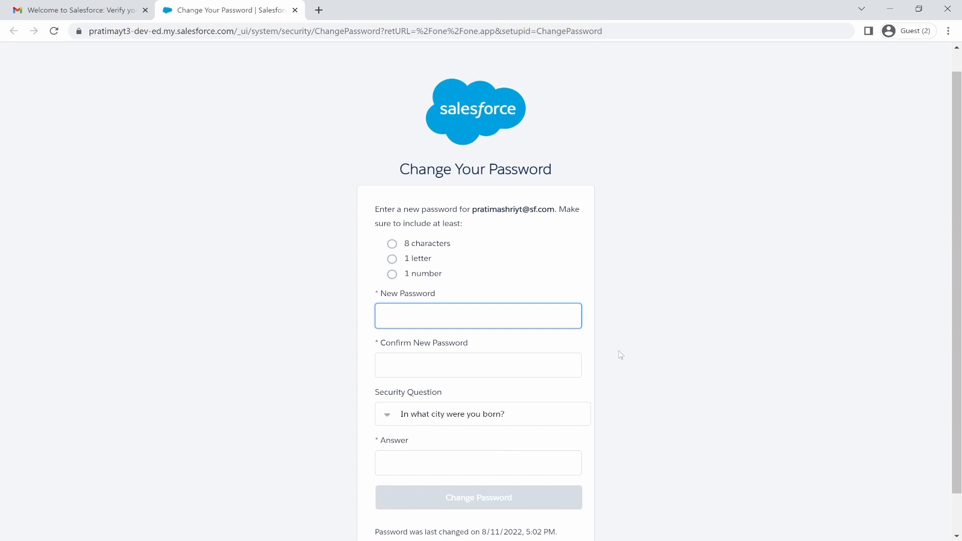
pyautogui.moveTo(601, 324)
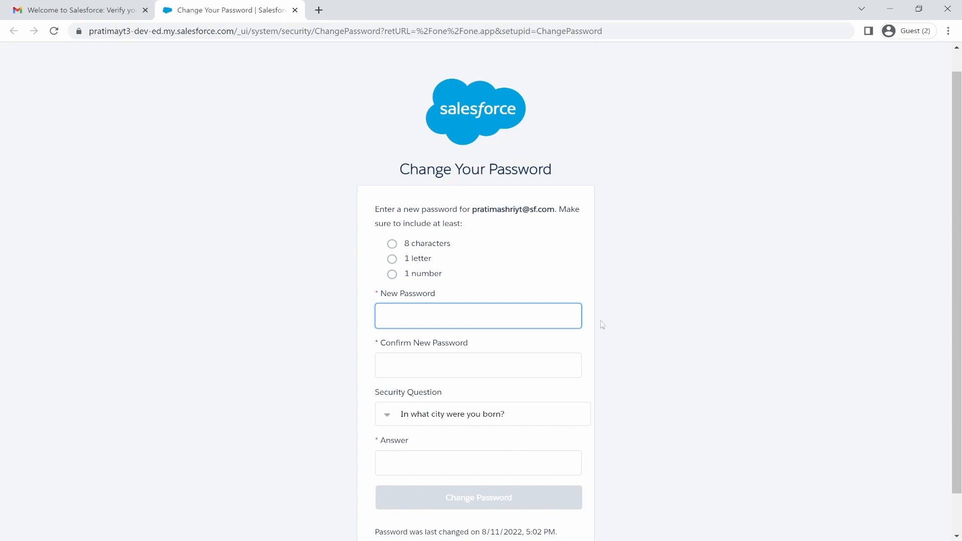
# Leave the Change Your Password page unfilled and return to the Trailhead window
pyautogui.click(478, 315)
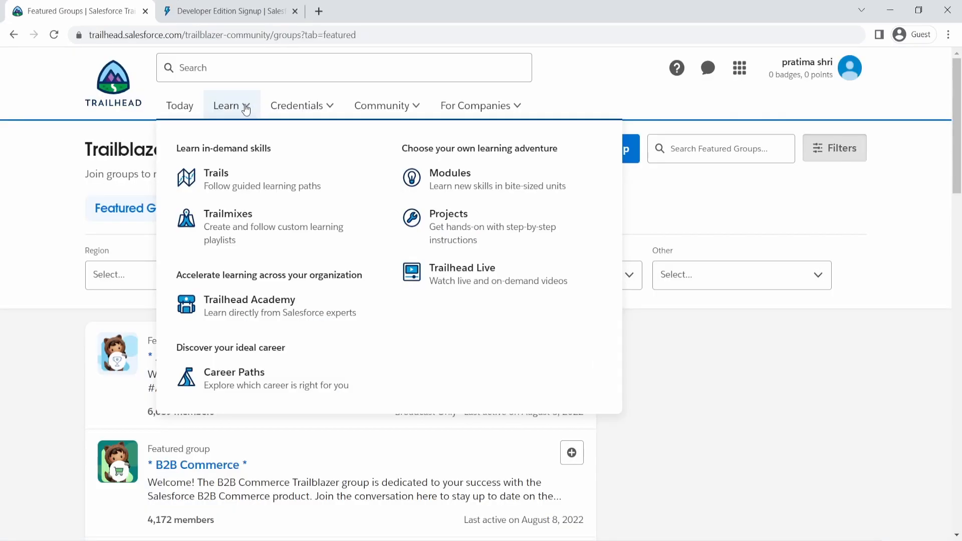
pyautogui.moveTo(262, 167)
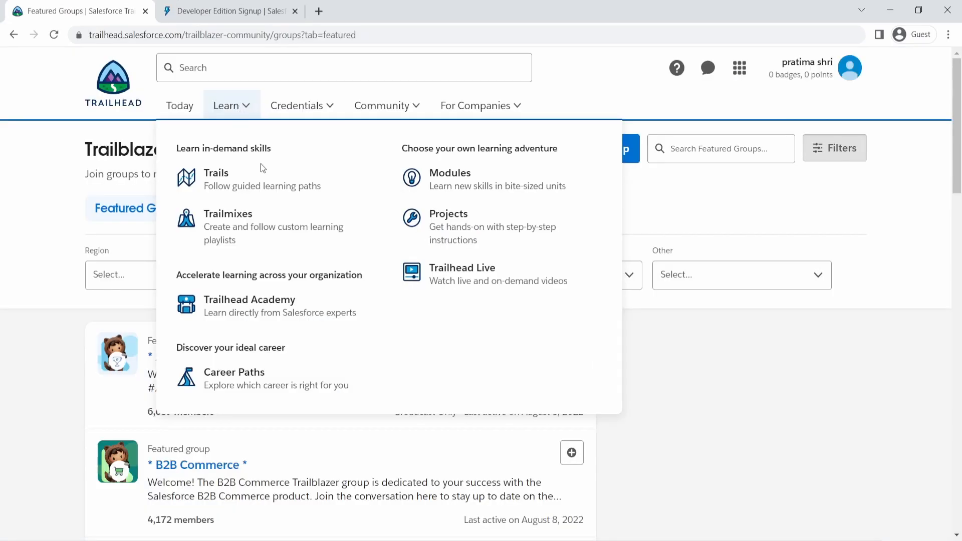
# From Learn > Projects, open the NPSP opportunity record type project's Get to Know Opportunity Record Types unit
pyautogui.click(448, 214)
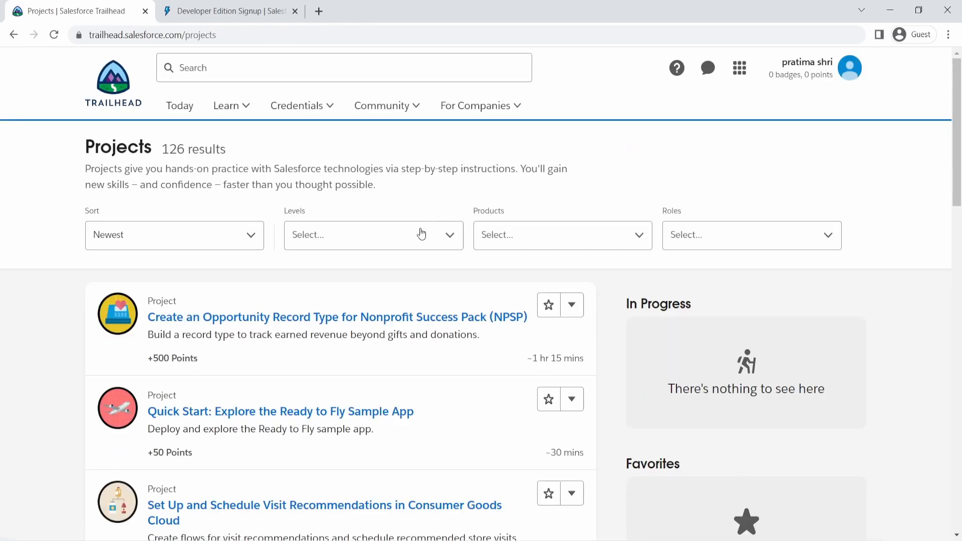
pyautogui.click(336, 317)
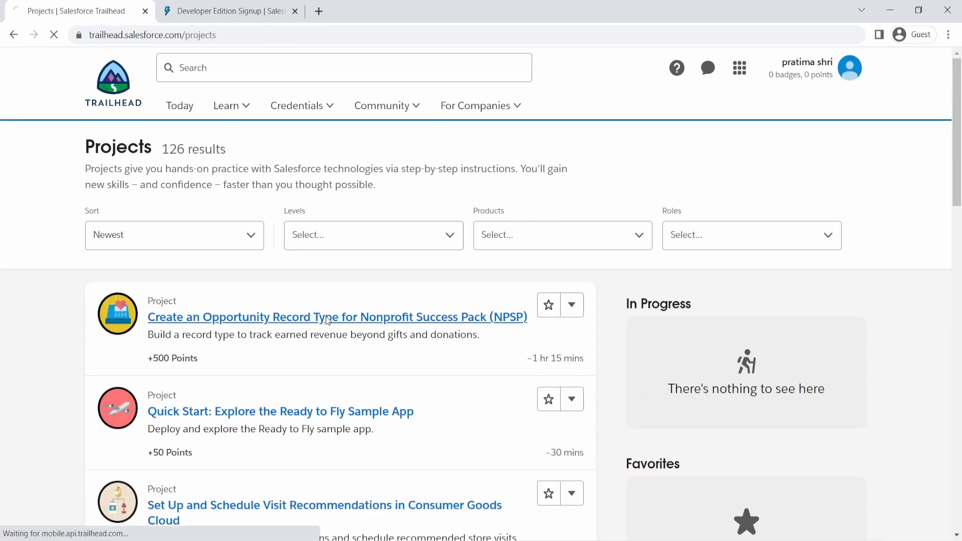
pyautogui.click(336, 317)
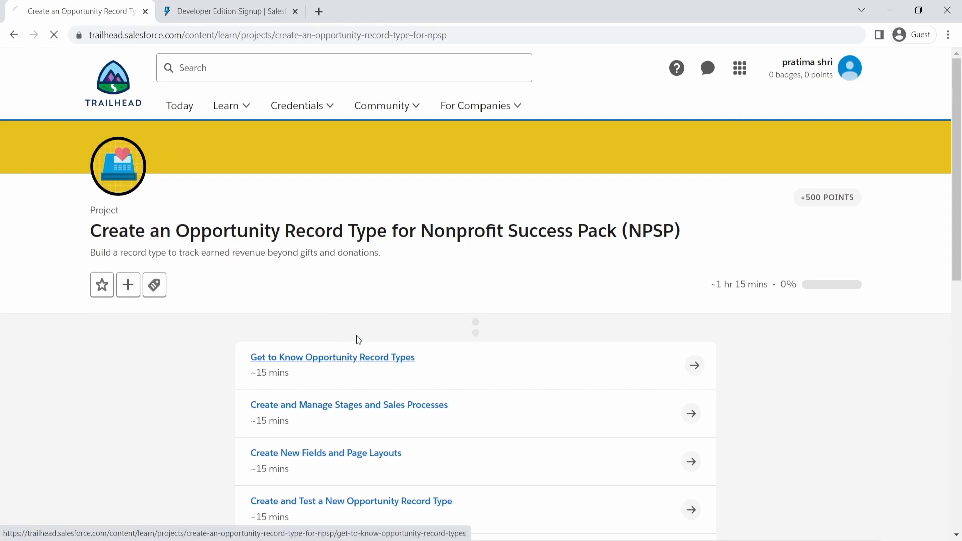
pyautogui.click(332, 357)
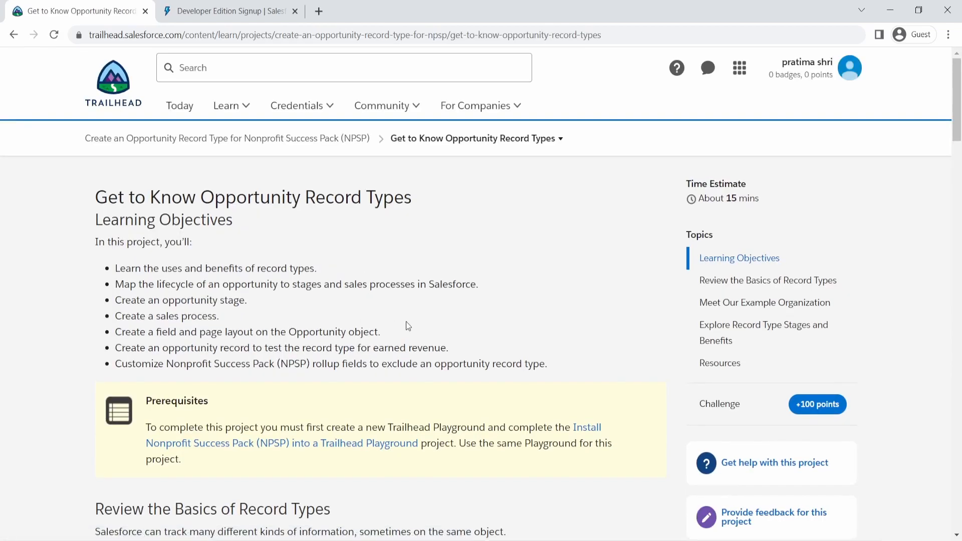
pyautogui.scroll(-3)
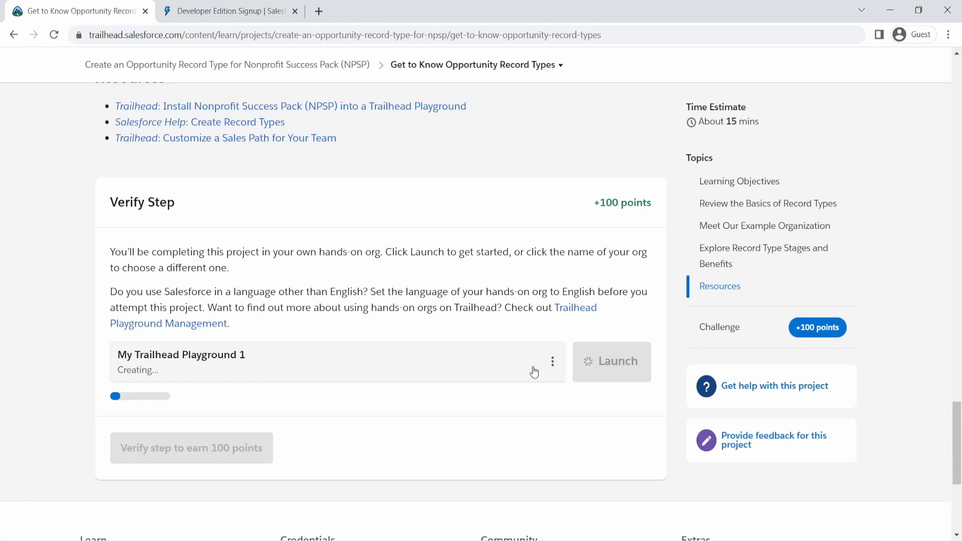
pyautogui.click(551, 361)
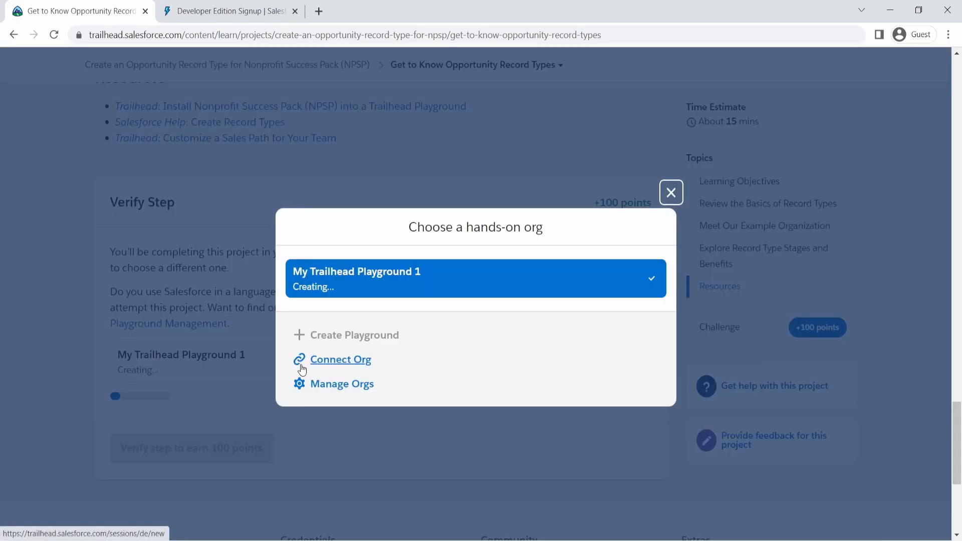
pyautogui.moveTo(353, 336)
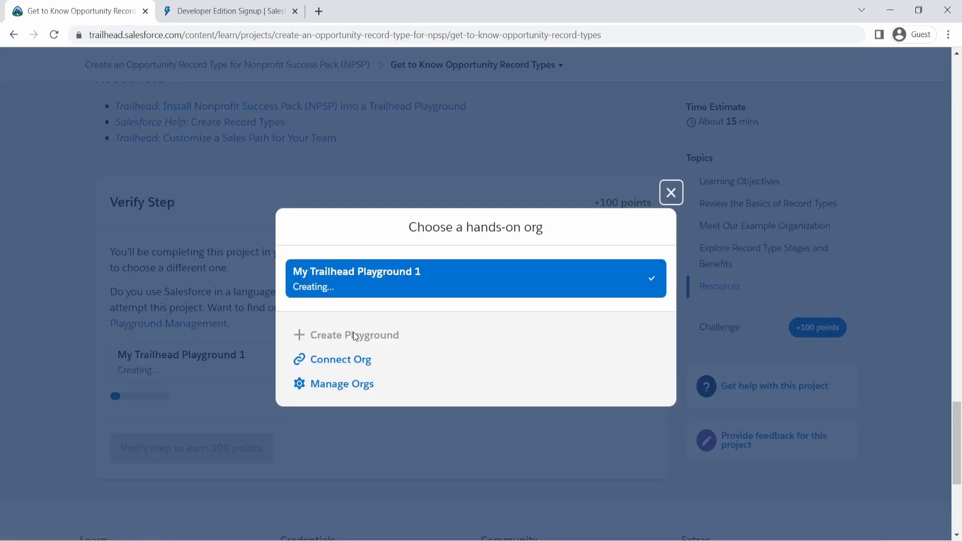
pyautogui.moveTo(334, 289)
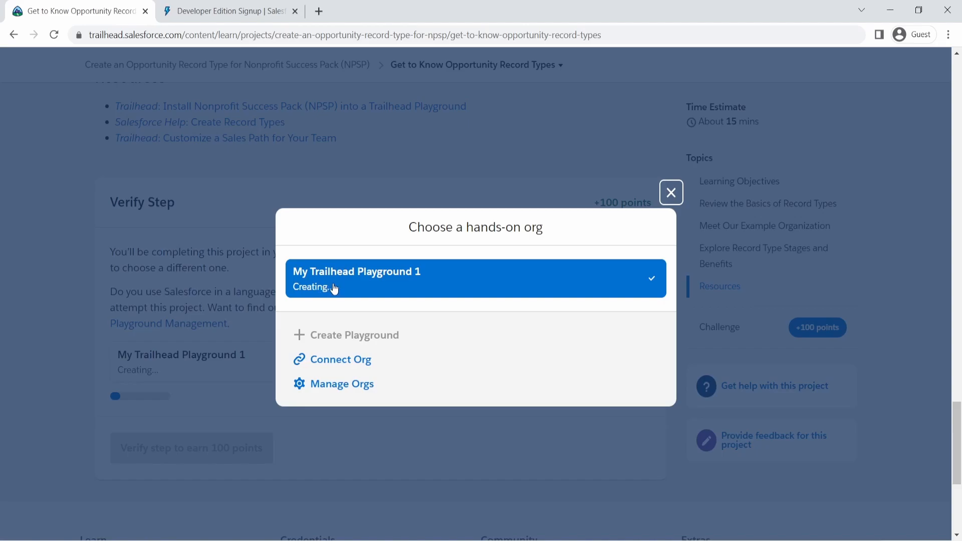
pyautogui.moveTo(103, 350)
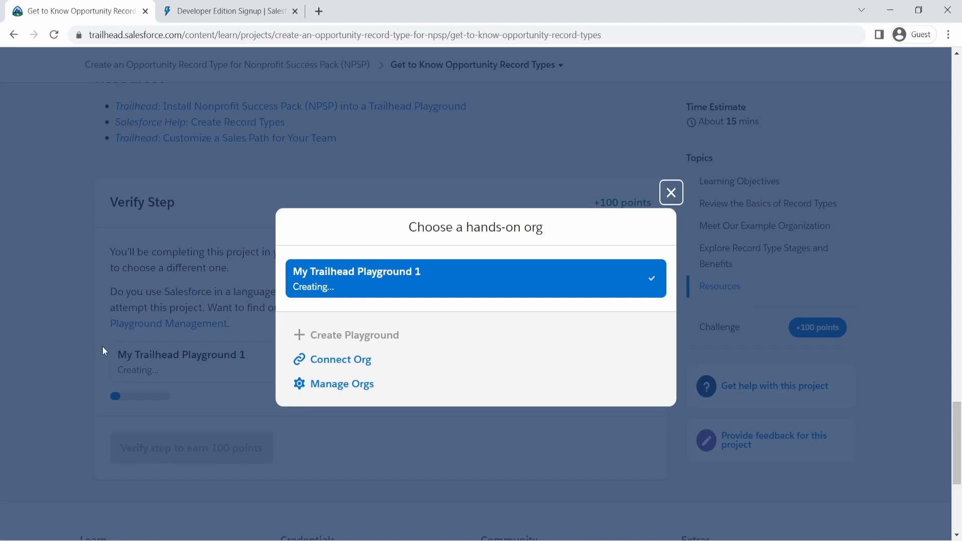
pyautogui.click(671, 192)
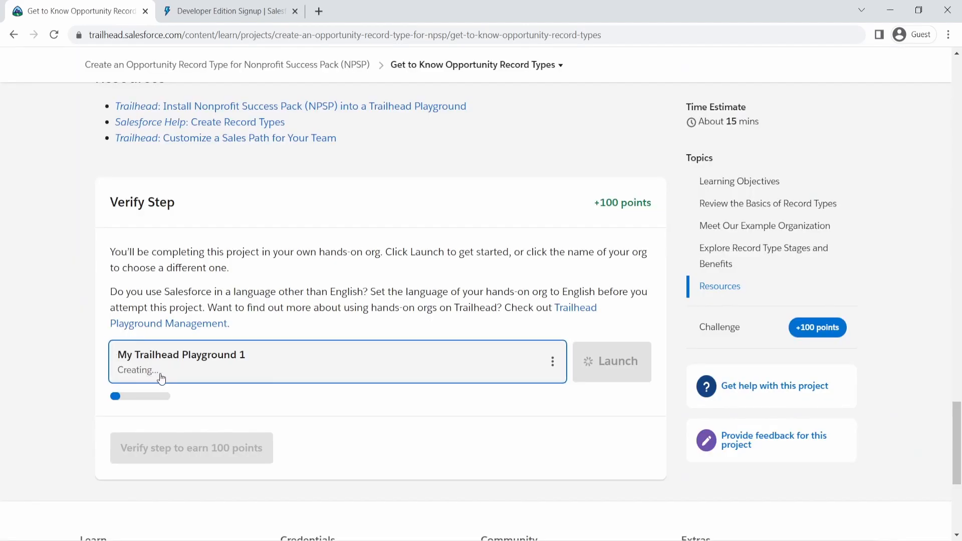
pyautogui.moveTo(552, 378)
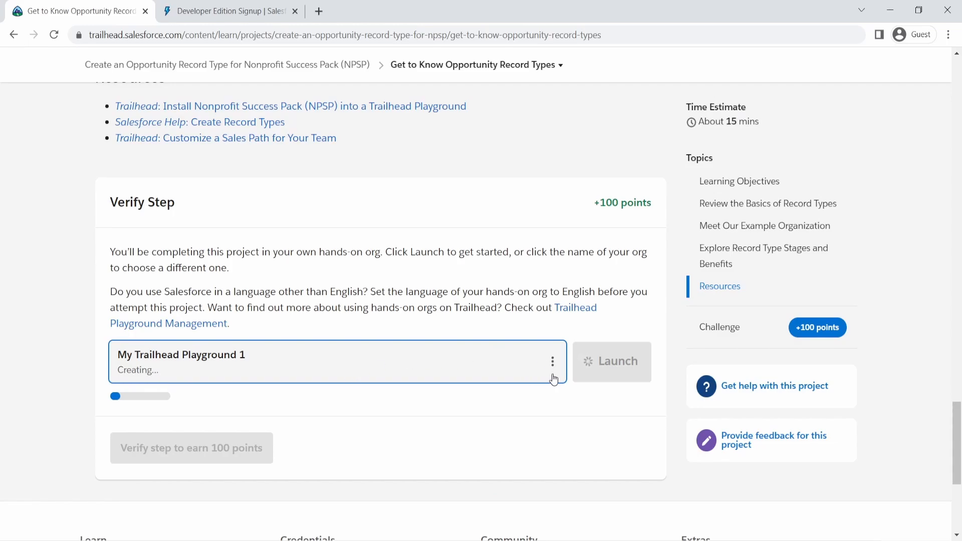
pyautogui.moveTo(631, 359)
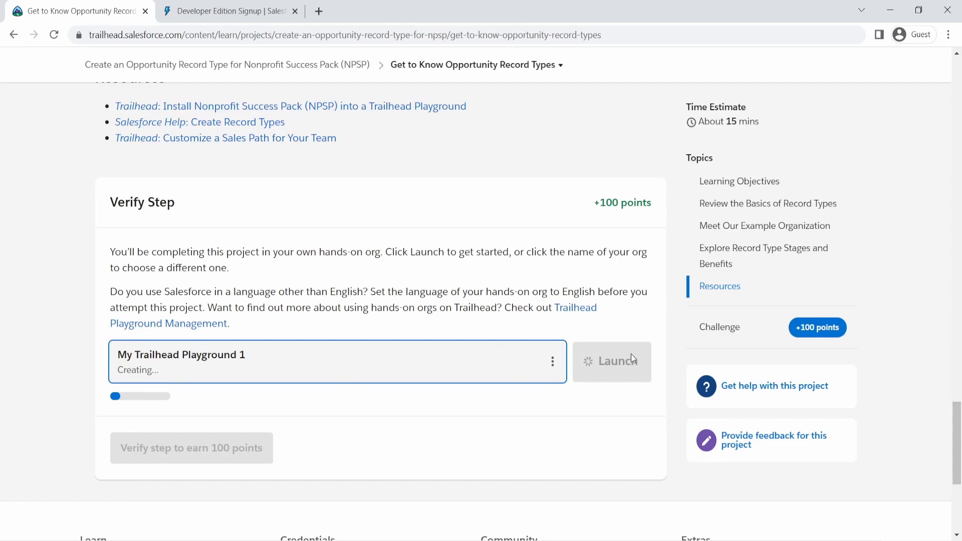
pyautogui.moveTo(636, 367)
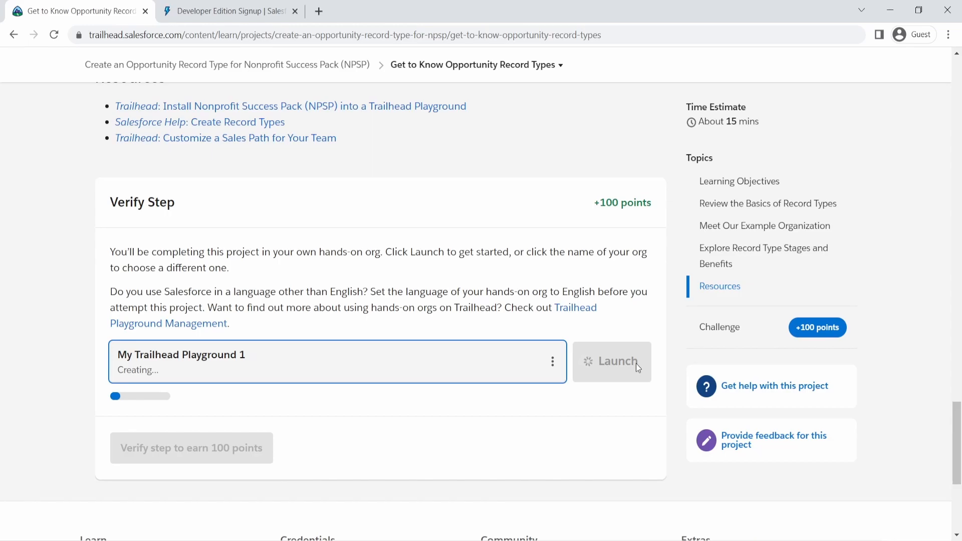
pyautogui.moveTo(552, 361)
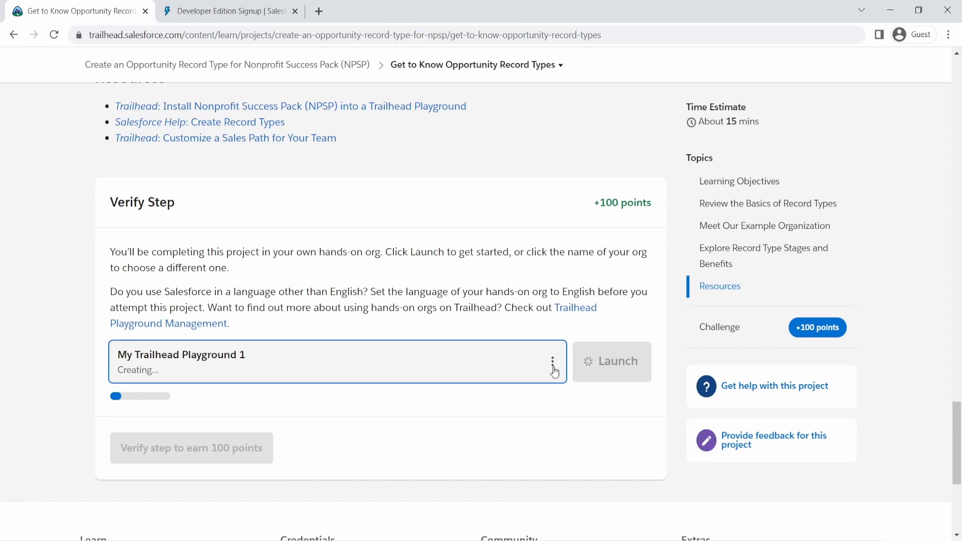
pyautogui.scroll(3)
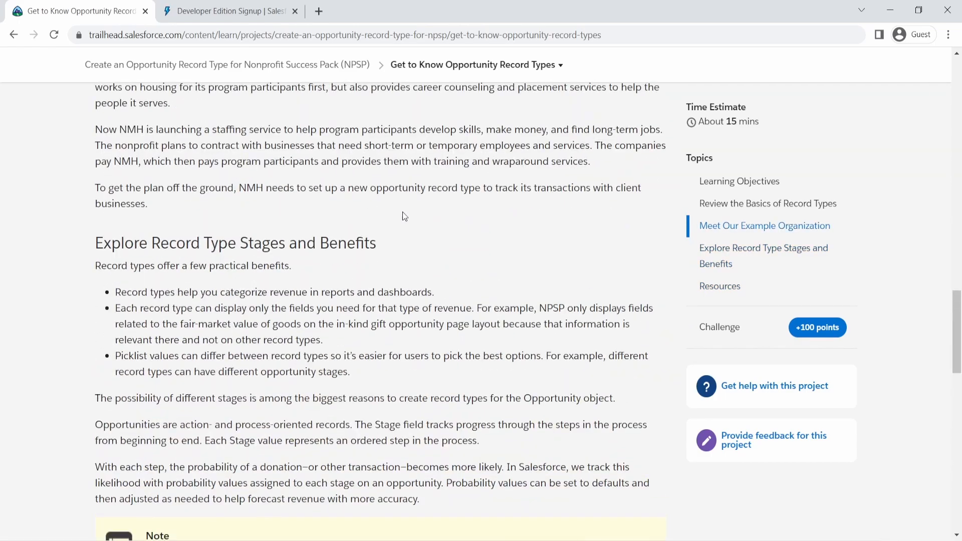
pyautogui.scroll(-3)
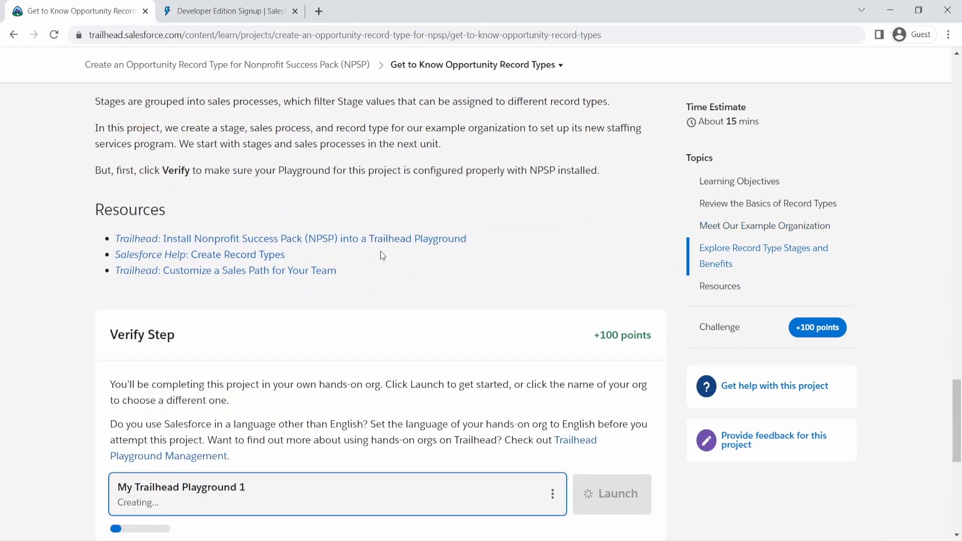
pyautogui.scroll(-3)
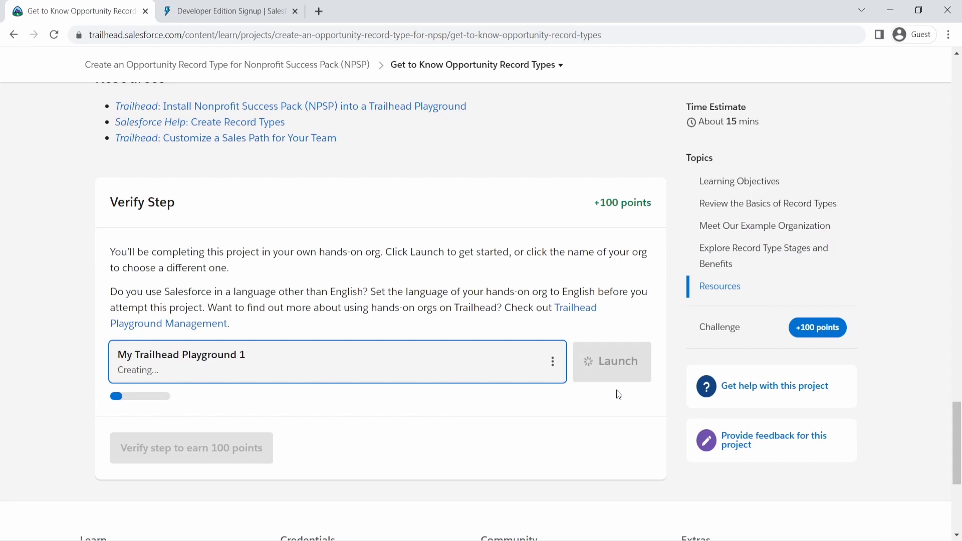
pyautogui.moveTo(588, 360)
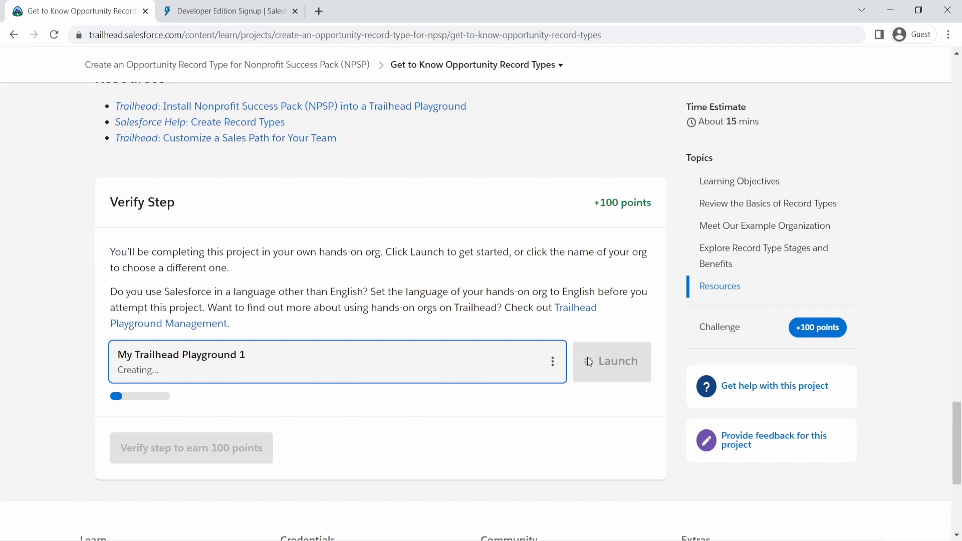
pyautogui.moveTo(210, 238)
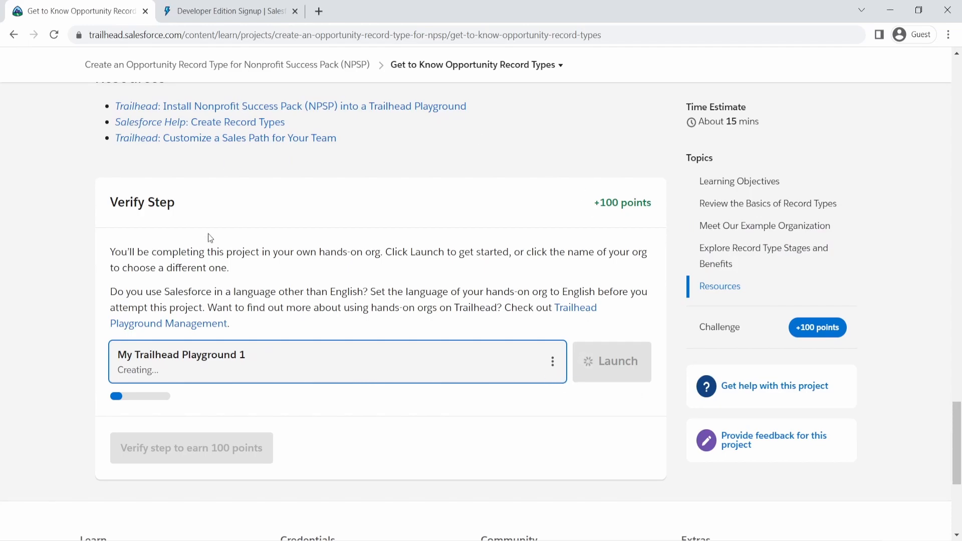
pyautogui.moveTo(677, 258)
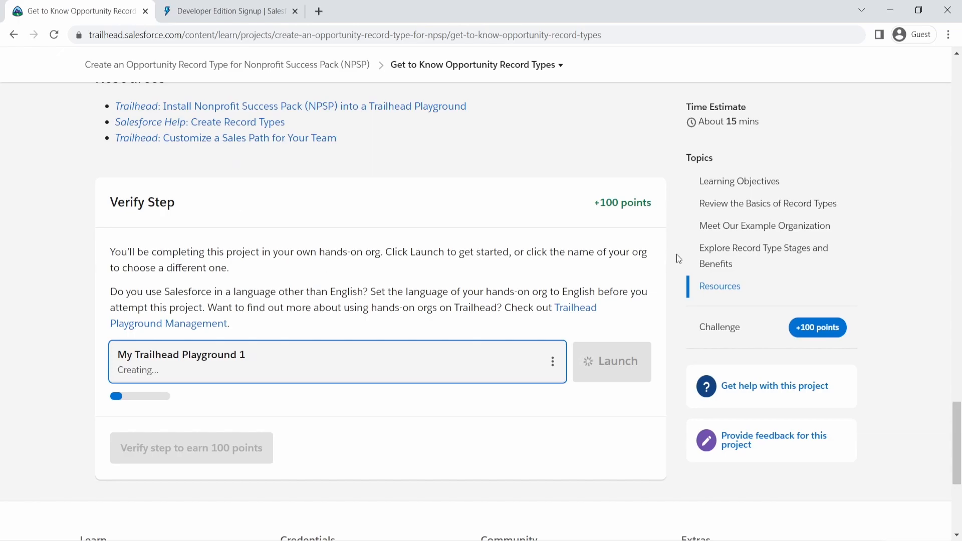
pyautogui.click(228, 11)
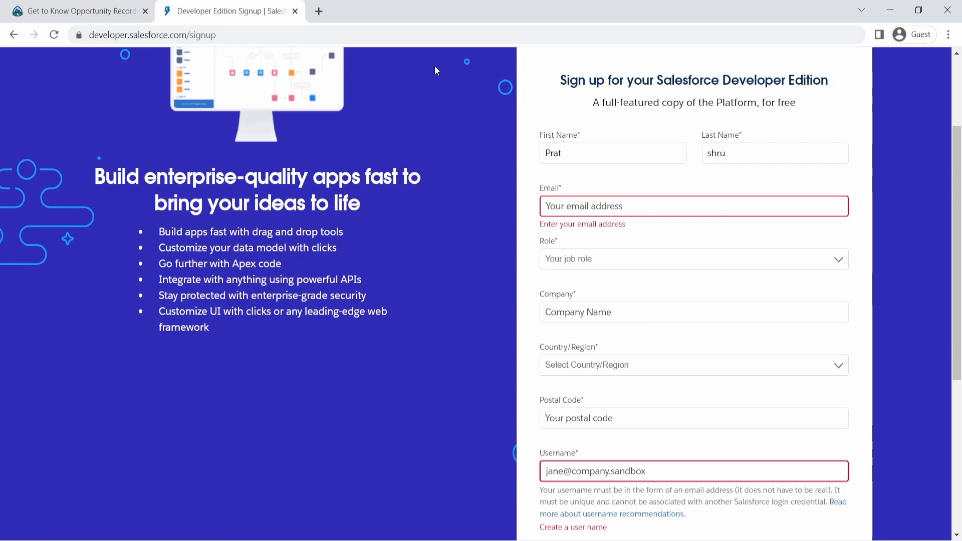
pyautogui.moveTo(677, 386)
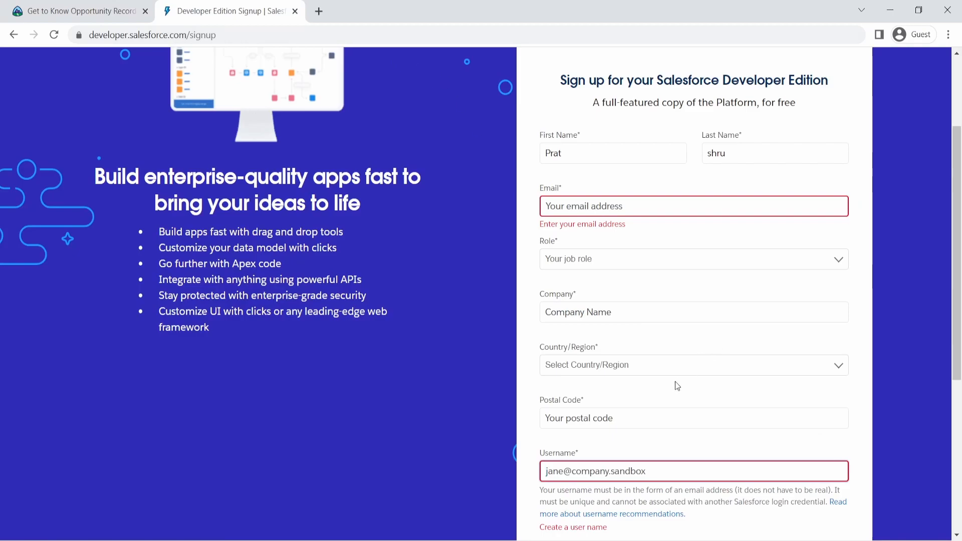
pyautogui.moveTo(147, 99)
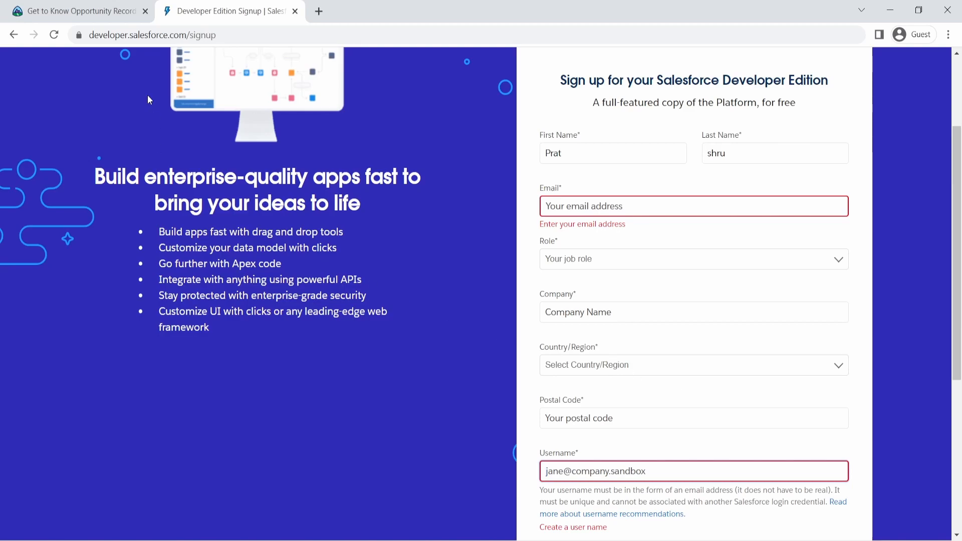
pyautogui.click(73, 10)
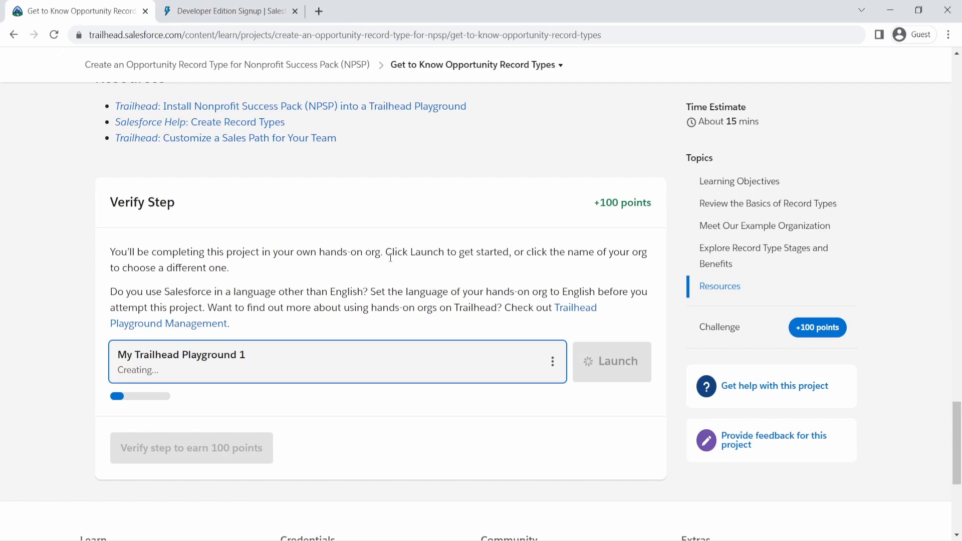
pyautogui.moveTo(558, 362)
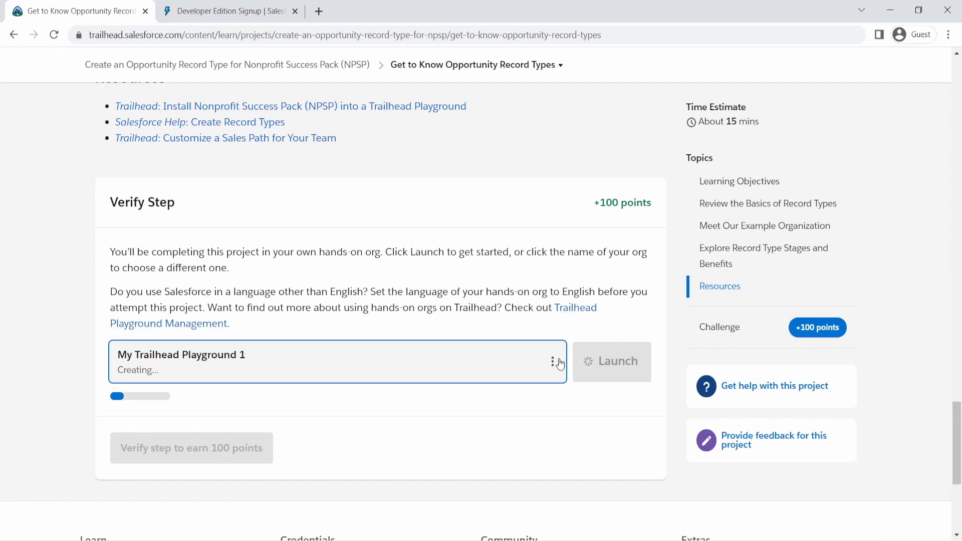
# Choose Connect Org from the playground menu, landing on the Salesforce login page
pyautogui.click(552, 362)
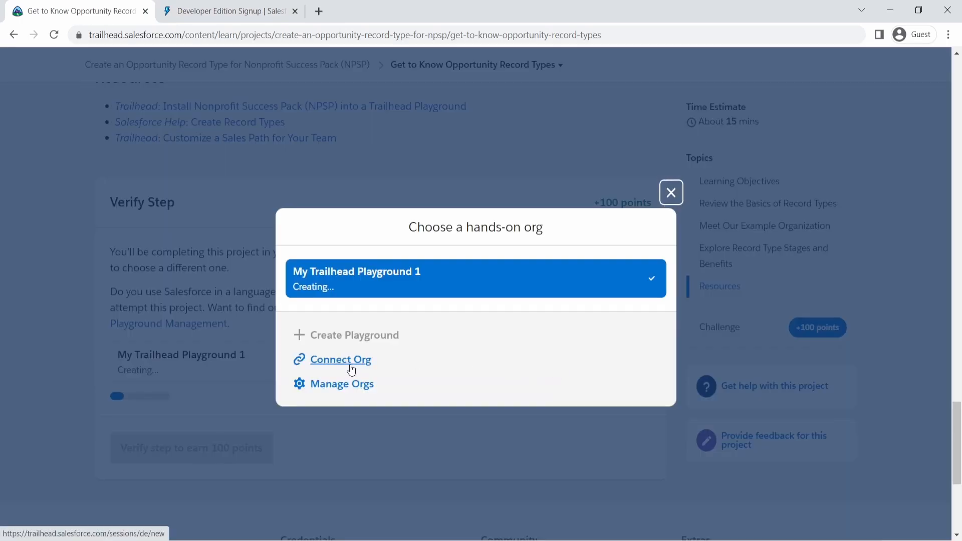
pyautogui.click(340, 359)
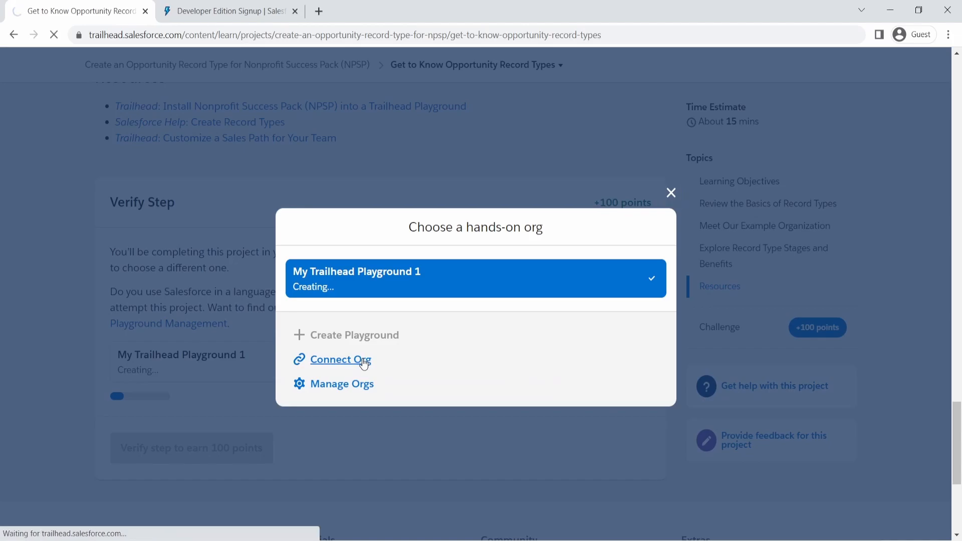
pyautogui.click(341, 360)
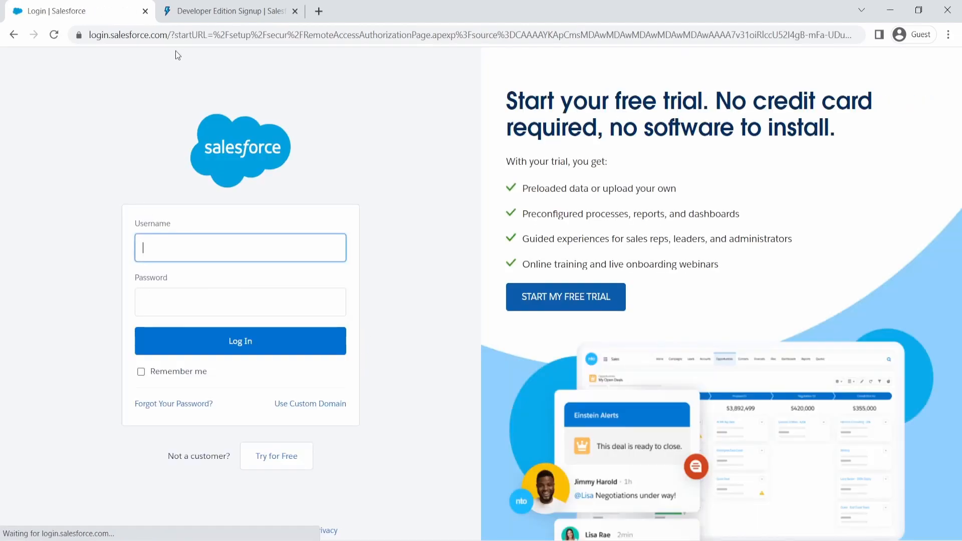
pyautogui.click(227, 11)
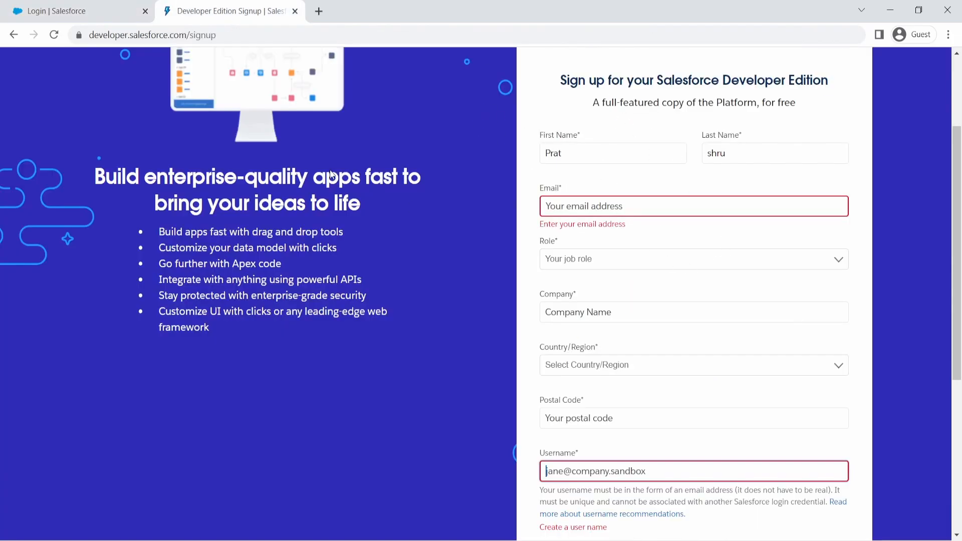
pyautogui.click(74, 10)
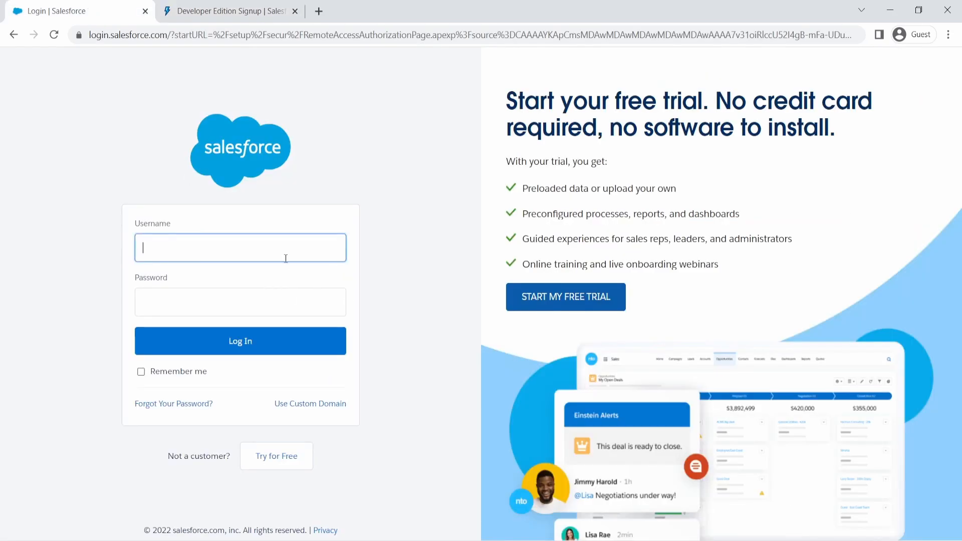
pyautogui.moveTo(232, 273)
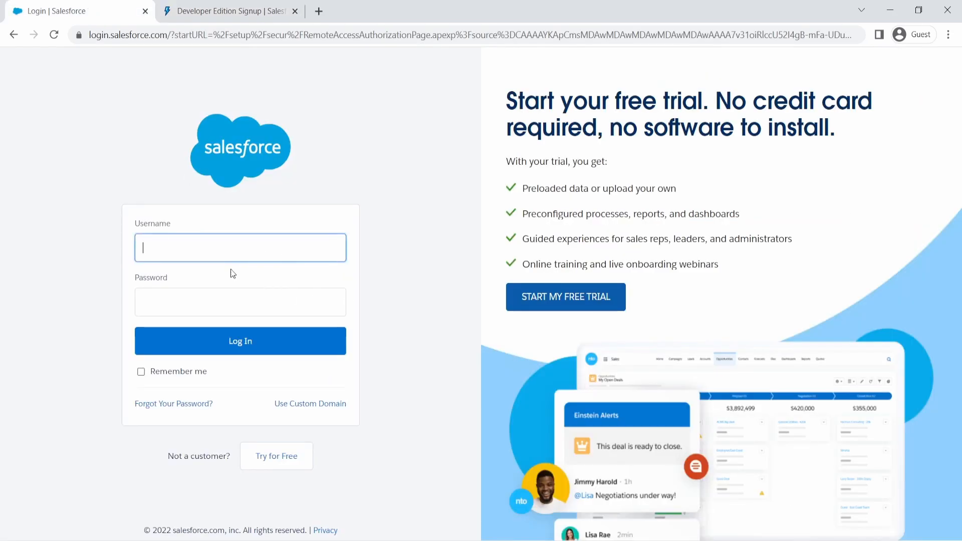
pyautogui.moveTo(319, 333)
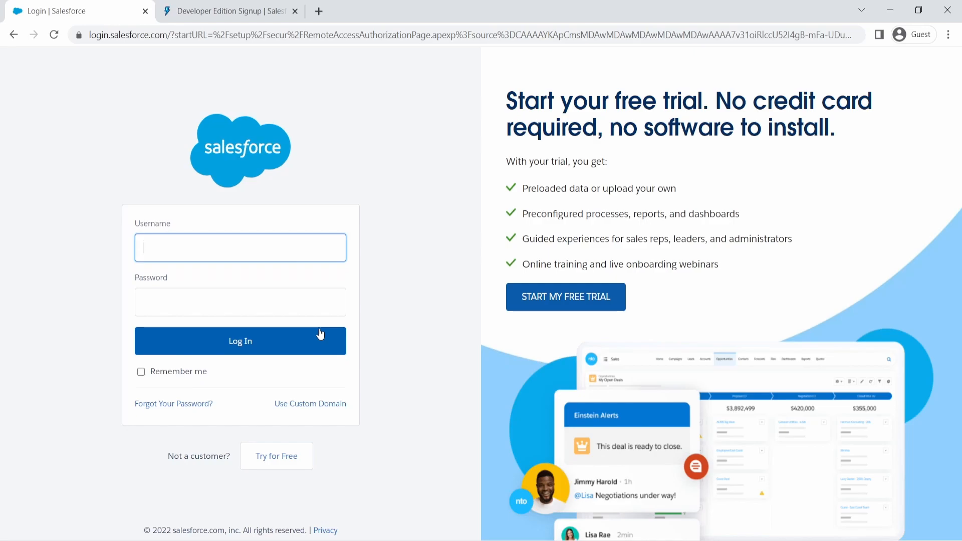
pyautogui.moveTo(457, 181)
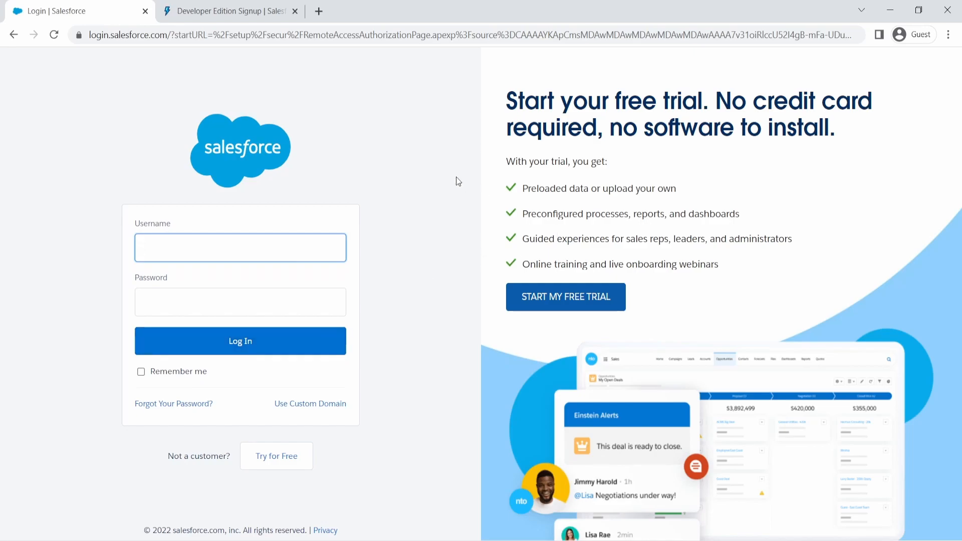
pyautogui.moveTo(380, 303)
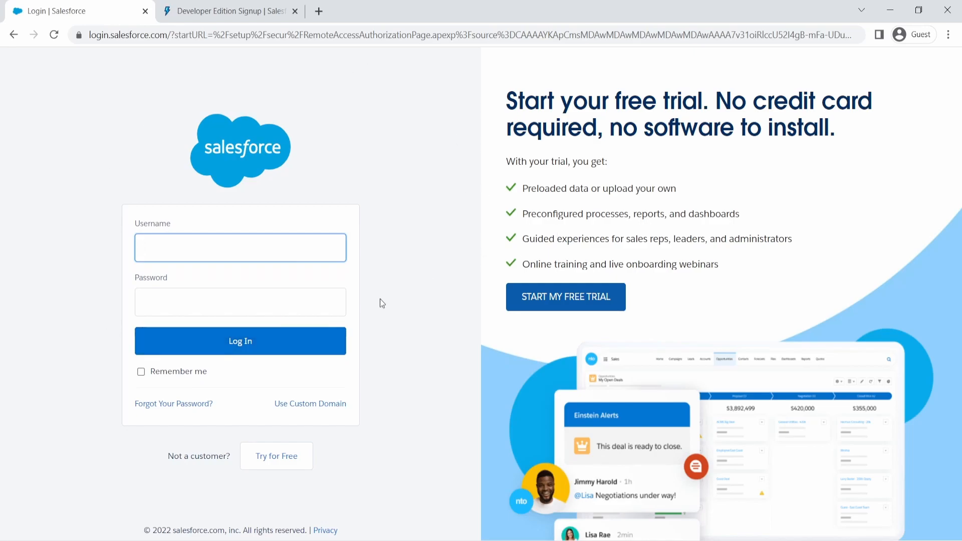
pyautogui.moveTo(393, 305)
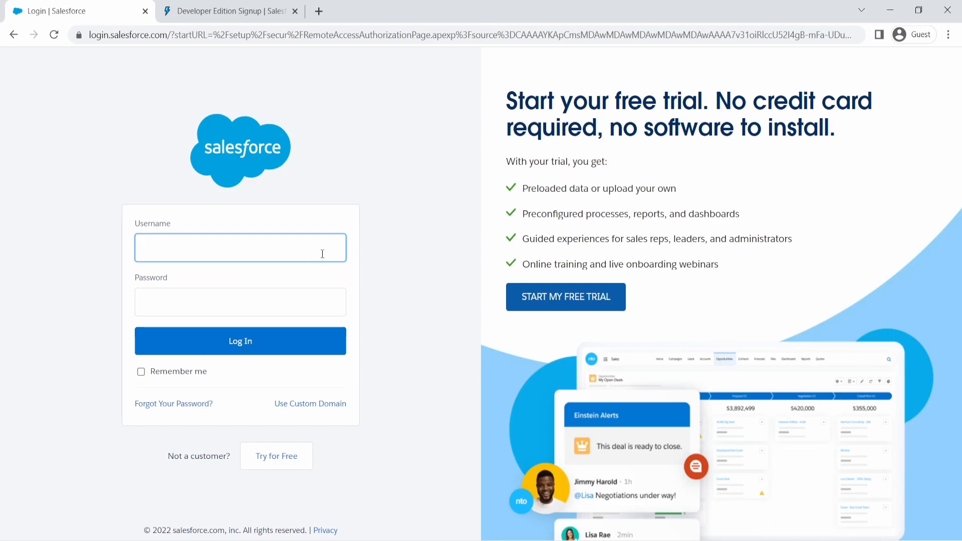
pyautogui.moveTo(422, 281)
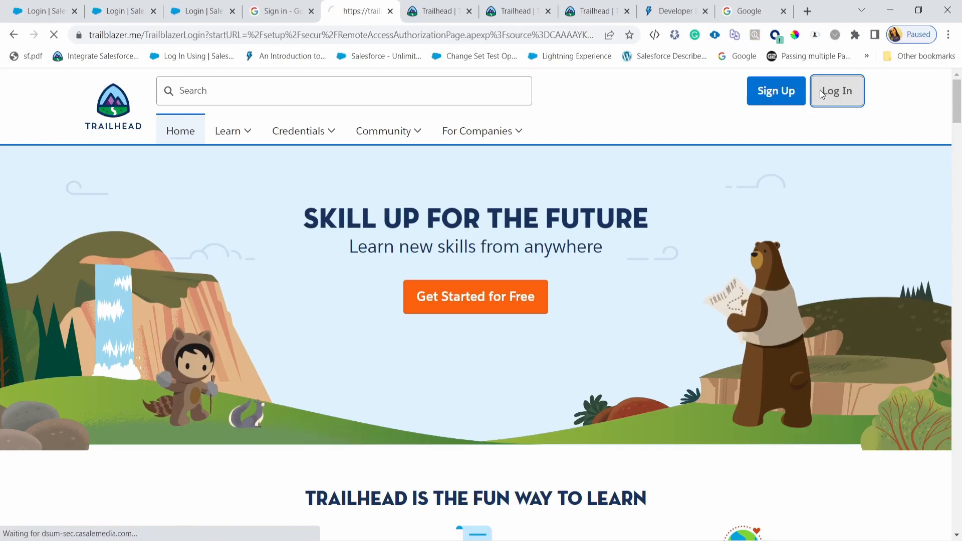
# Sign in with the Salesforce account's saved credentials to reach the Trailhead Today page
pyautogui.click(836, 91)
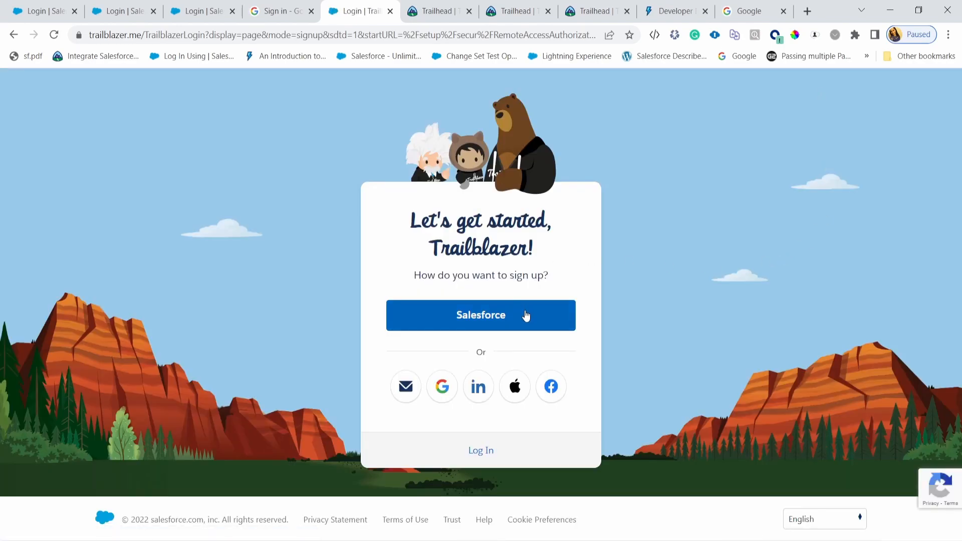
pyautogui.moveTo(481, 323)
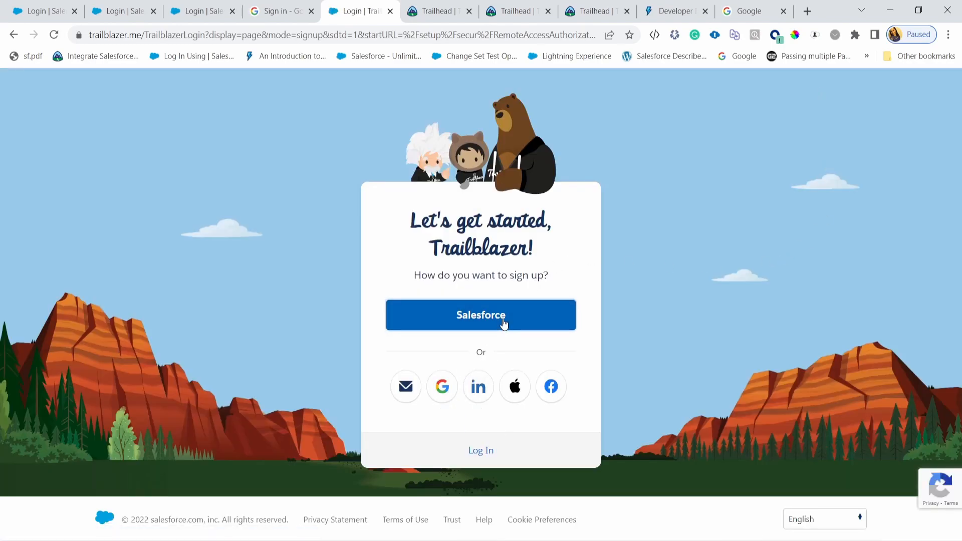
pyautogui.click(481, 314)
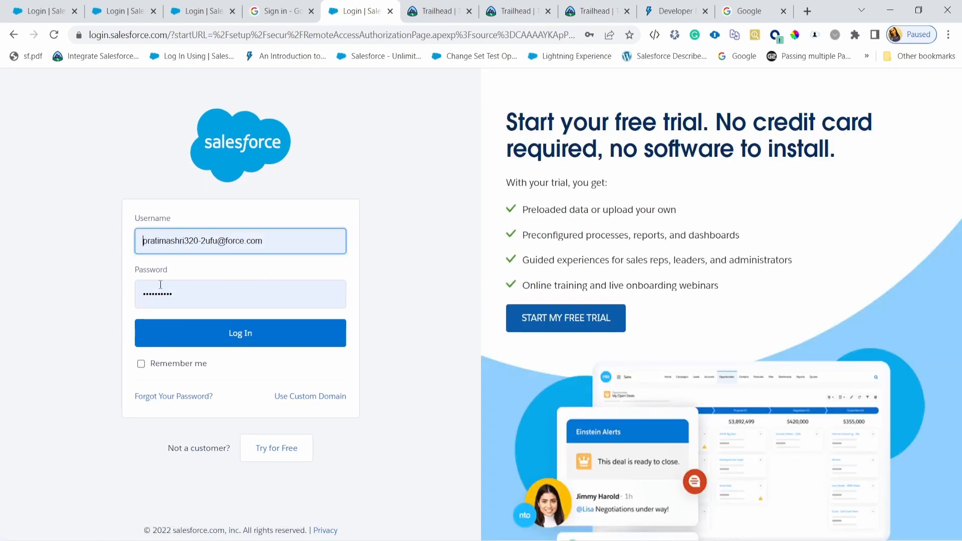
pyautogui.moveTo(334, 341)
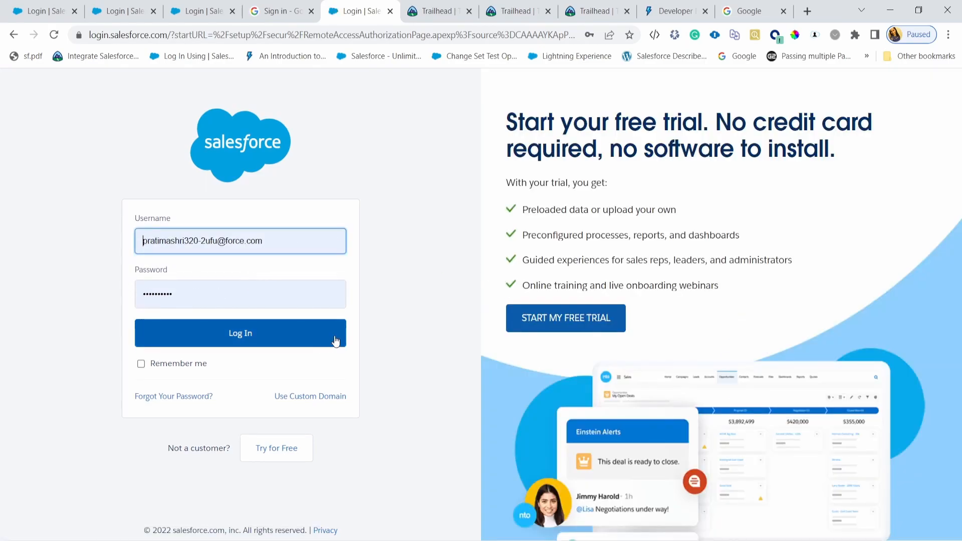
pyautogui.click(240, 333)
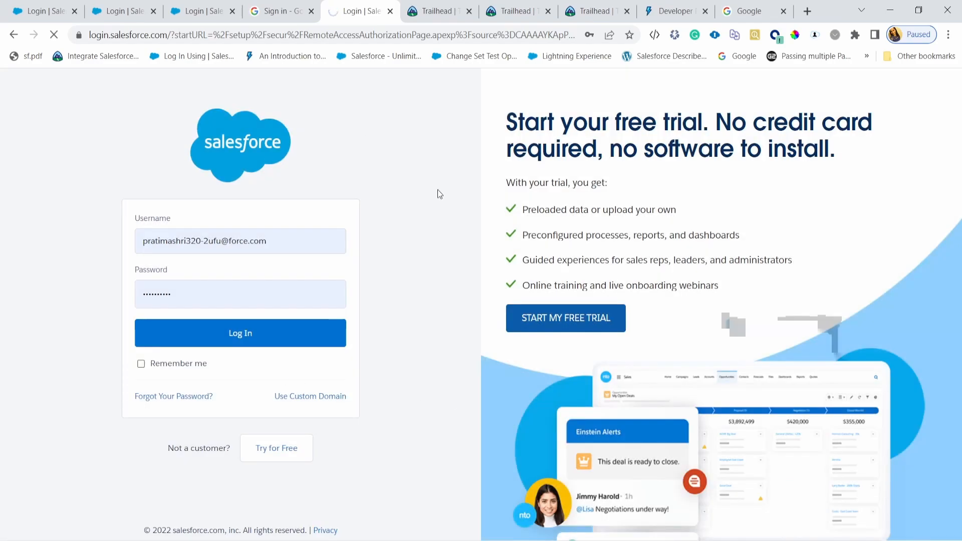
pyautogui.click(240, 333)
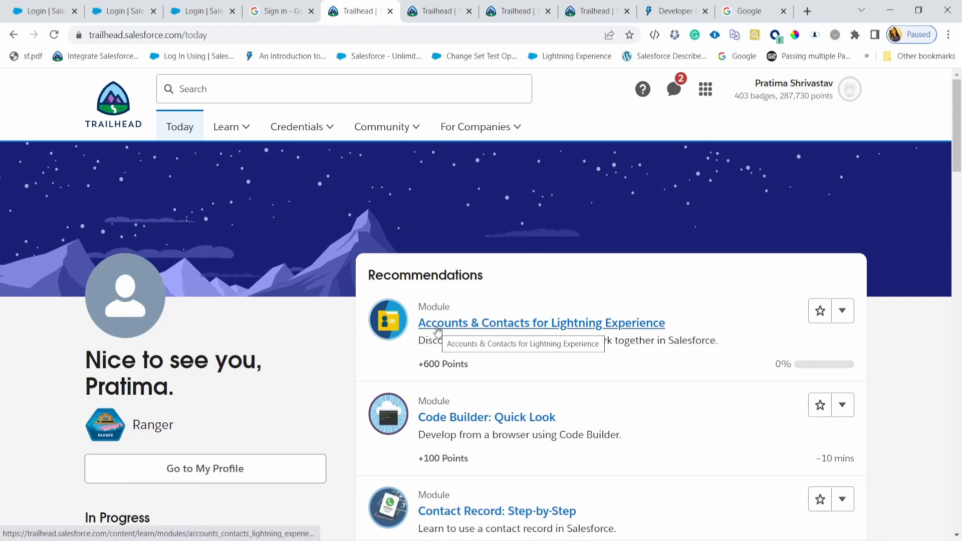
pyautogui.moveTo(731, 106)
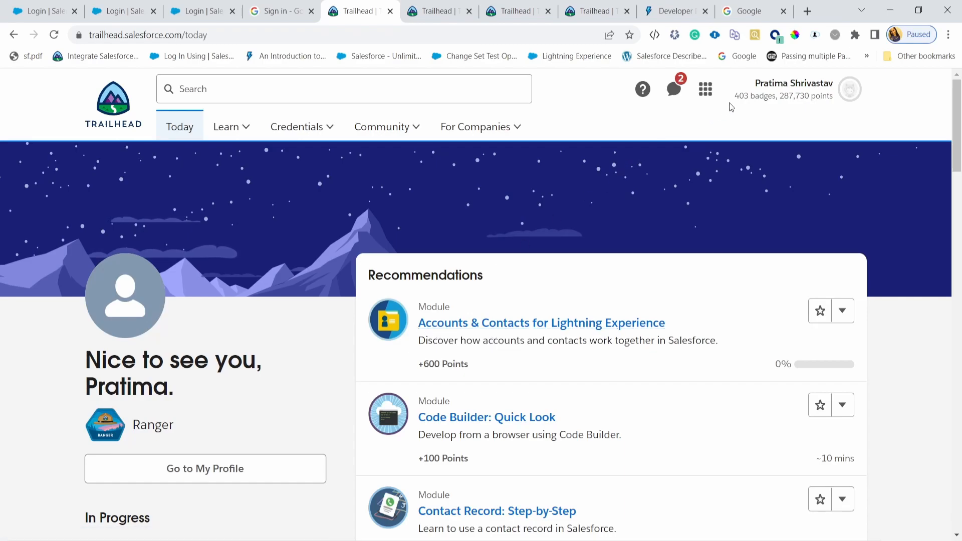
pyautogui.moveTo(800, 104)
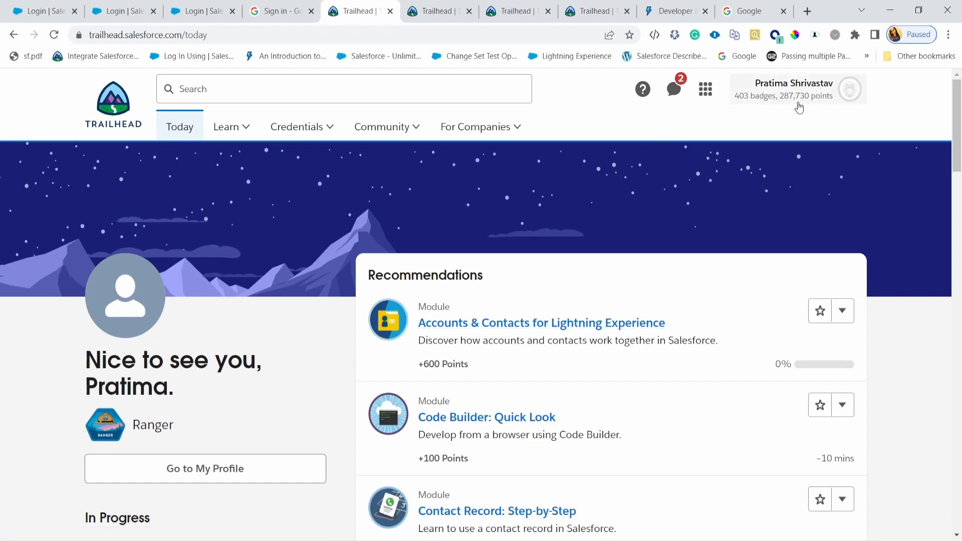
pyautogui.moveTo(757, 109)
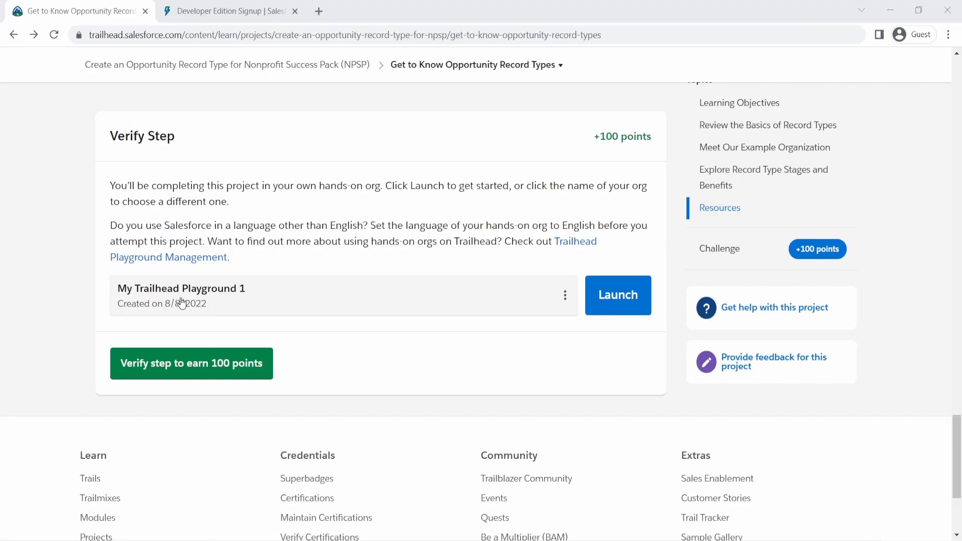
pyautogui.moveTo(320, 302)
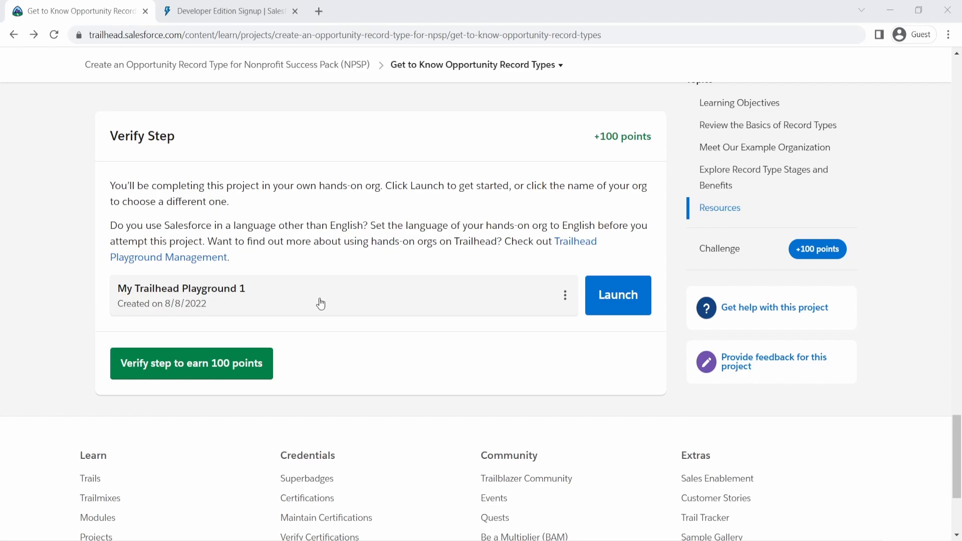
# Launch the playground org and show its user's detail page with the playground username
pyautogui.click(618, 295)
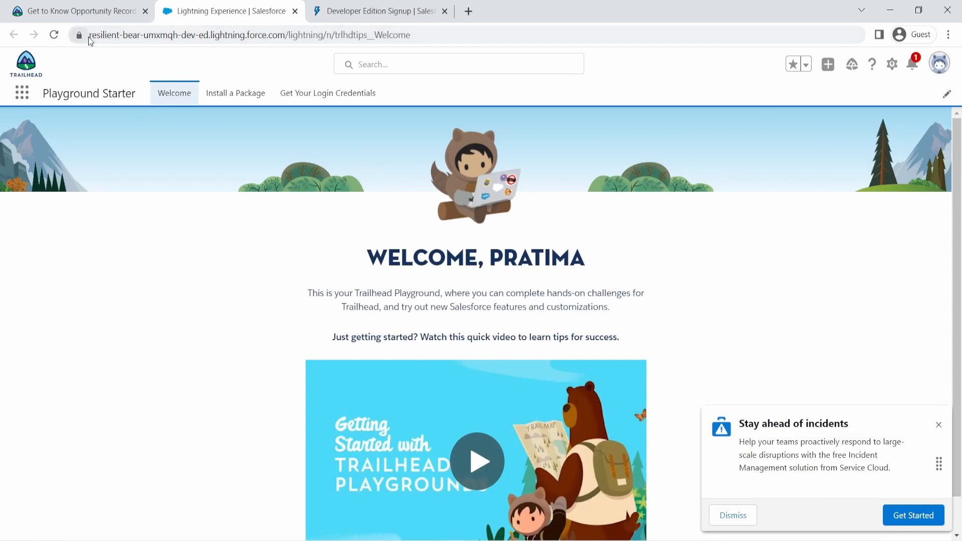
pyautogui.click(246, 35)
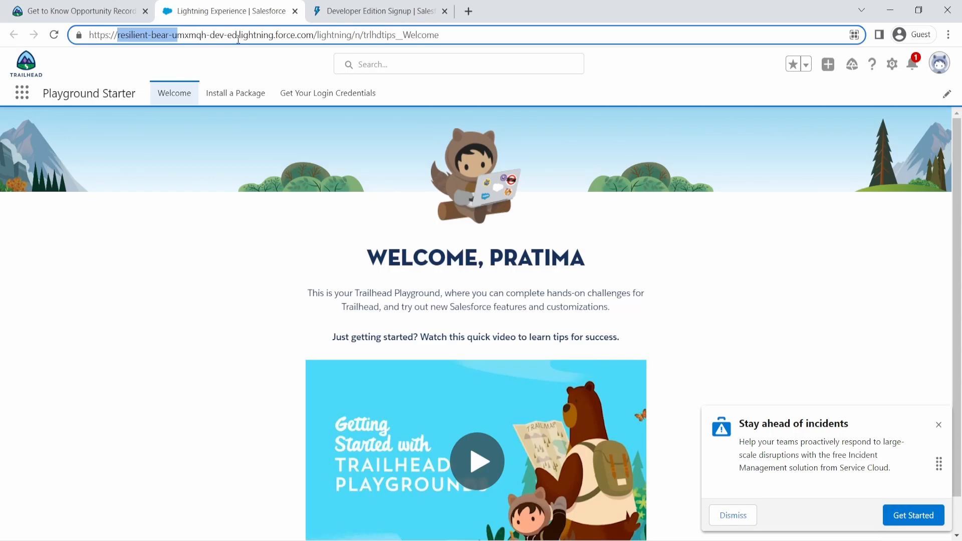
pyautogui.click(938, 63)
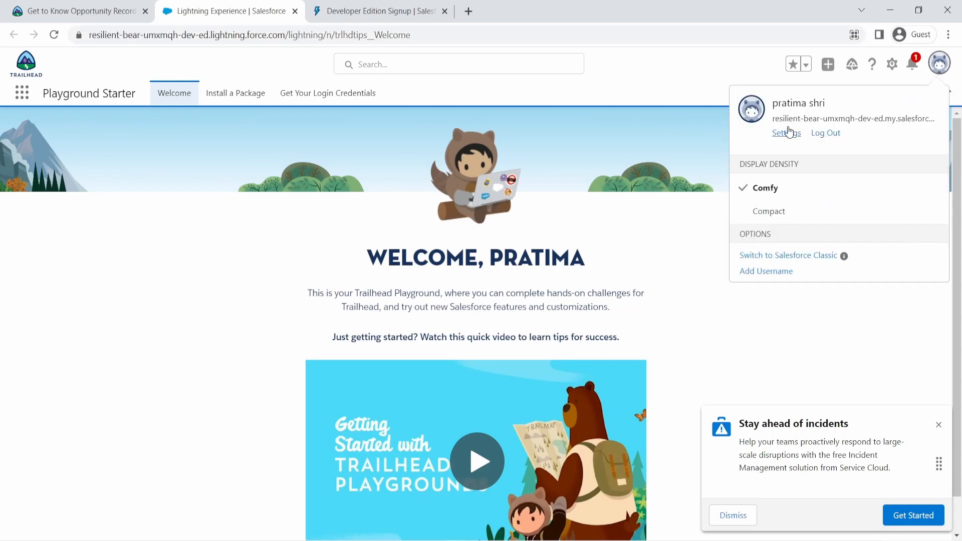
pyautogui.click(787, 132)
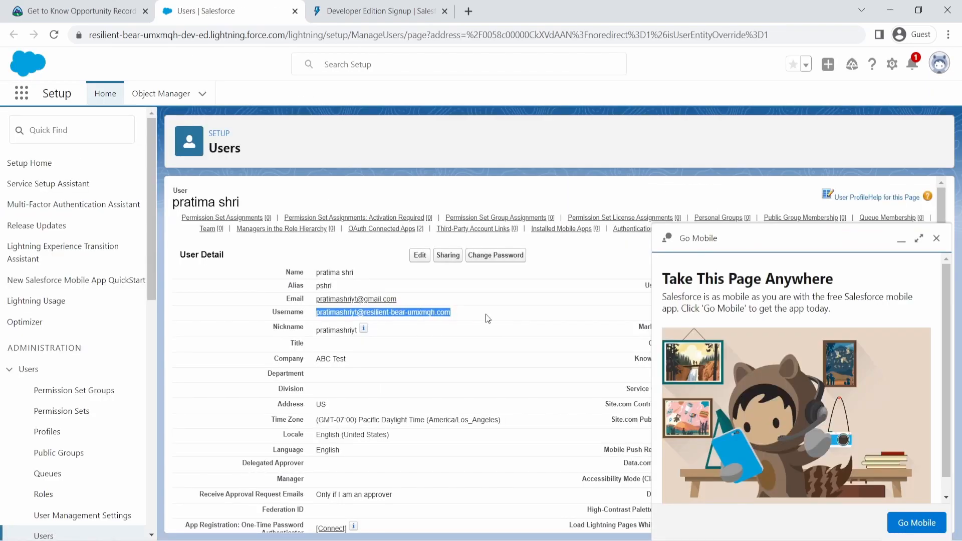
pyautogui.moveTo(448, 306)
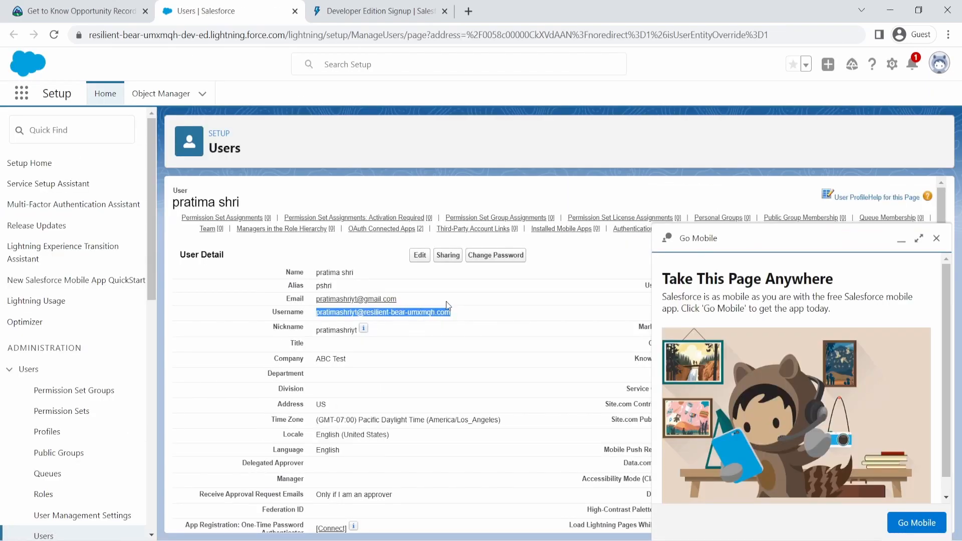
pyautogui.moveTo(453, 317)
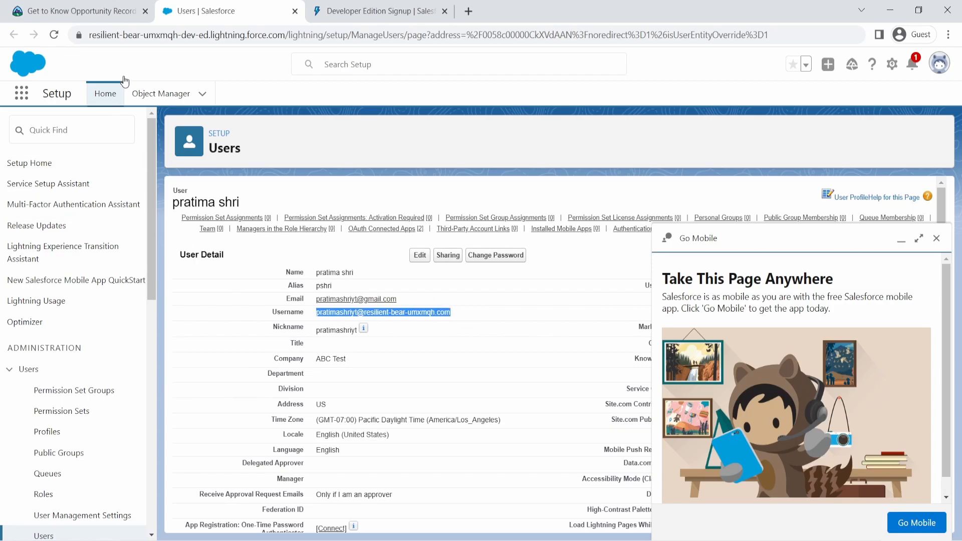
# Start renaming the playground to 'Admin Module 0-- Saless' but dismiss without saving
pyautogui.click(73, 11)
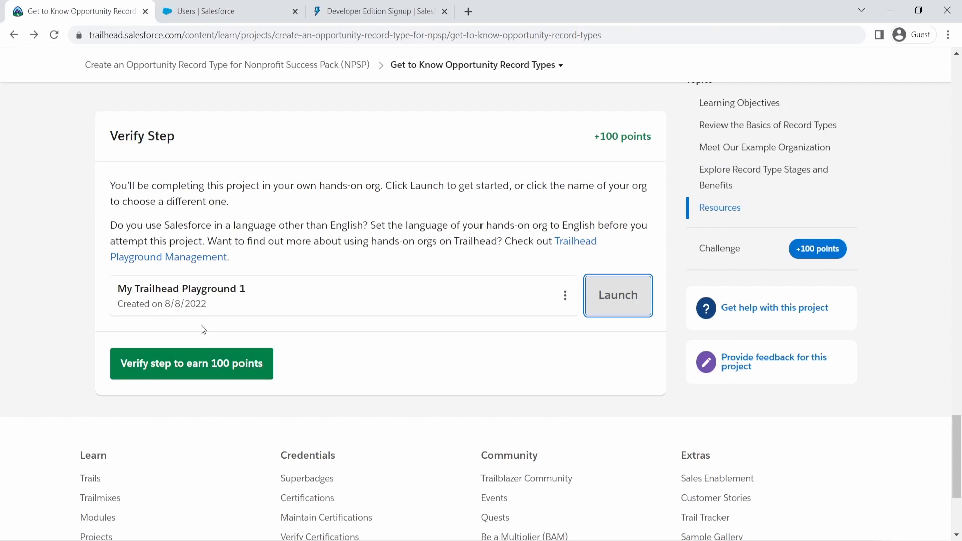
pyautogui.moveTo(529, 300)
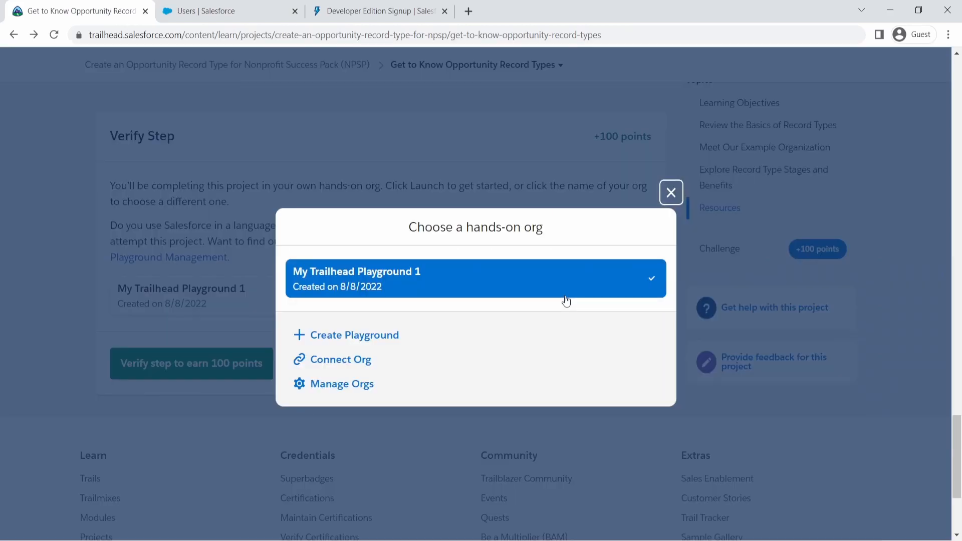
pyautogui.moveTo(342, 384)
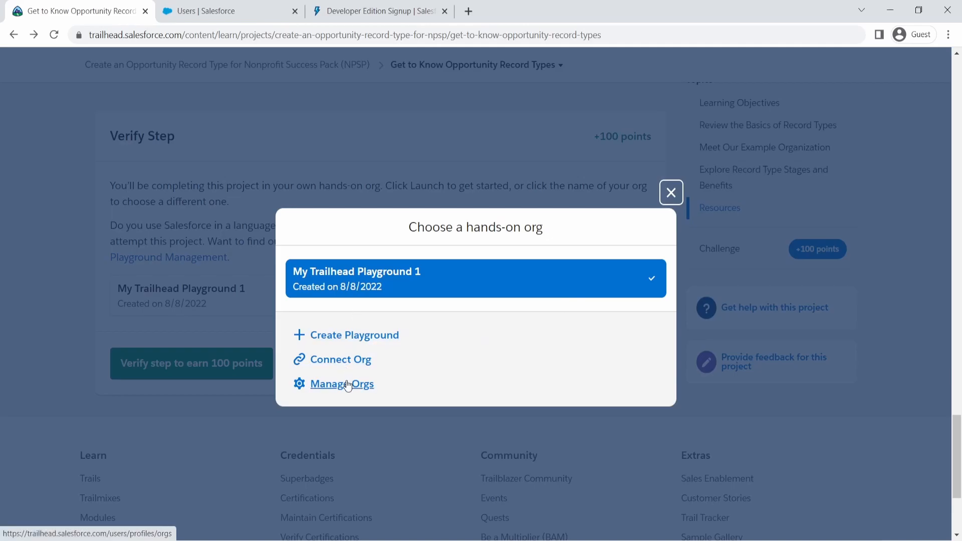
pyautogui.click(341, 383)
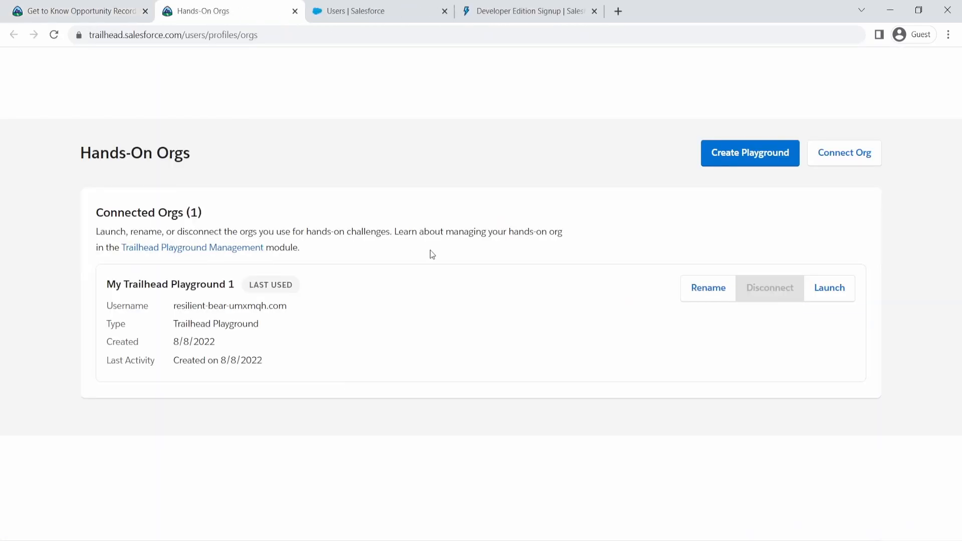
pyautogui.click(707, 287)
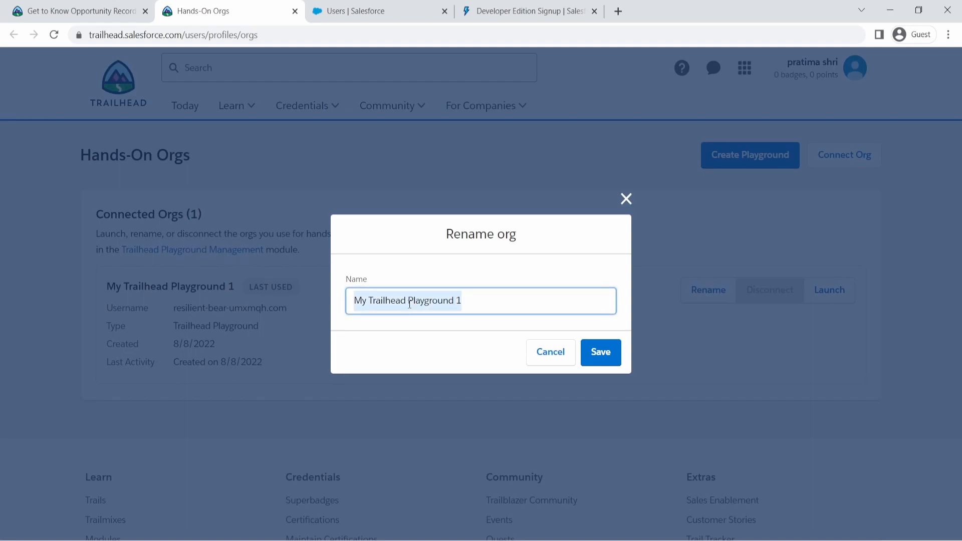
pyautogui.write('A')
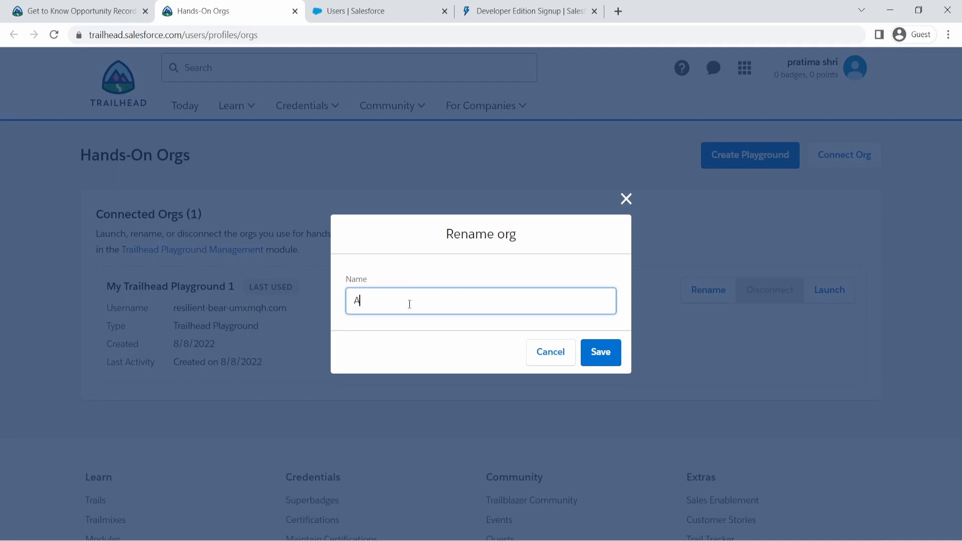
pyautogui.write('dmin Mod')
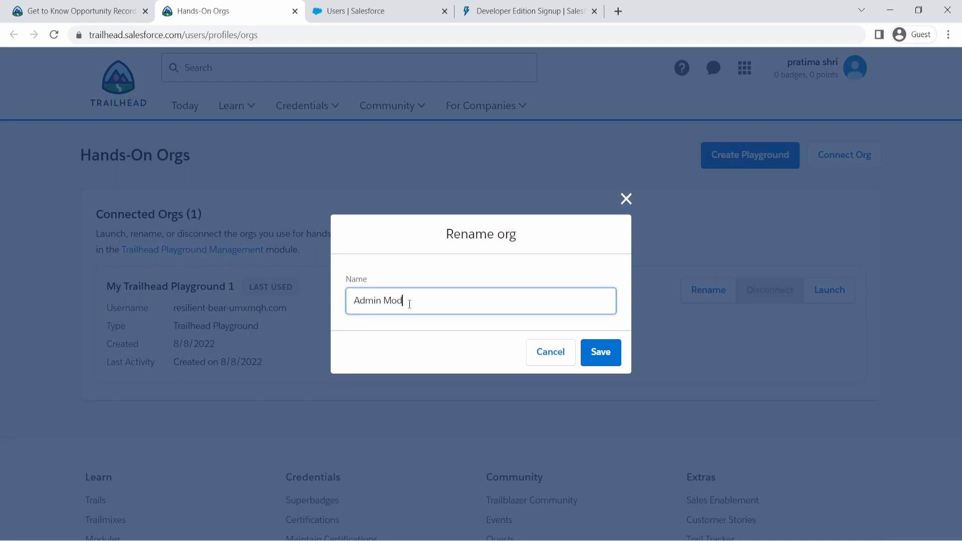
pyautogui.write('ule 0-- Sa')
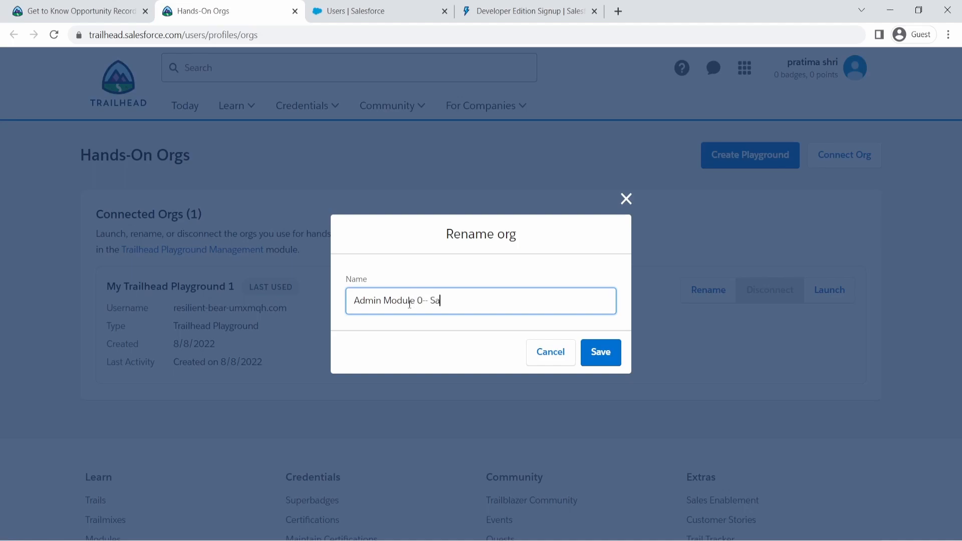
pyautogui.write('les')
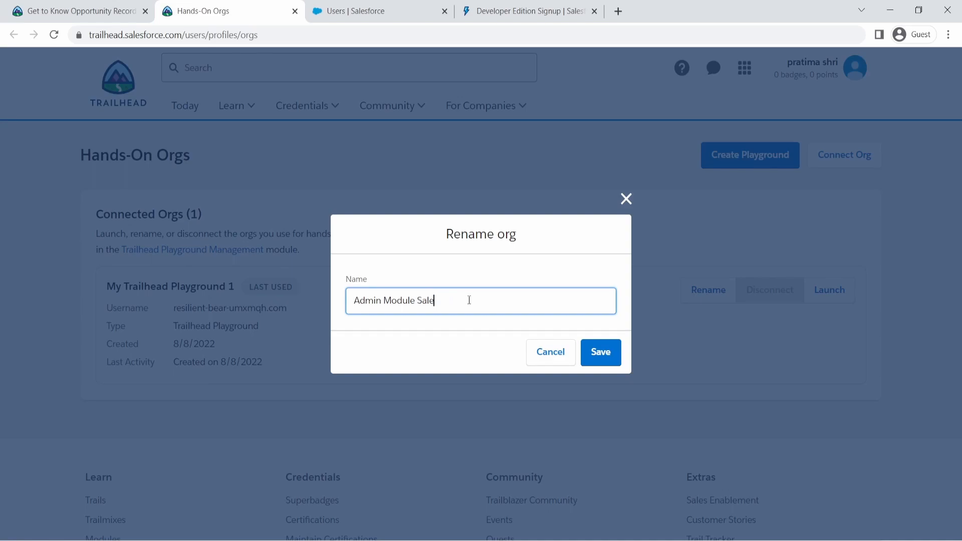
pyautogui.write('s')
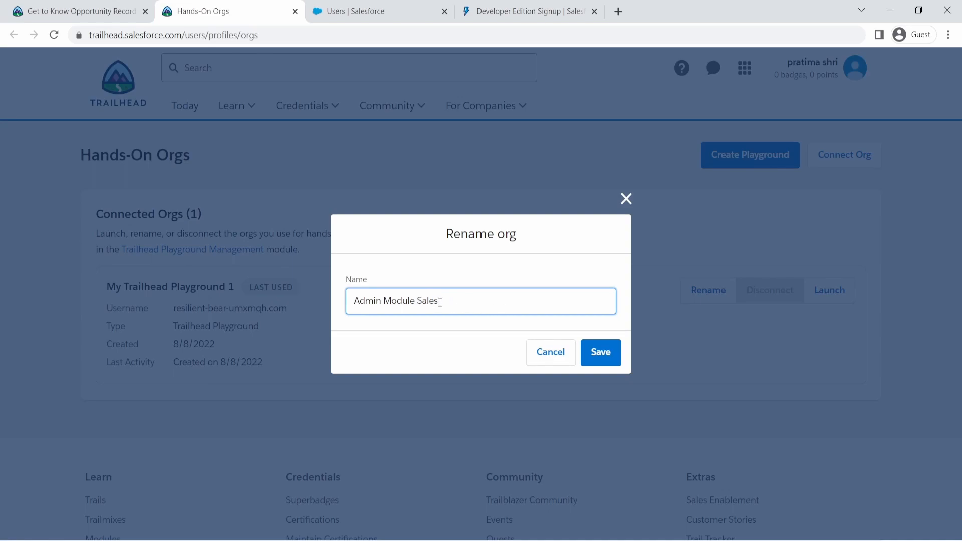
pyautogui.moveTo(238, 296)
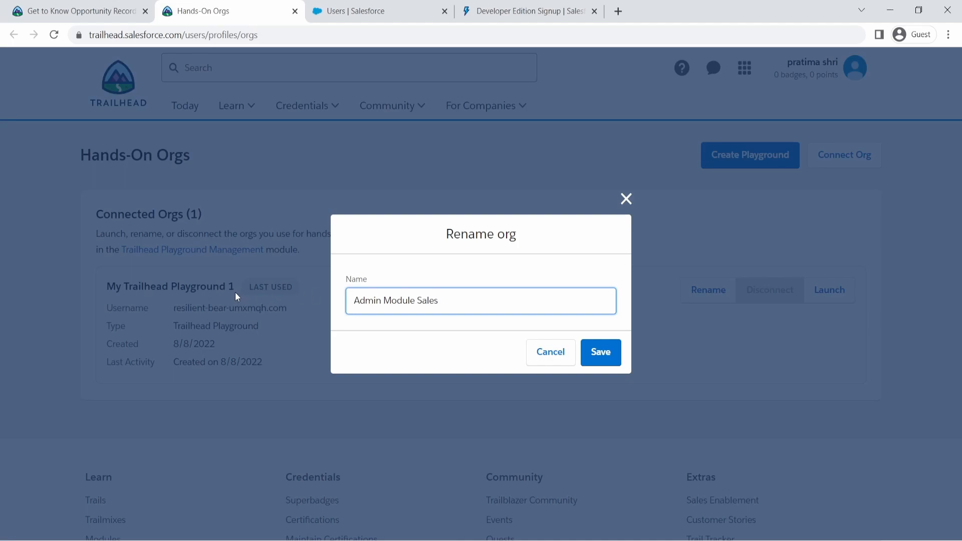
pyautogui.moveTo(550, 352)
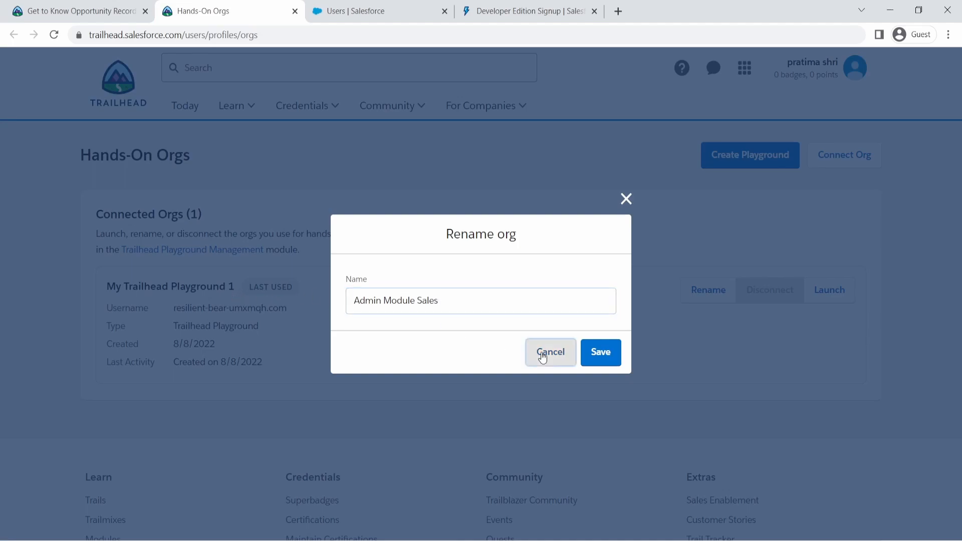
pyautogui.click(549, 352)
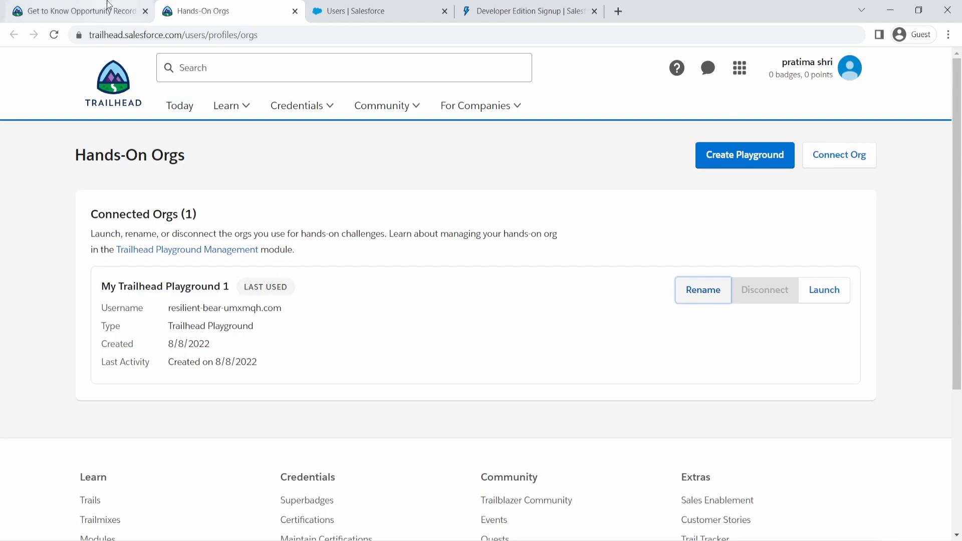
# Return to the project page and expand the Learn menu of learning options
pyautogui.click(74, 11)
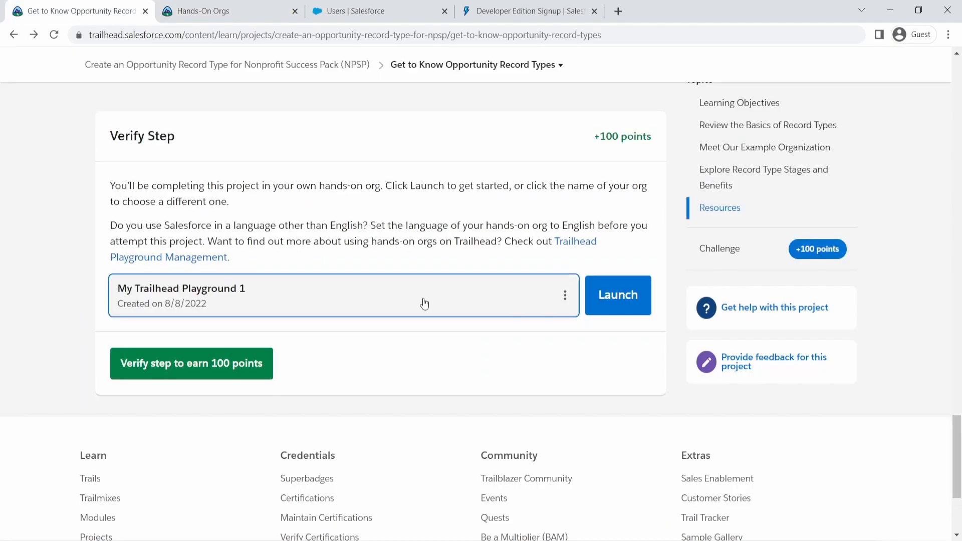
pyautogui.scroll(3)
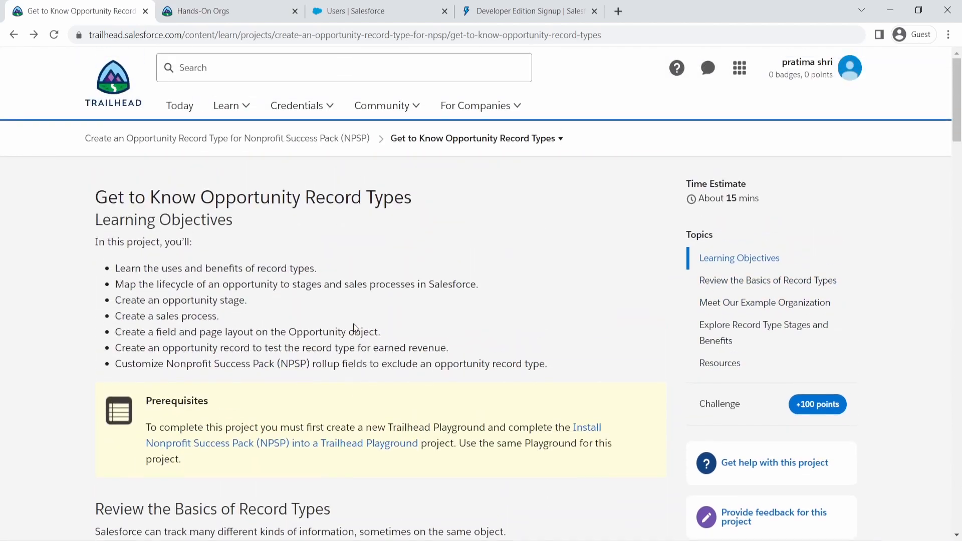
pyautogui.click(226, 105)
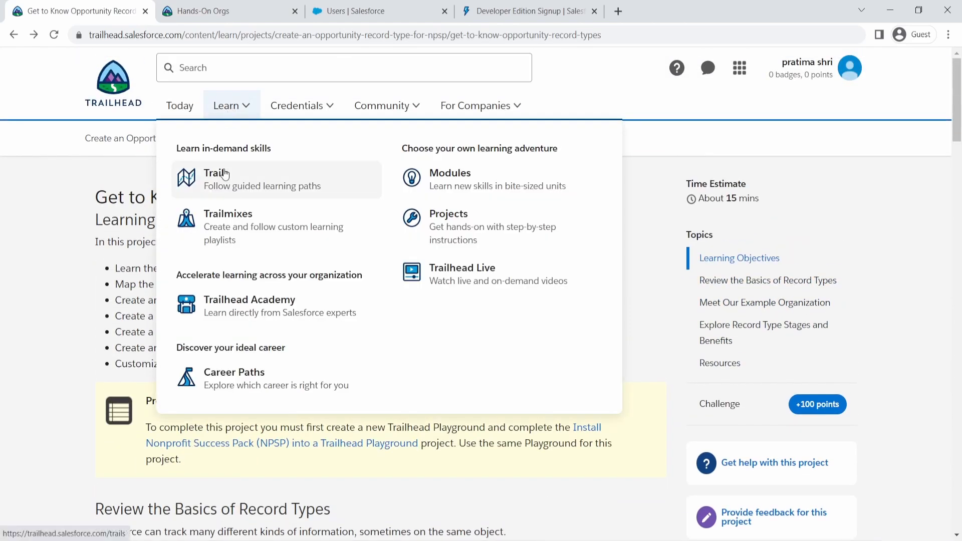
# Filter the Trails catalogue to Beginner level, Salesforce Platform product and Admin role
pyautogui.click(216, 173)
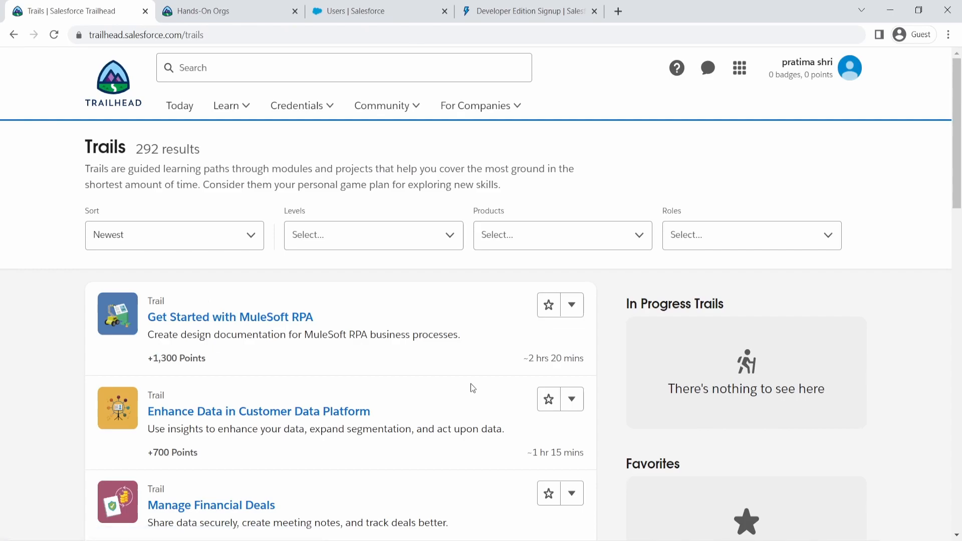
pyautogui.moveTo(408, 251)
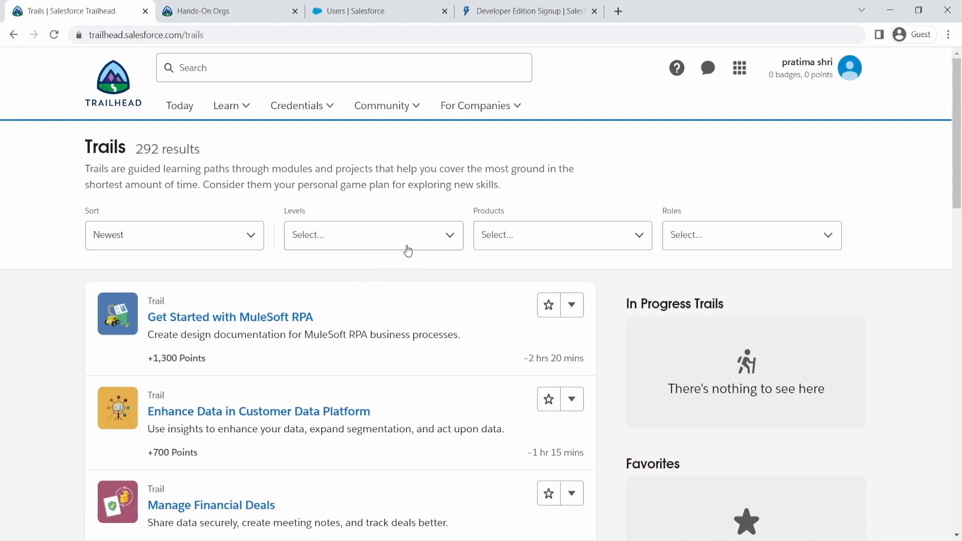
pyautogui.click(330, 273)
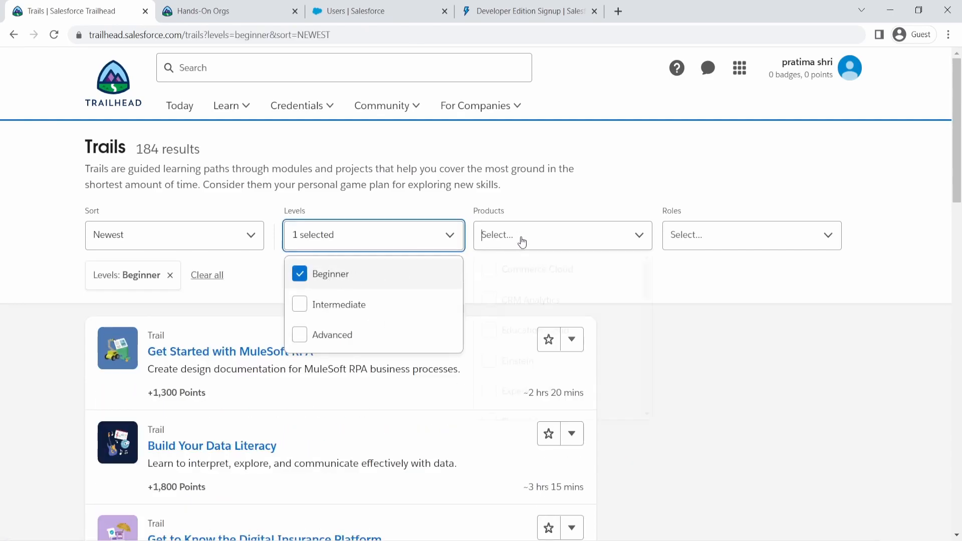
pyautogui.click(562, 235)
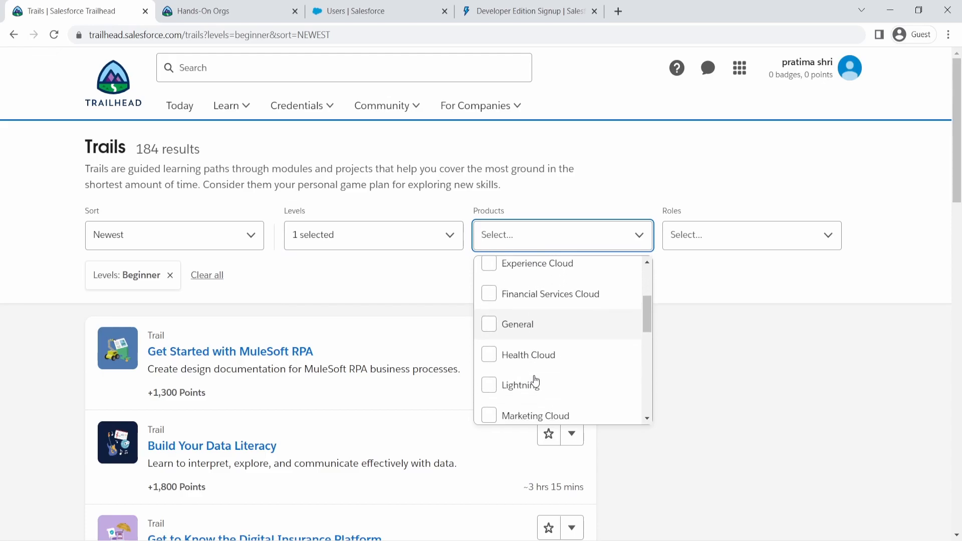
pyautogui.scroll(-3)
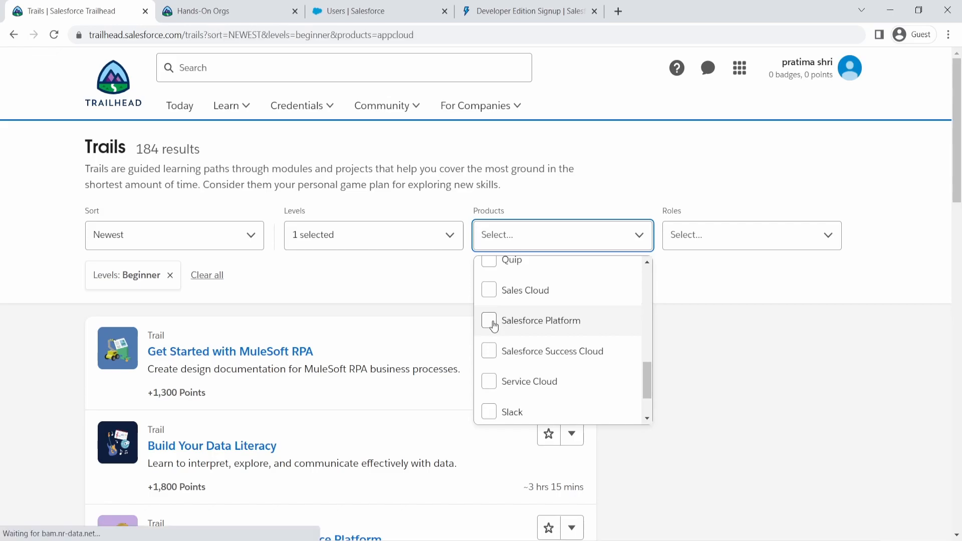
pyautogui.click(489, 320)
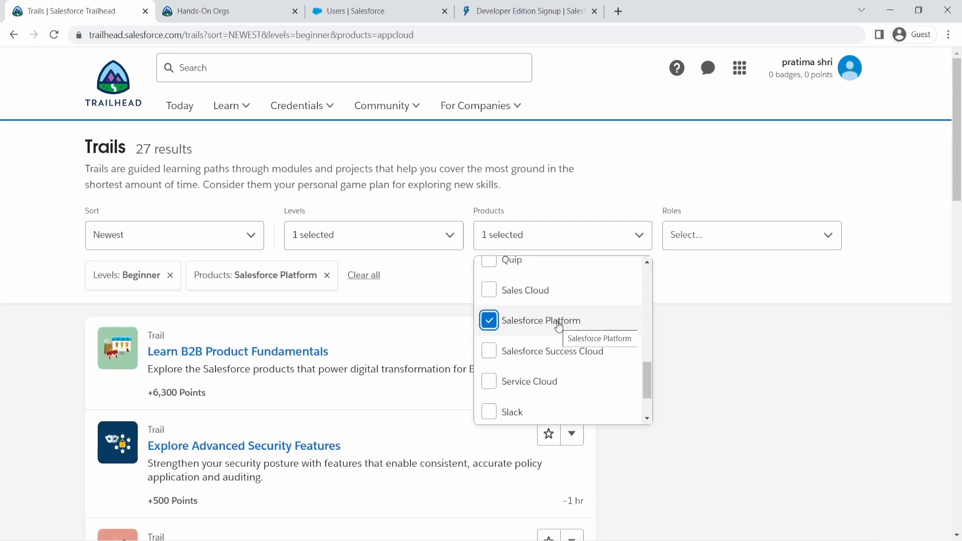
pyautogui.moveTo(565, 326)
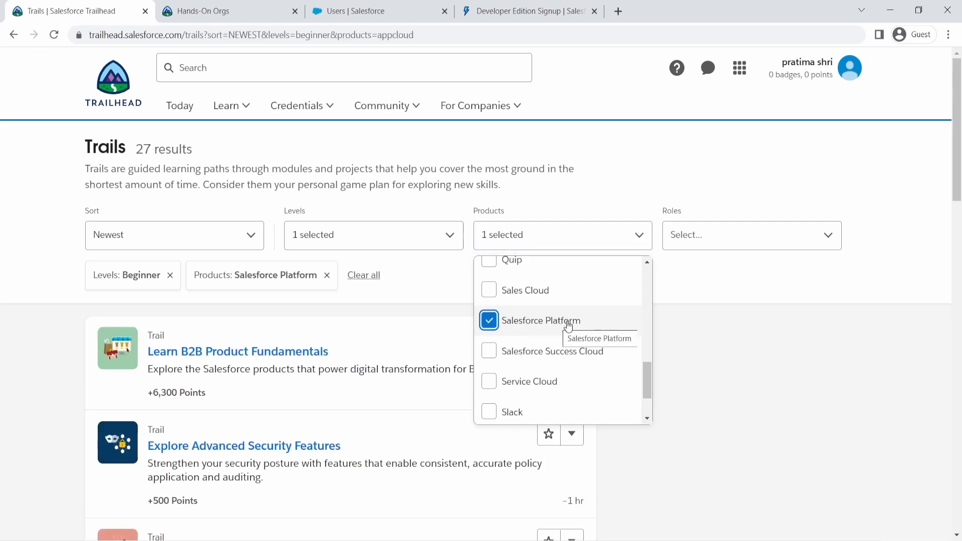
pyautogui.click(571, 268)
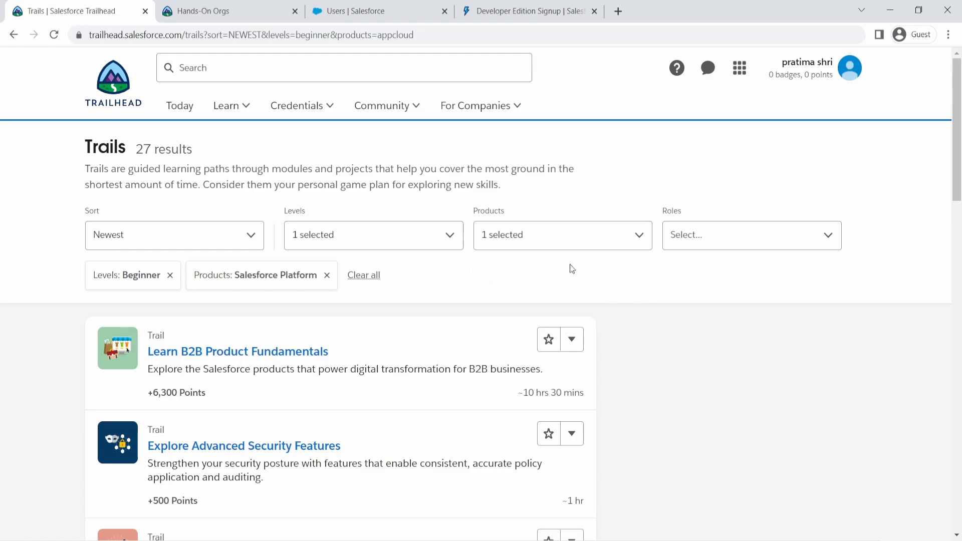
pyautogui.click(752, 235)
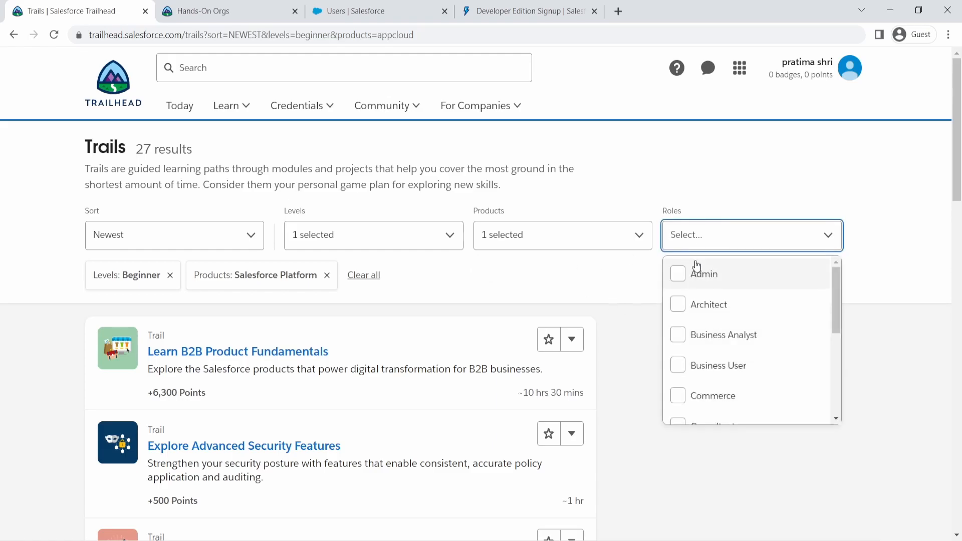
pyautogui.click(677, 274)
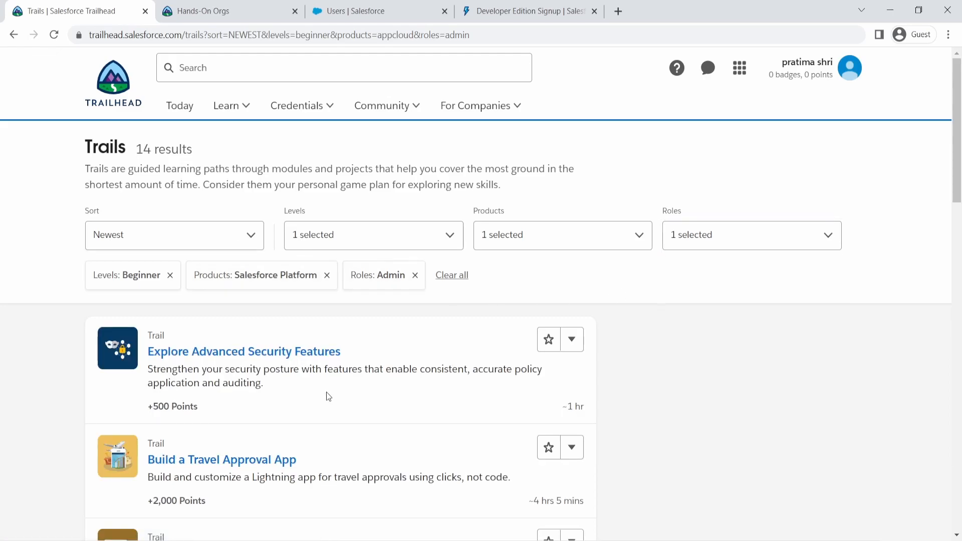
# Locate and open the Admin Beginner trail in the filtered beginner admin results
pyautogui.scroll(-3)
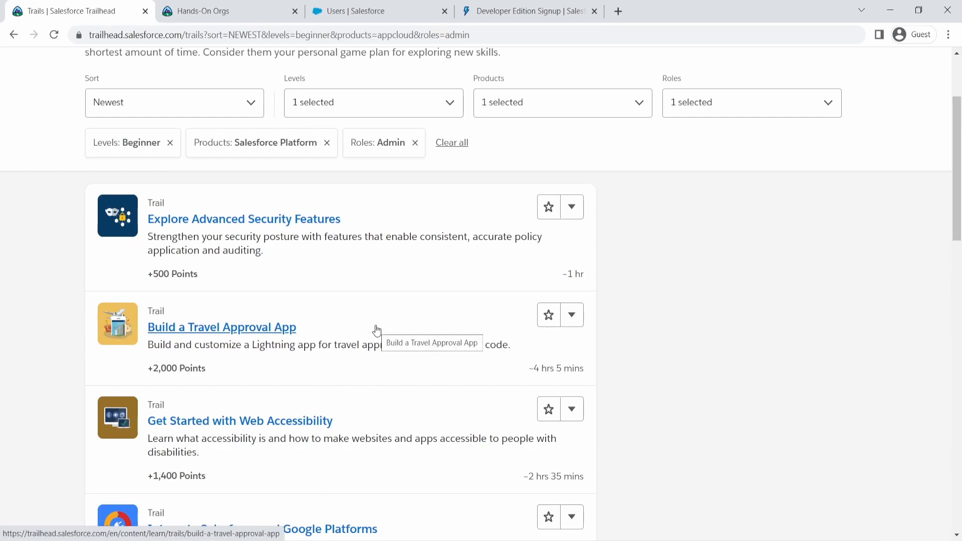
pyautogui.scroll(-3)
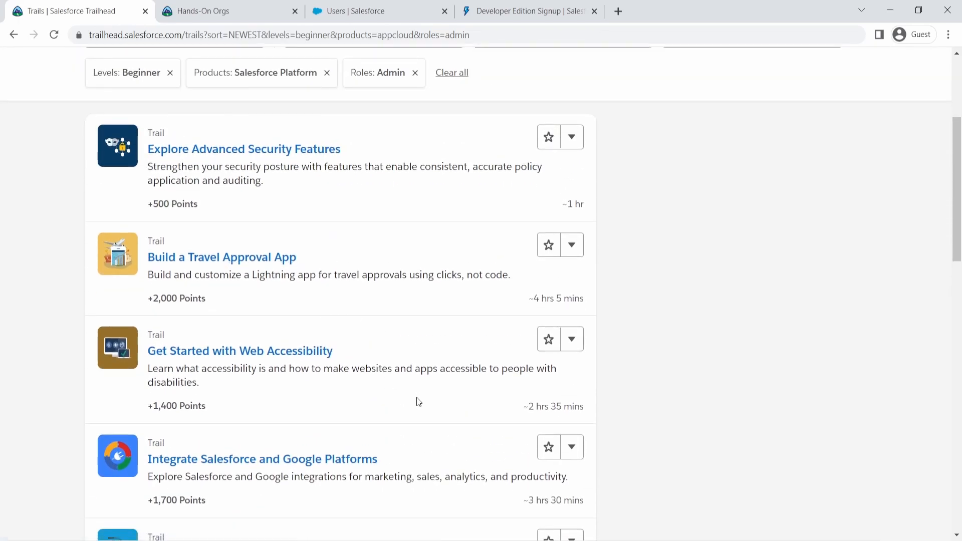
pyautogui.scroll(-3)
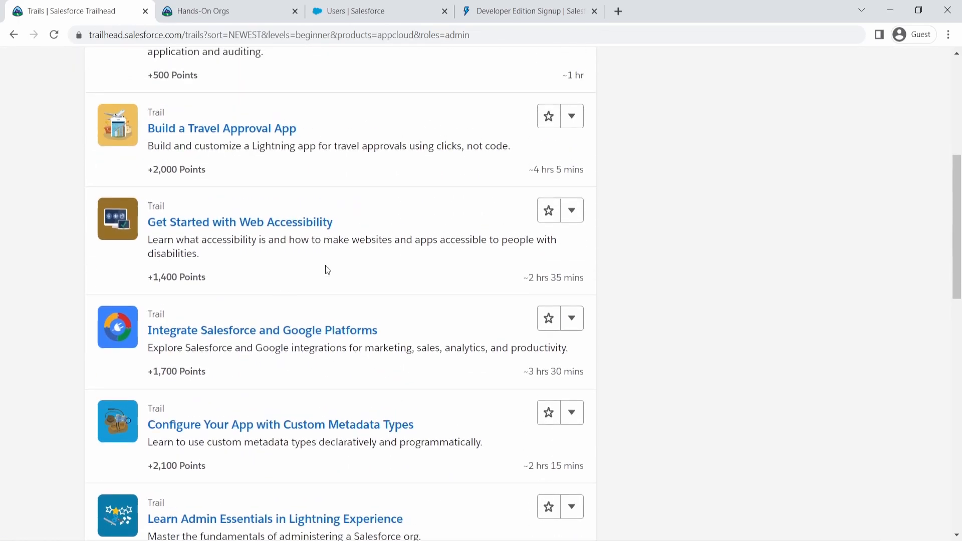
pyautogui.scroll(-3)
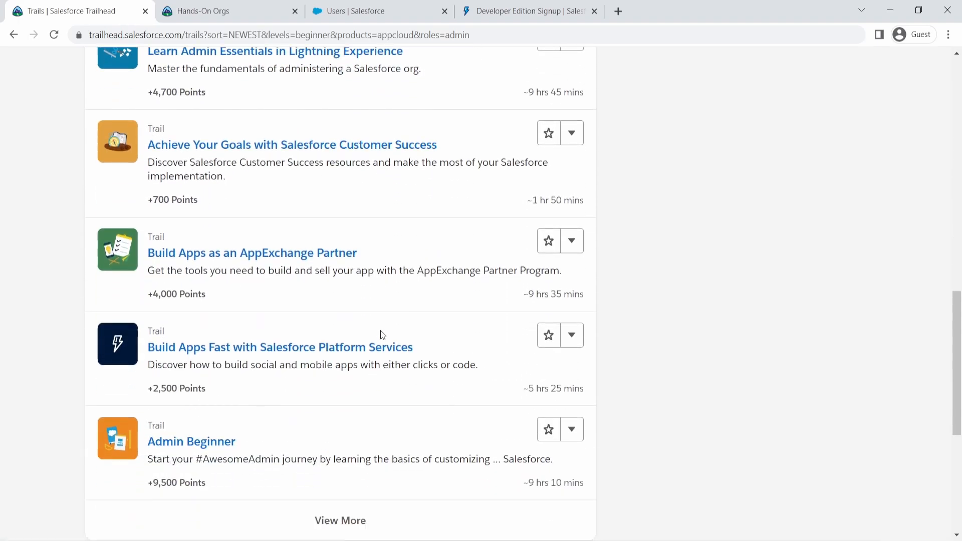
pyautogui.scroll(-3)
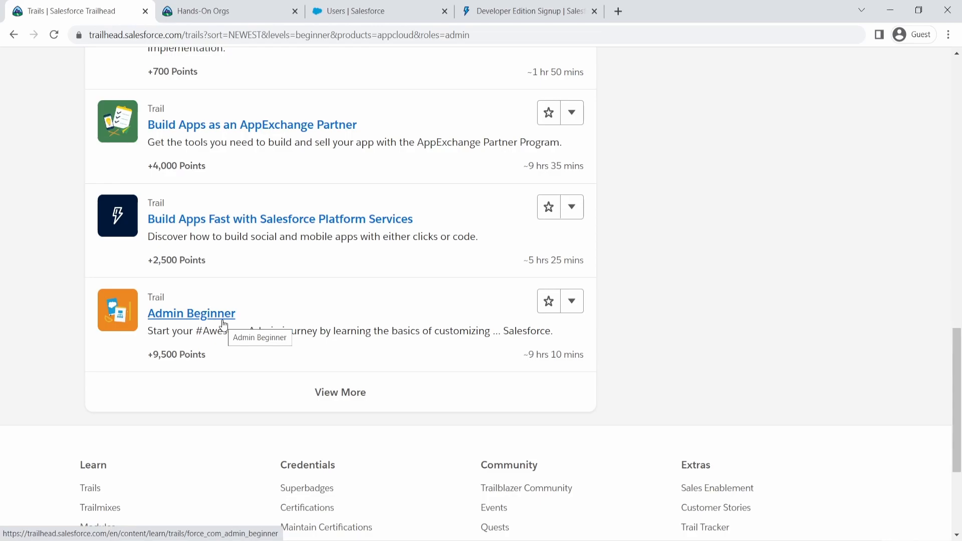
pyautogui.moveTo(217, 322)
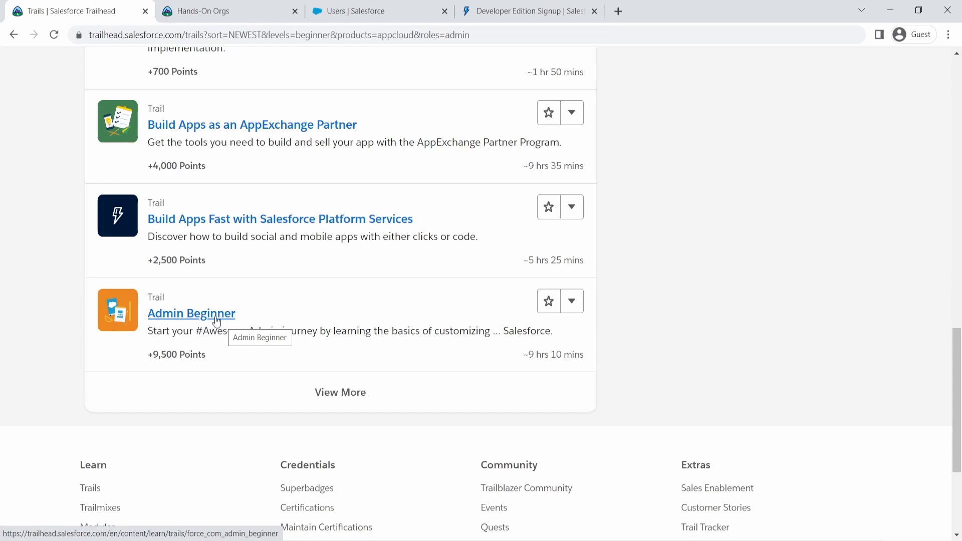
pyautogui.click(191, 313)
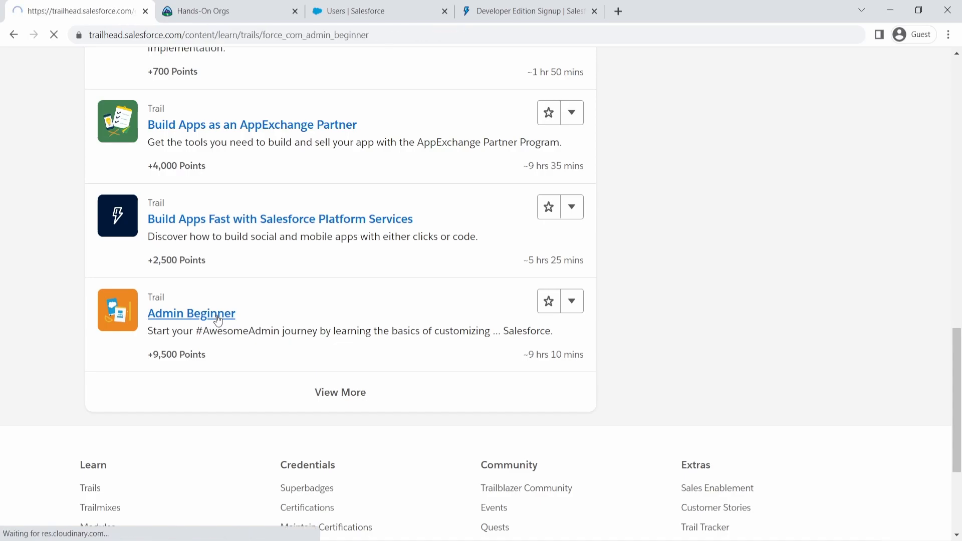
# Review the trail's modules from Salesforce Platform Basics down to Reports & Dashboards for Lightning Experience
pyautogui.click(191, 313)
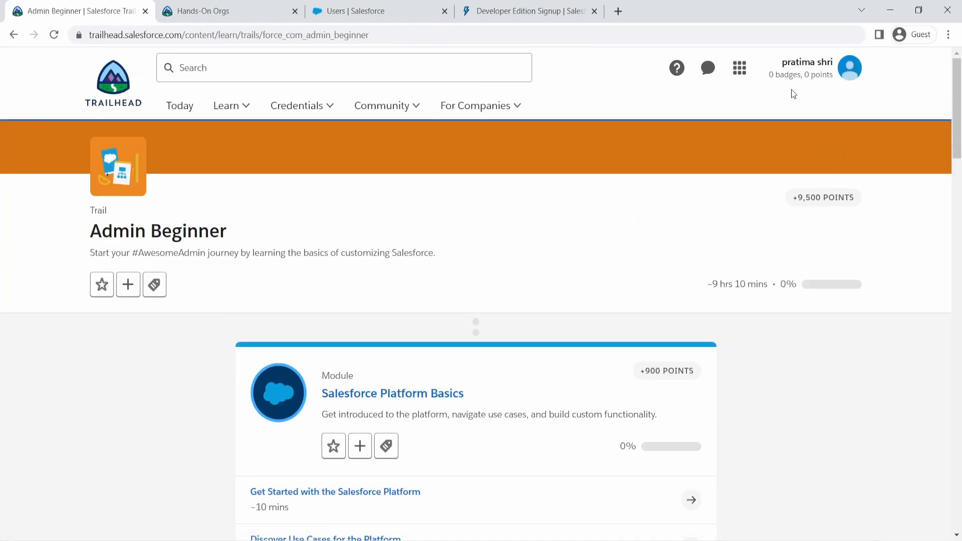
pyautogui.moveTo(232, 246)
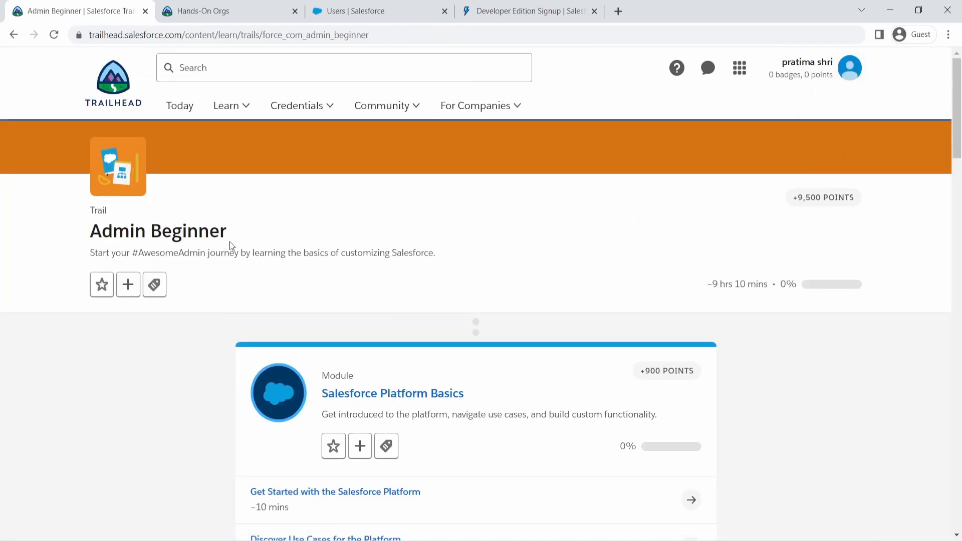
pyautogui.scroll(-3)
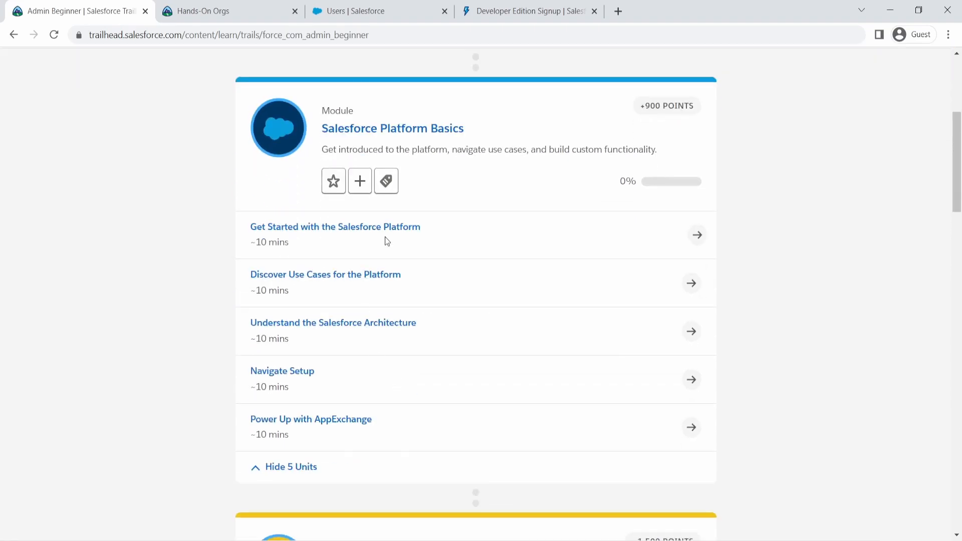
pyautogui.scroll(-3)
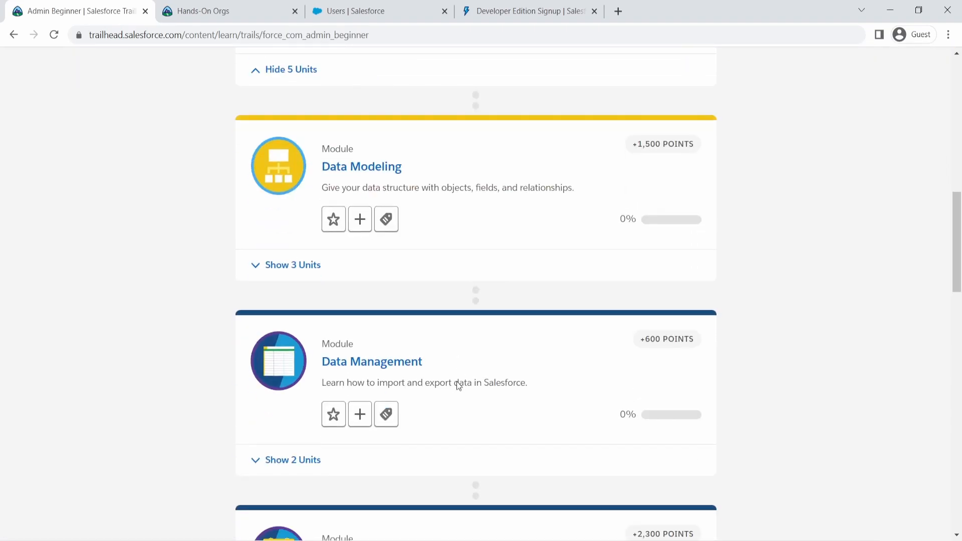
pyautogui.scroll(-3)
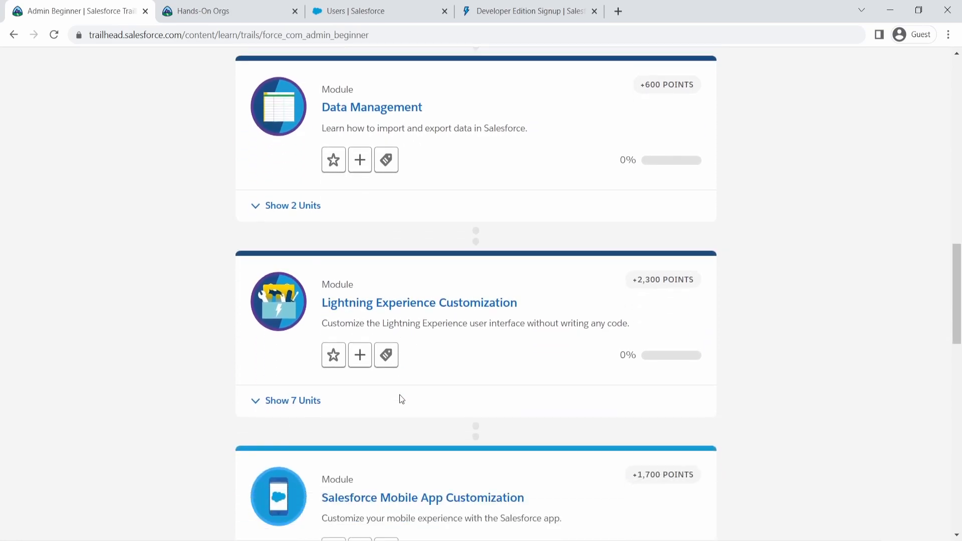
pyautogui.scroll(-3)
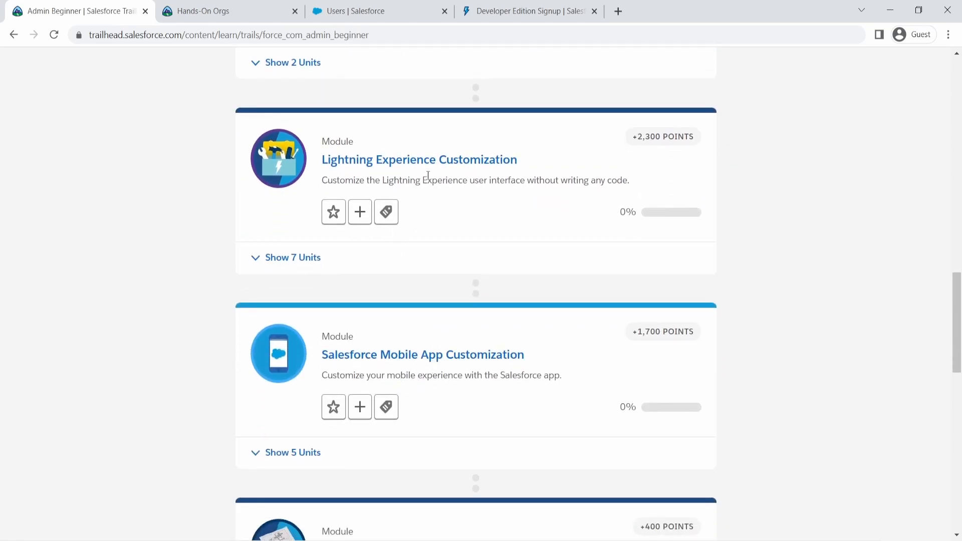
pyautogui.scroll(-3)
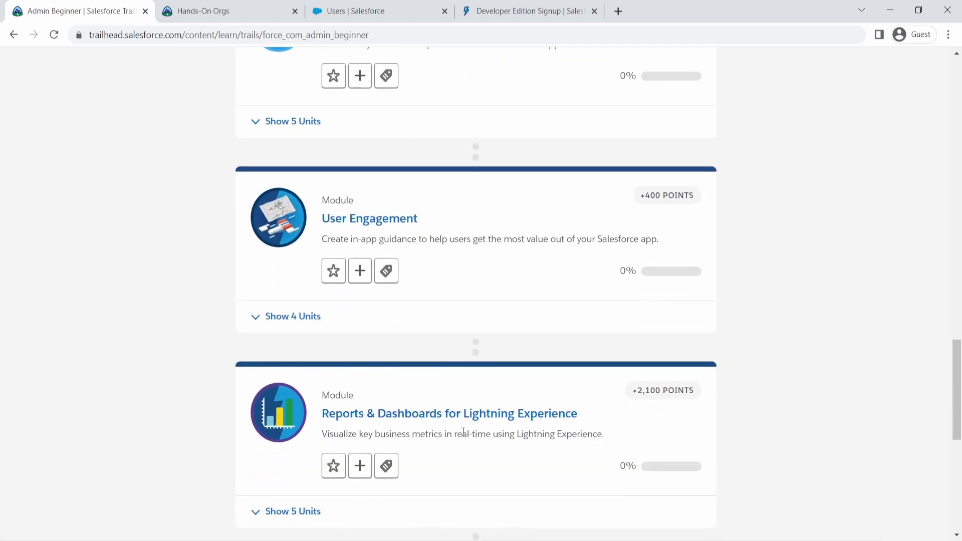
pyautogui.scroll(-3)
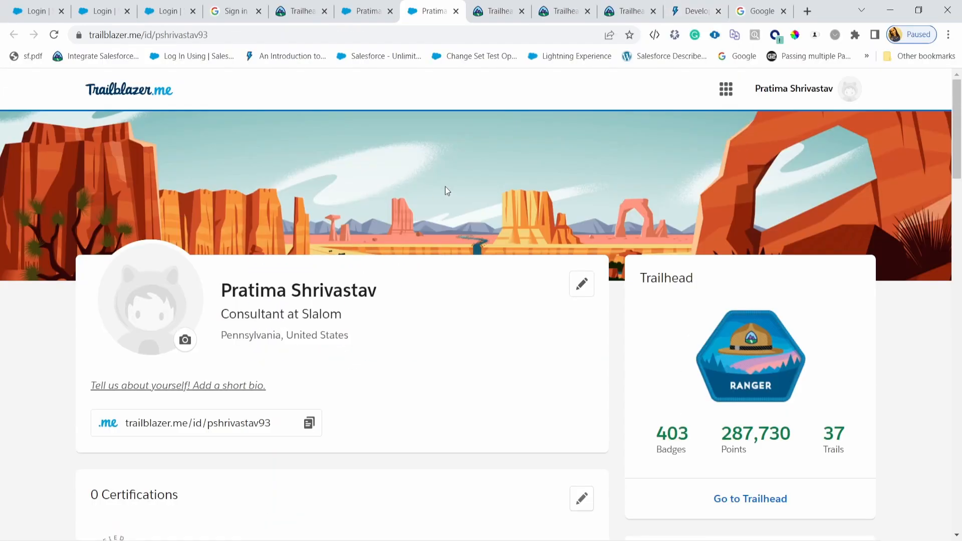
pyautogui.moveTo(575, 56)
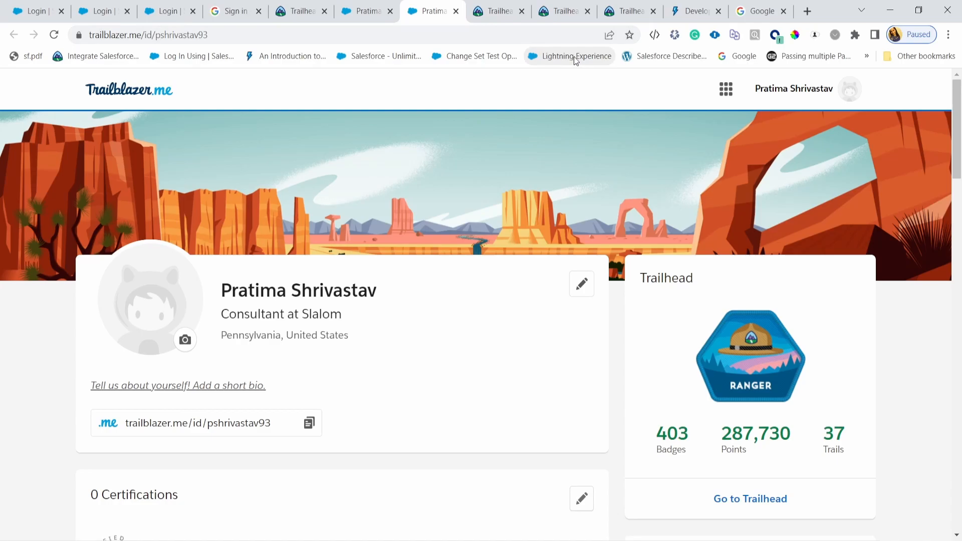
pyautogui.moveTo(563, 200)
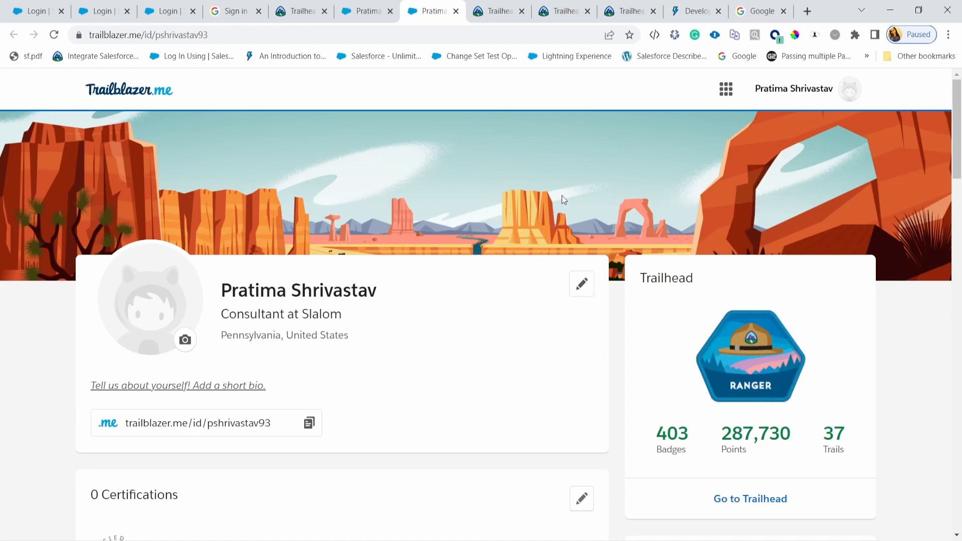
pyautogui.moveTo(538, 367)
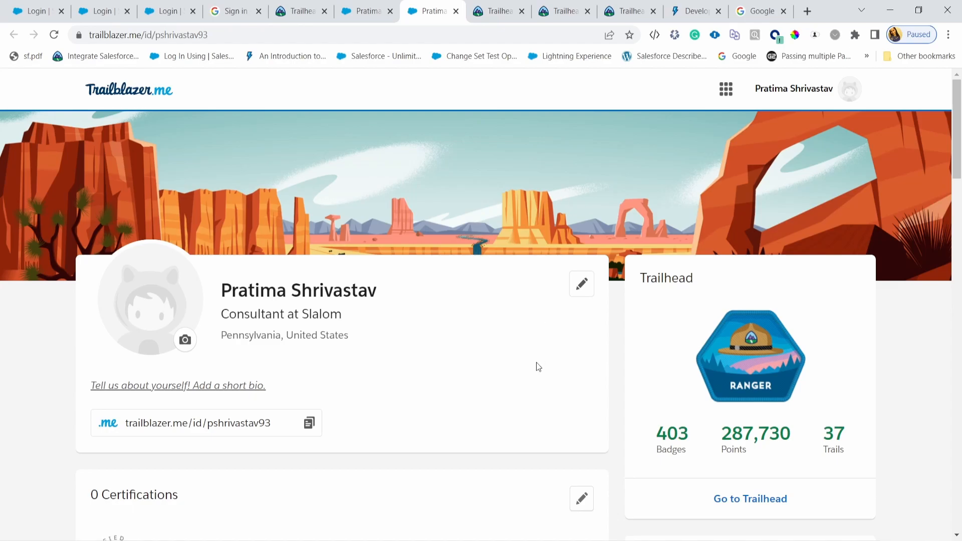